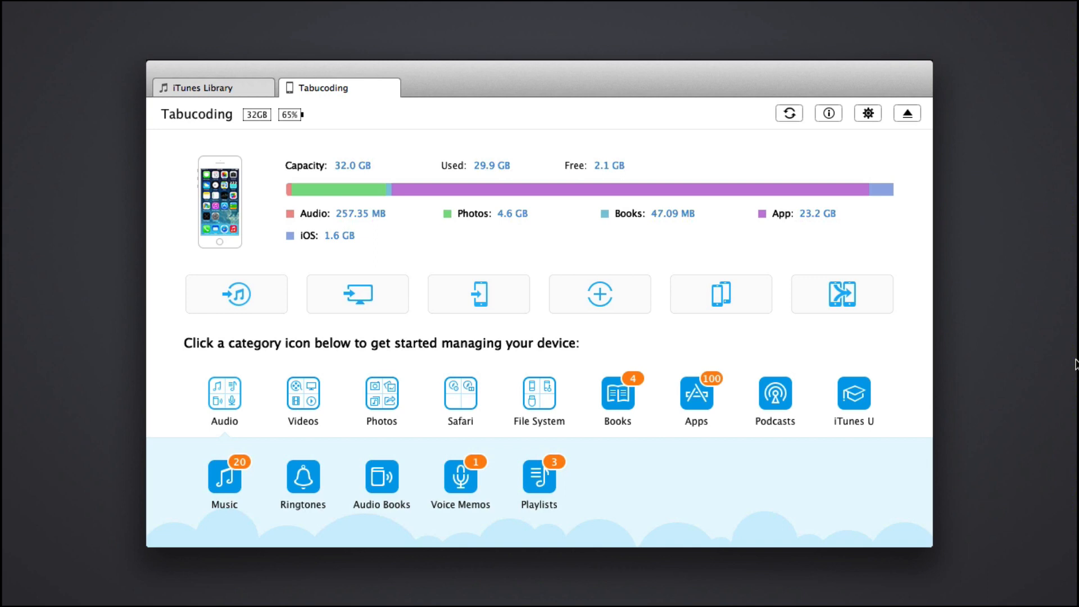
{"action": "mouse_move", "coordinate": [493, 206]}
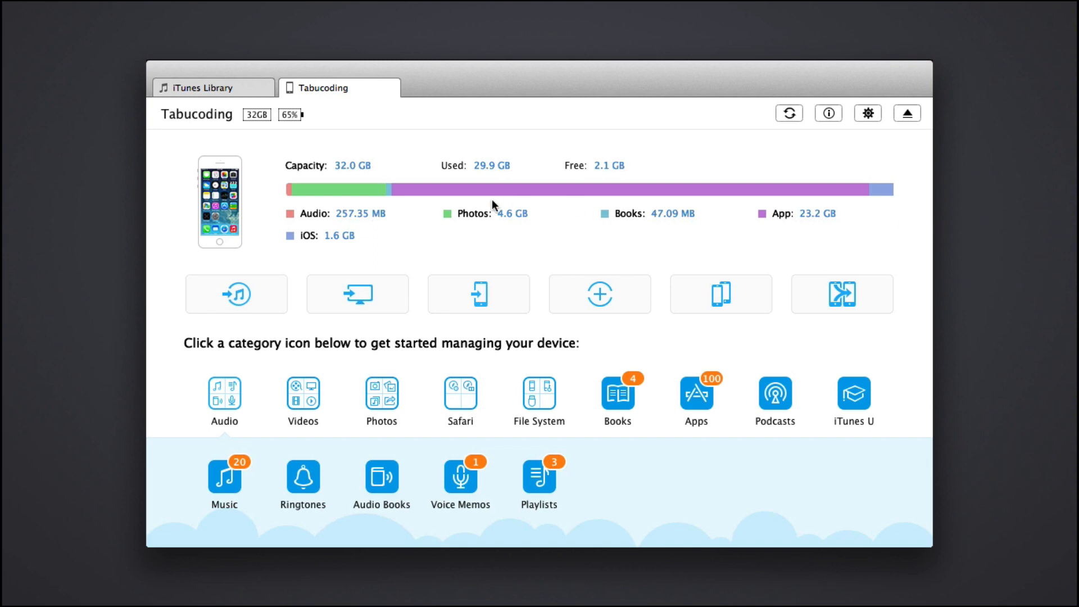
{"action": "mouse_move", "coordinate": [828, 114]}
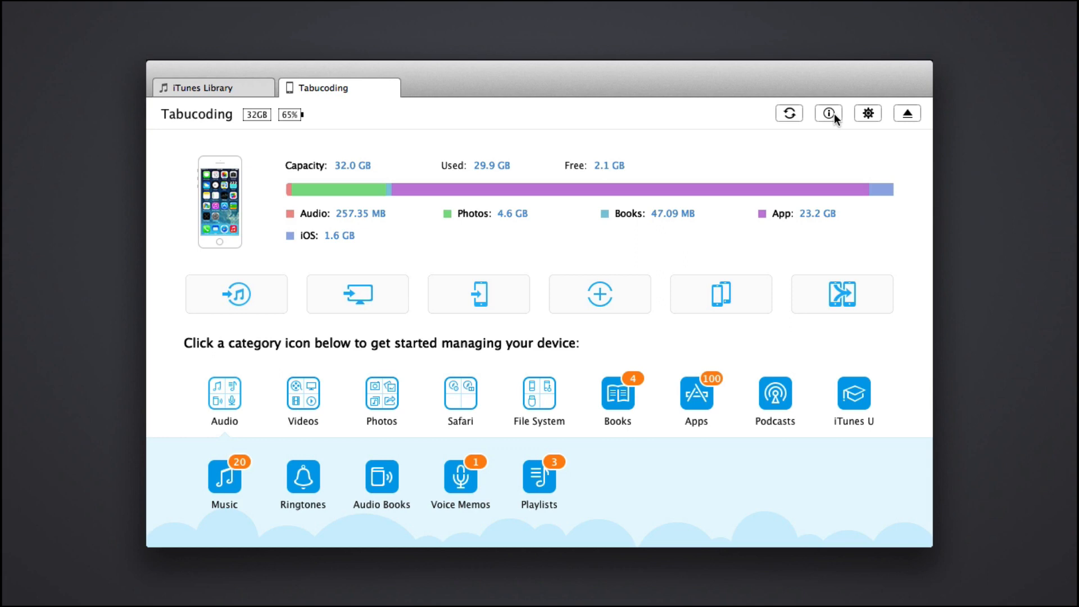
View the connected iPhone's detailed device information and close it
{"action": "left_click", "coordinate": [829, 113]}
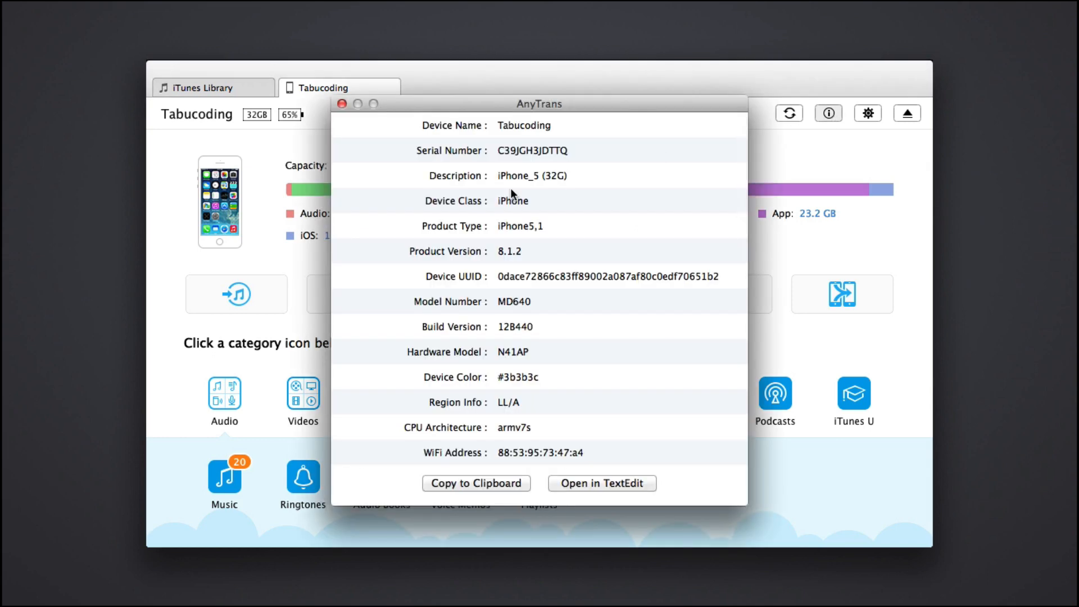
{"action": "mouse_move", "coordinate": [331, 103]}
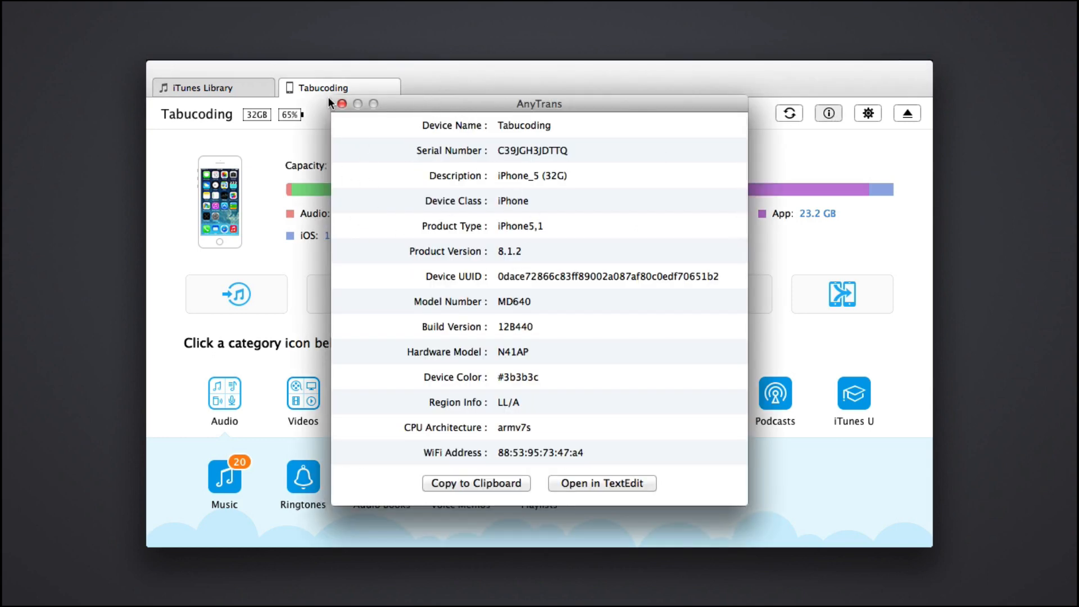
{"action": "left_click", "coordinate": [341, 103]}
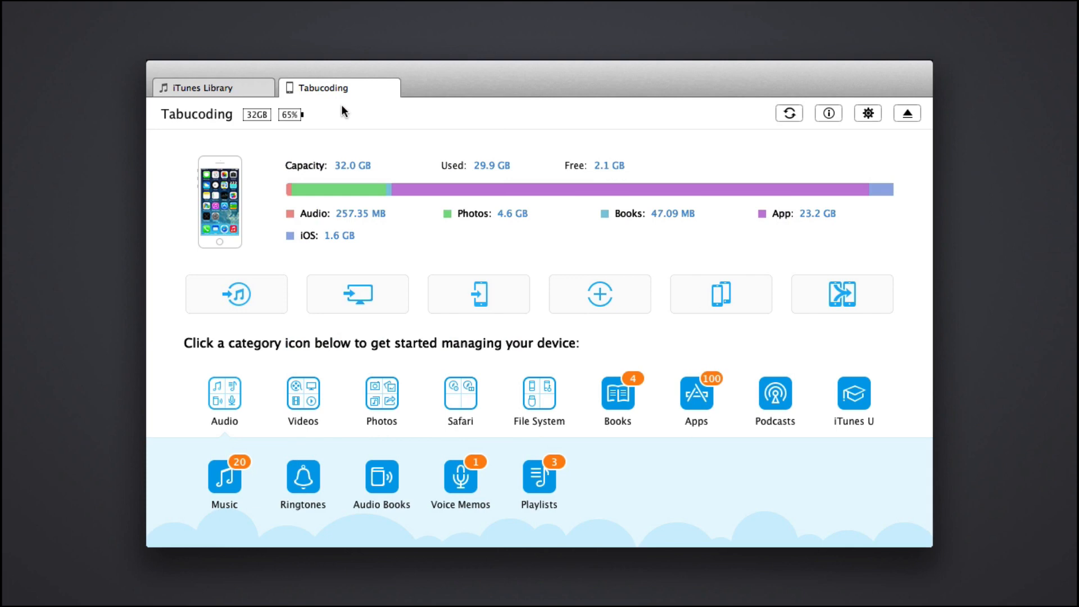
{"action": "mouse_move", "coordinate": [332, 233]}
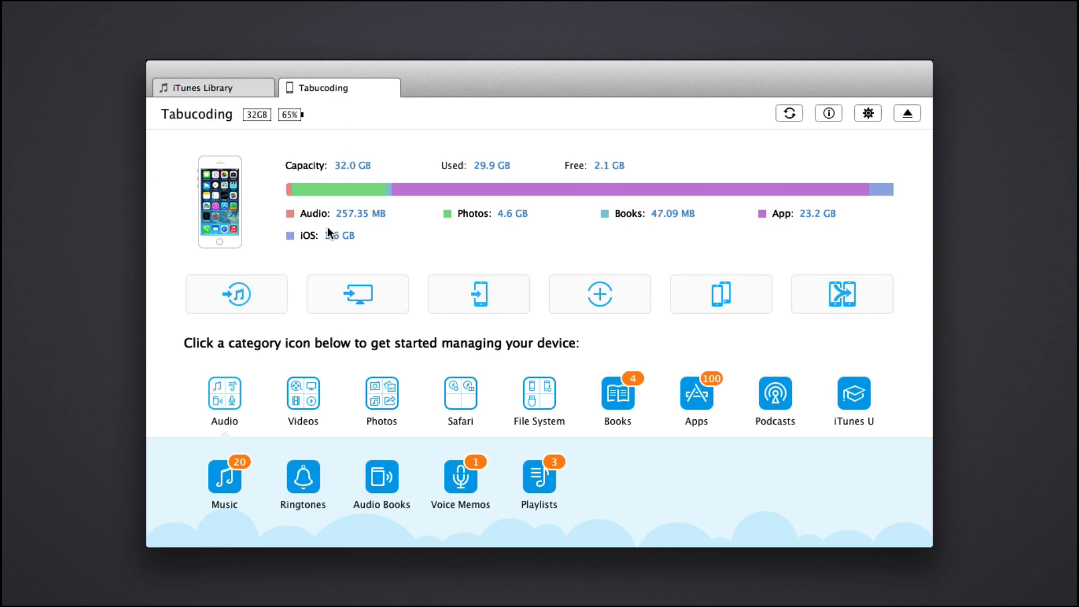
{"action": "mouse_move", "coordinate": [641, 197]}
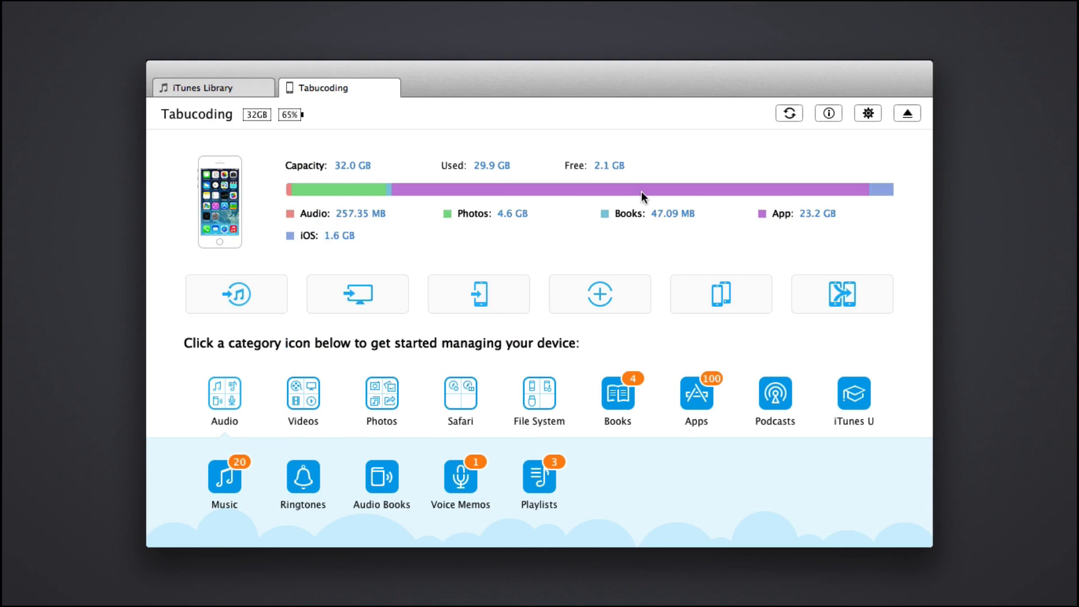
{"action": "mouse_move", "coordinate": [615, 221]}
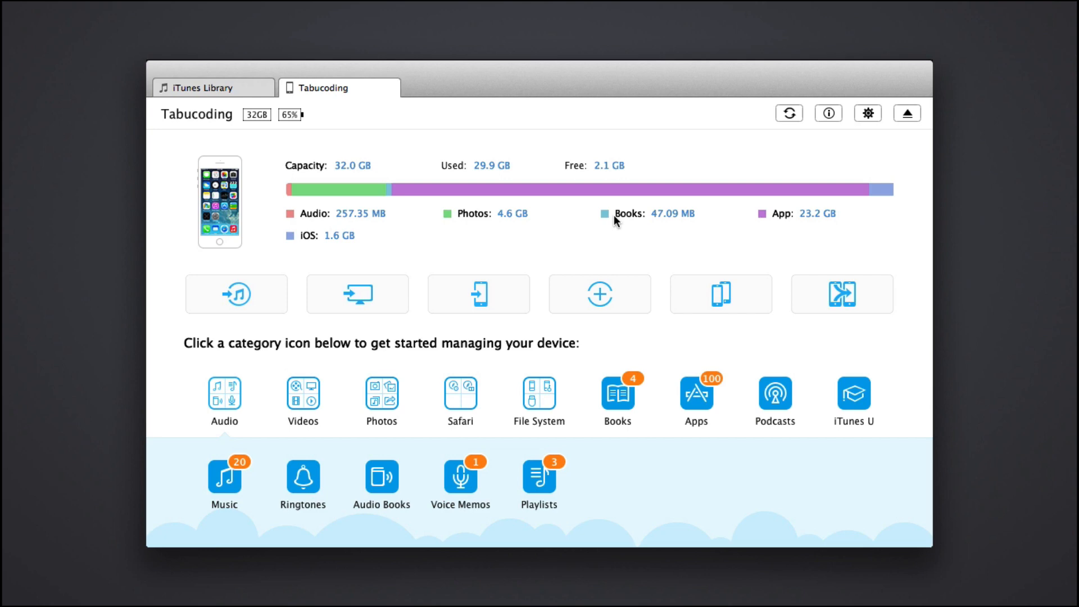
{"action": "mouse_move", "coordinate": [294, 249]}
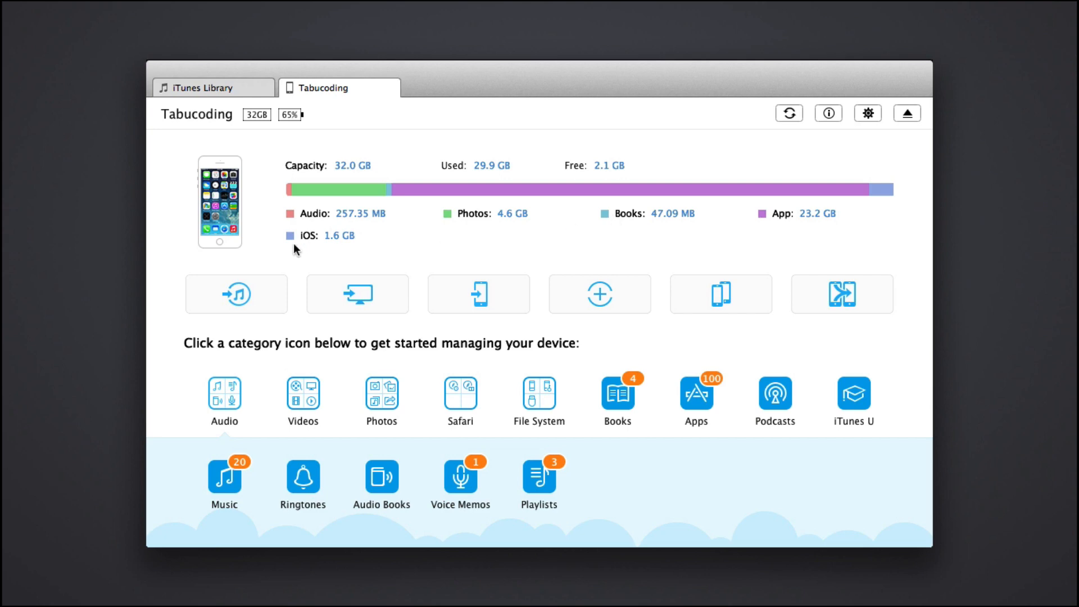
{"action": "mouse_move", "coordinate": [344, 241]}
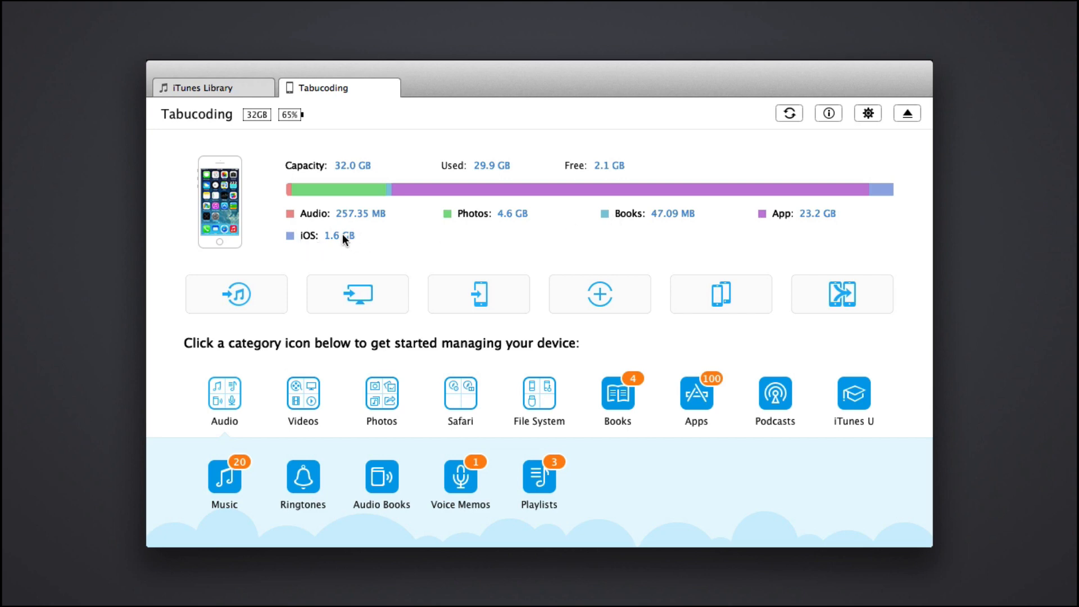
{"action": "mouse_move", "coordinate": [397, 240]}
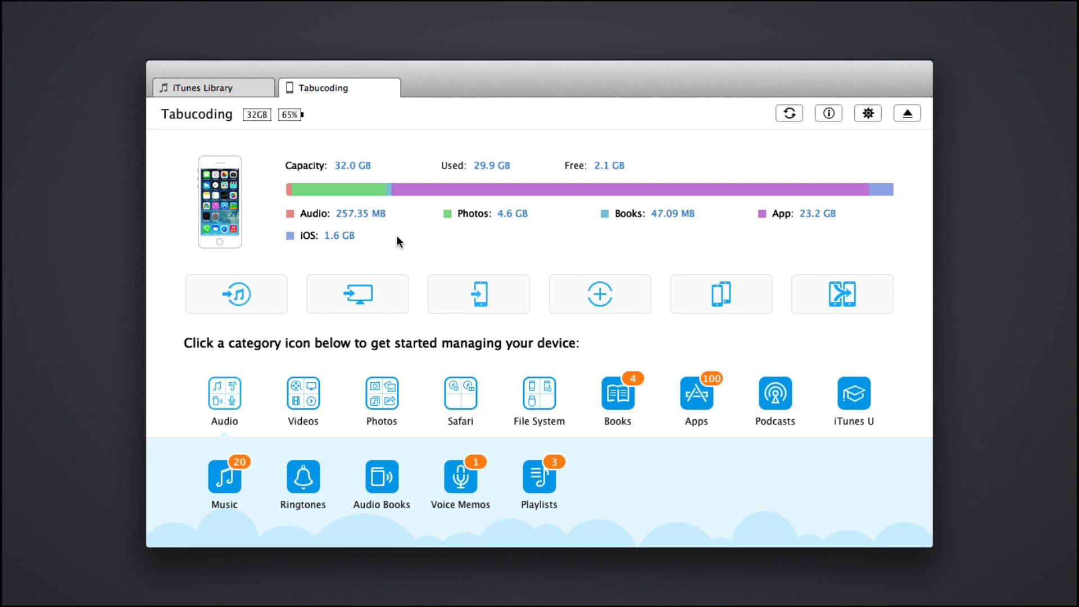
{"action": "mouse_move", "coordinate": [236, 293]}
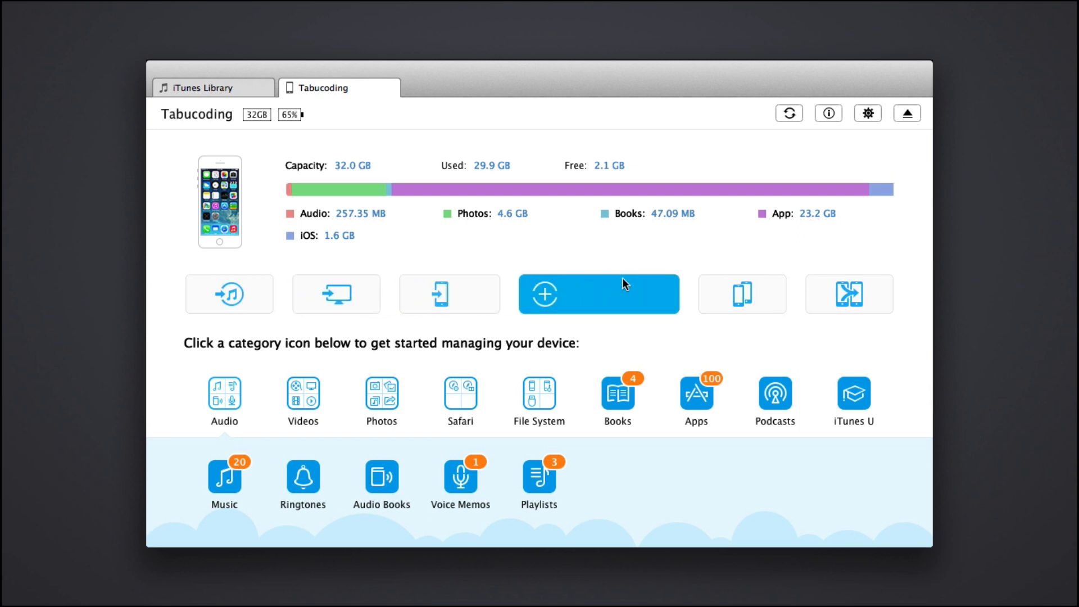
{"action": "mouse_move", "coordinate": [699, 294]}
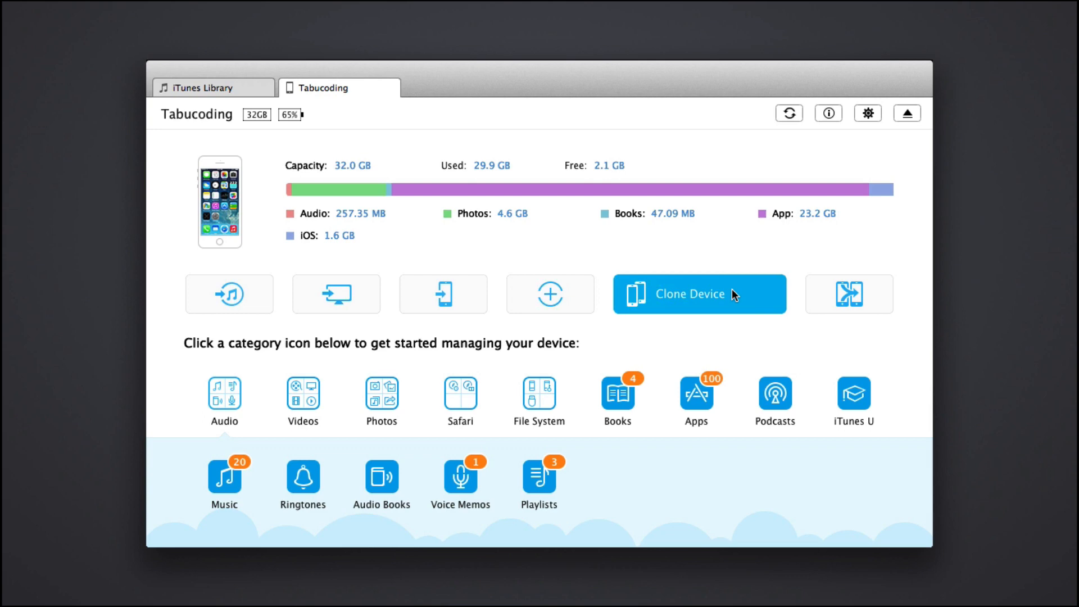
{"action": "mouse_move", "coordinate": [713, 309]}
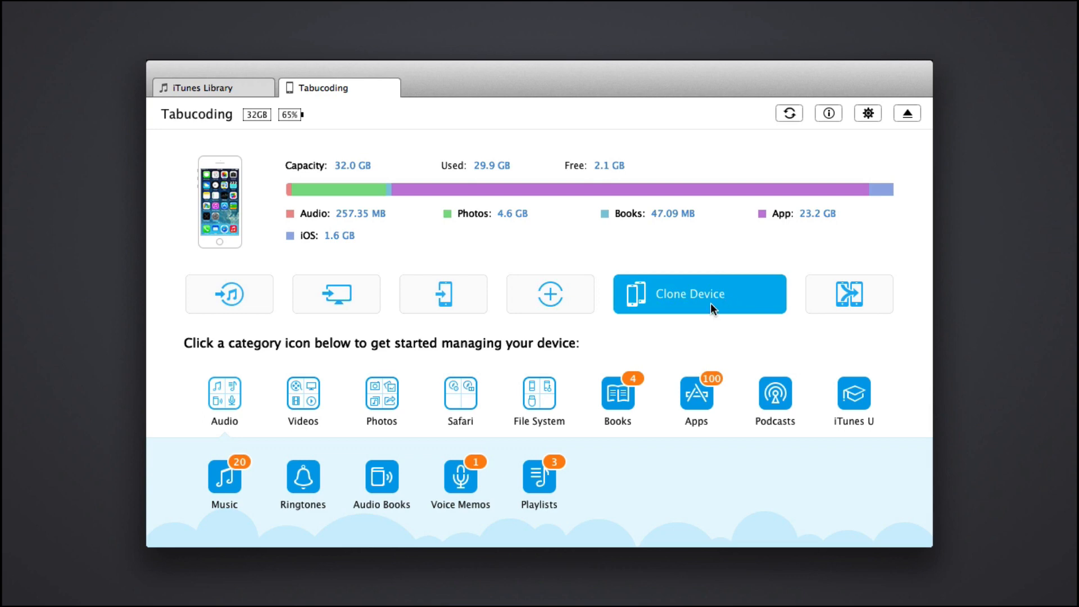
{"action": "mouse_move", "coordinate": [697, 299]}
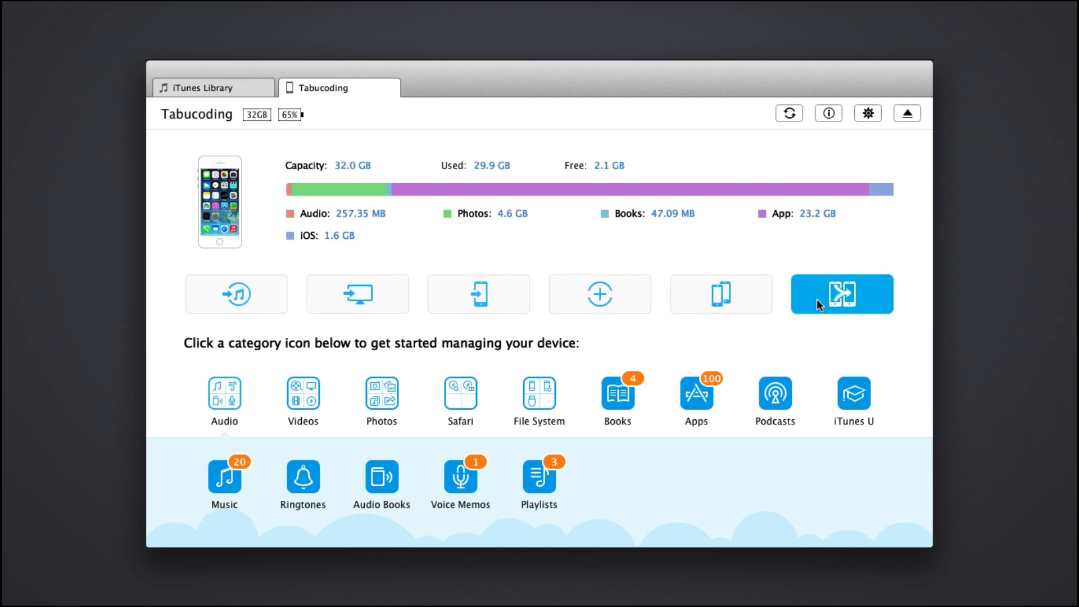
{"action": "mouse_move", "coordinate": [804, 294]}
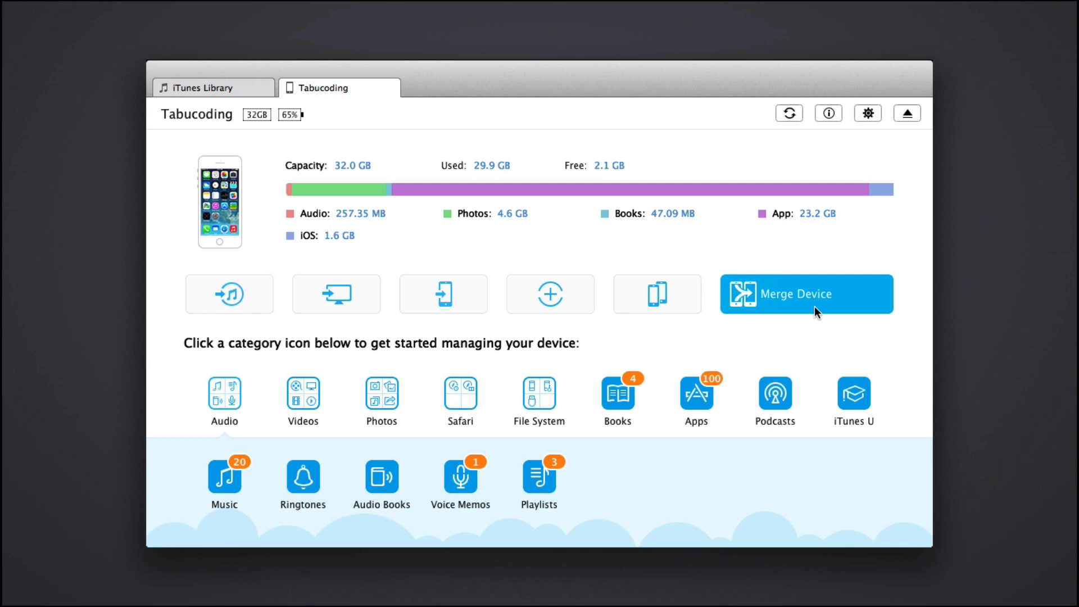
{"action": "mouse_move", "coordinate": [383, 365]}
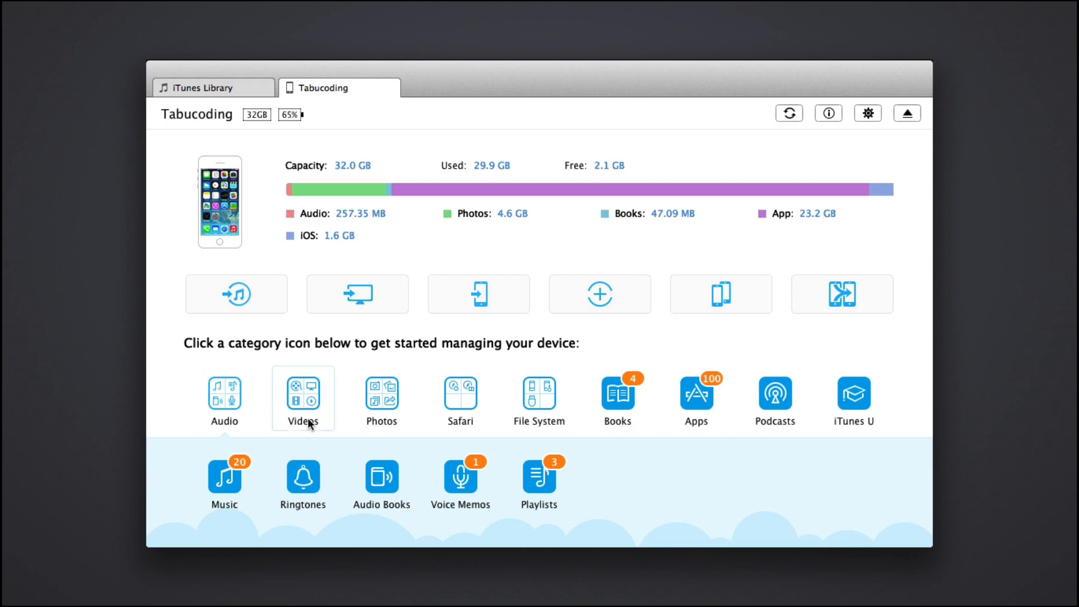
{"action": "mouse_move", "coordinate": [853, 398]}
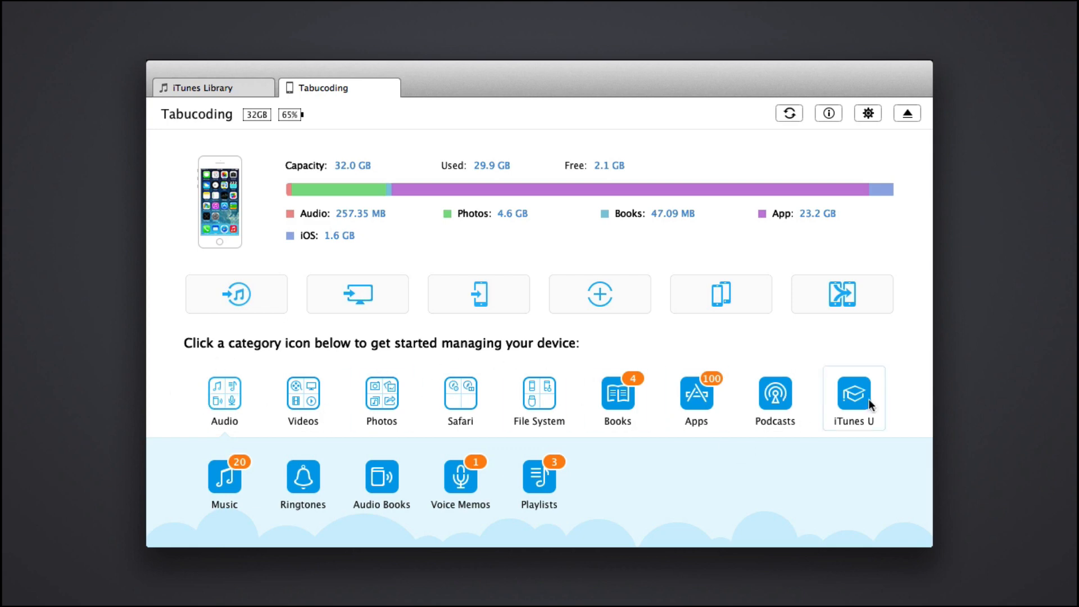
{"action": "mouse_move", "coordinate": [270, 400]}
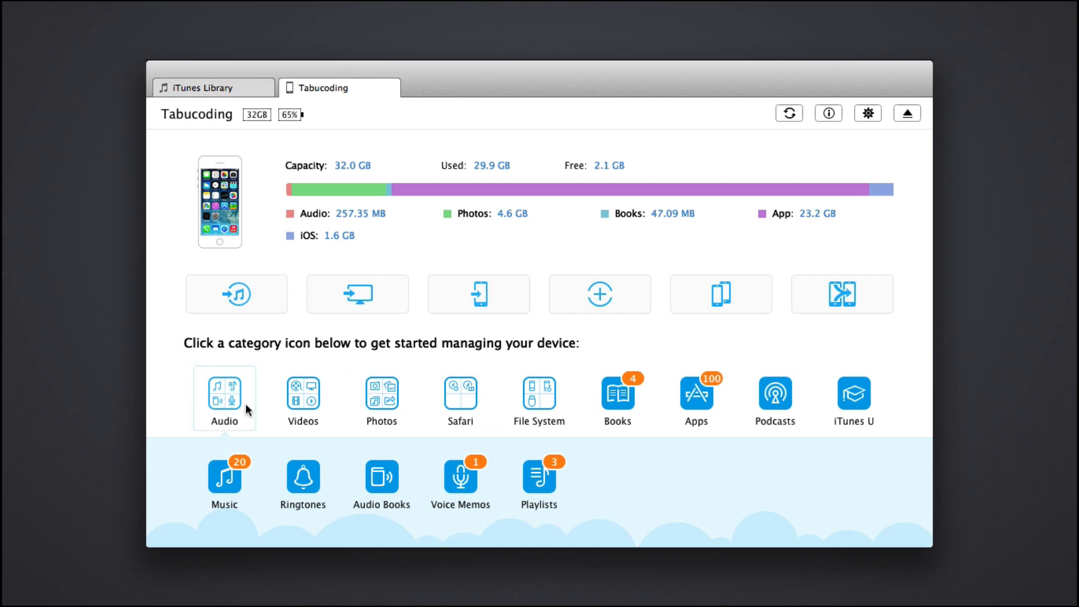
{"action": "mouse_move", "coordinate": [240, 389]}
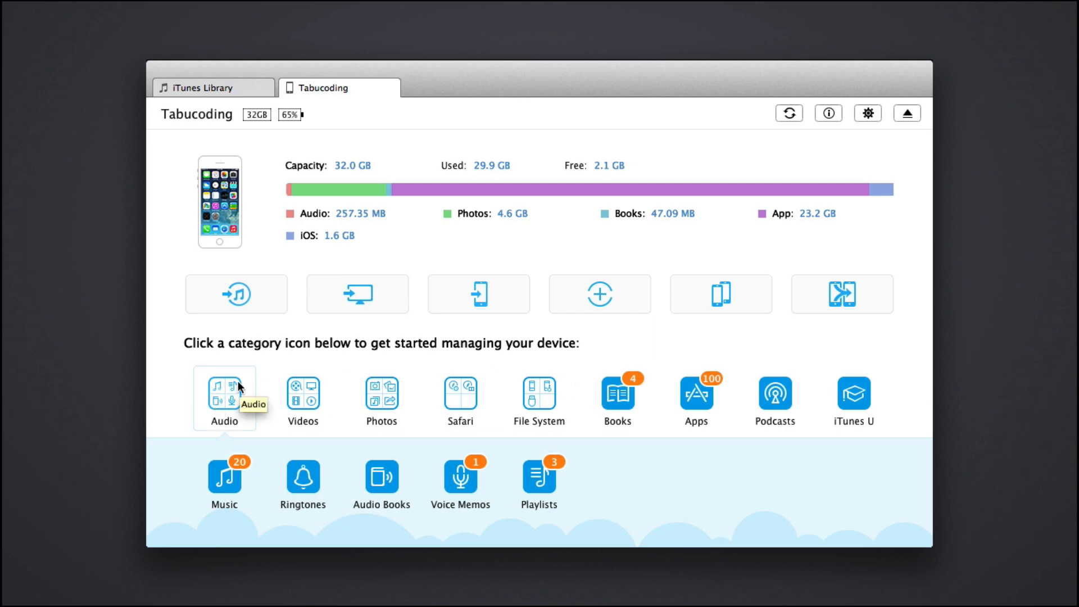
{"action": "mouse_move", "coordinate": [461, 399]}
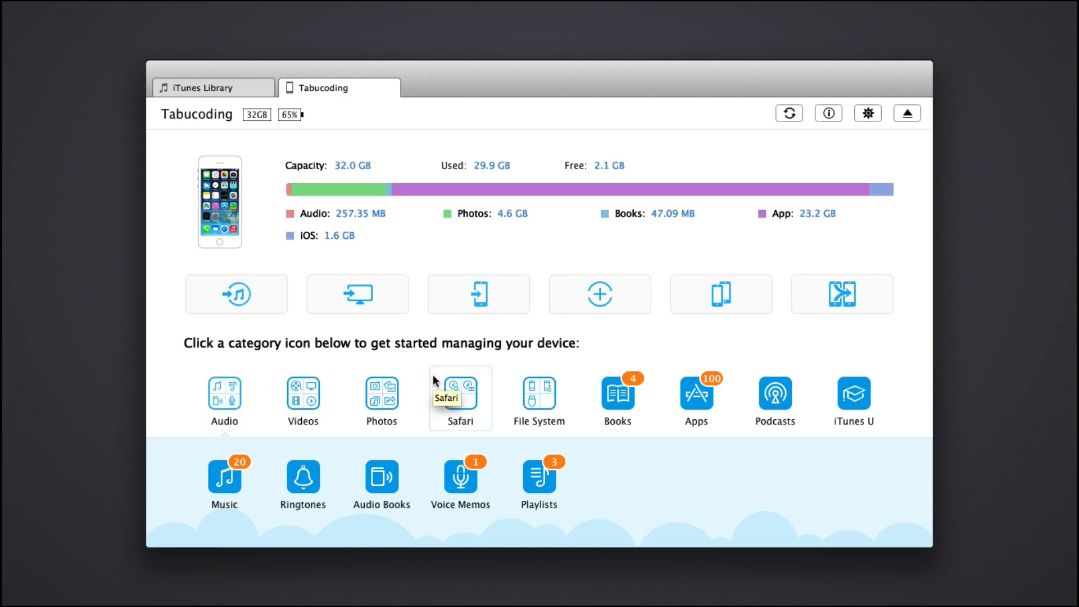
{"action": "mouse_move", "coordinate": [538, 399]}
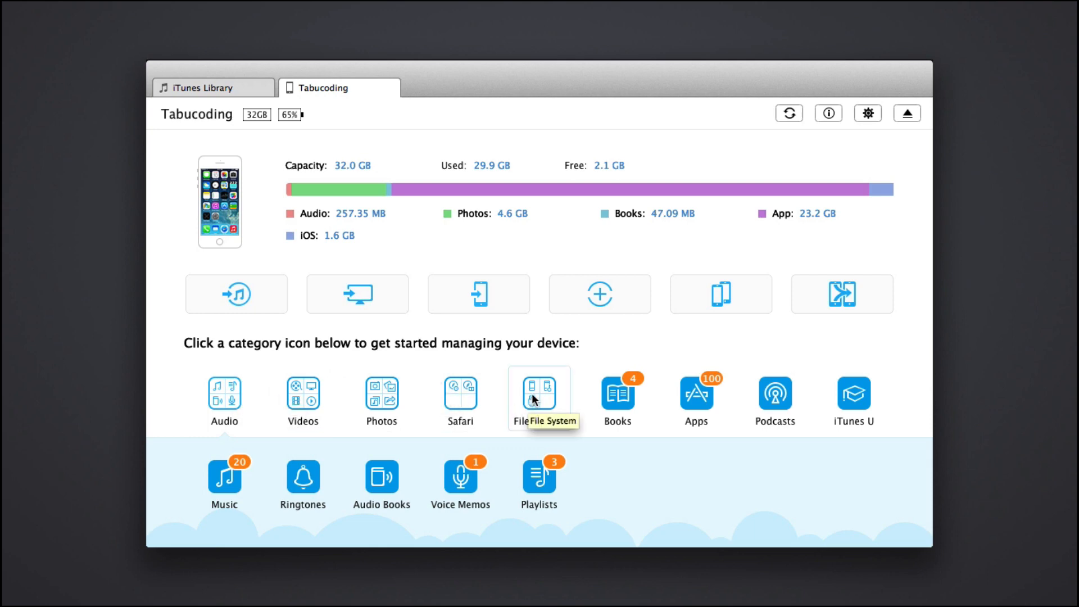
Expand File System, browse the iPhone's System folder, and return to the overview
{"action": "left_click", "coordinate": [539, 398]}
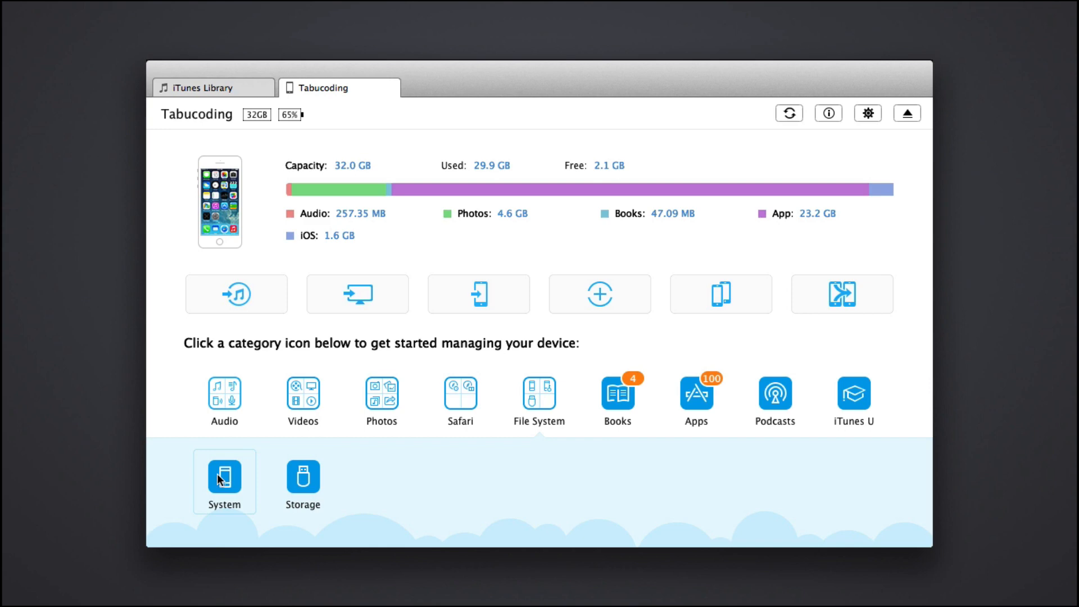
{"action": "left_click", "coordinate": [224, 480]}
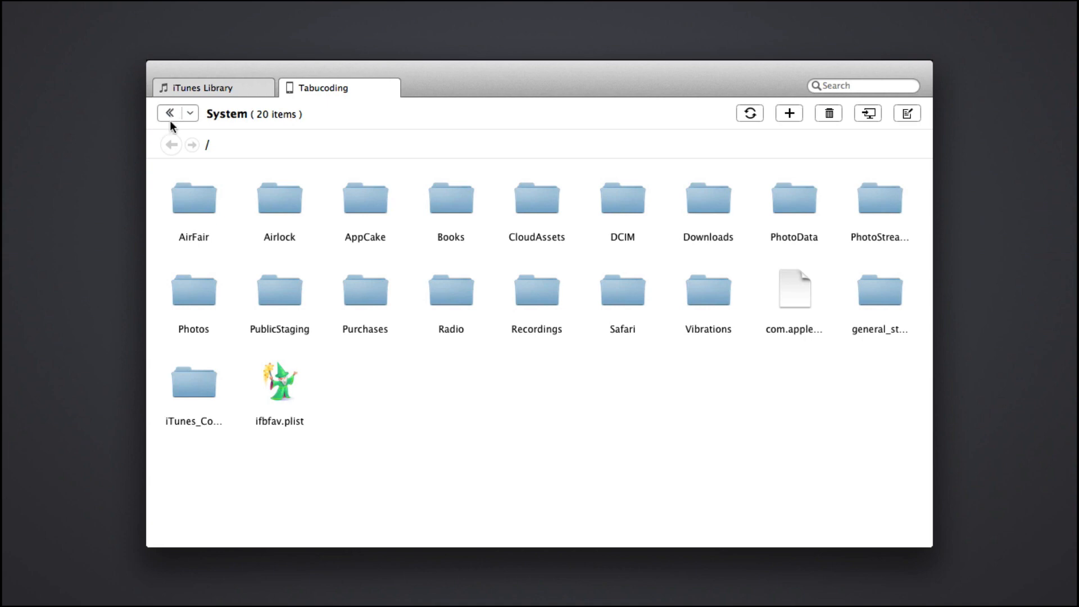
{"action": "left_click", "coordinate": [171, 112]}
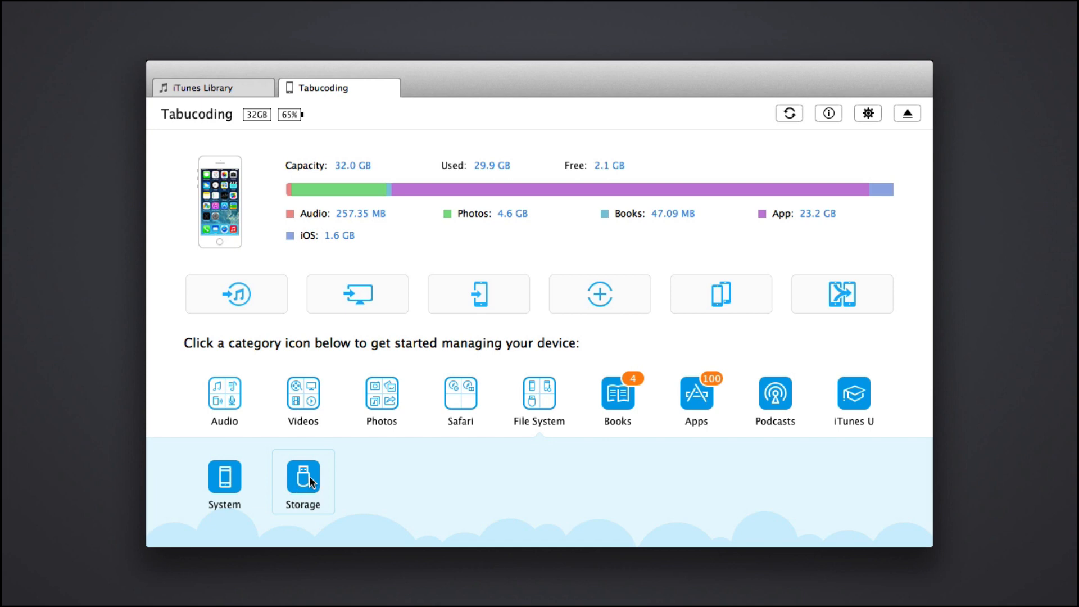
Open the empty general_storage folder under Storage, then return to the device overview
{"action": "left_click", "coordinate": [303, 480]}
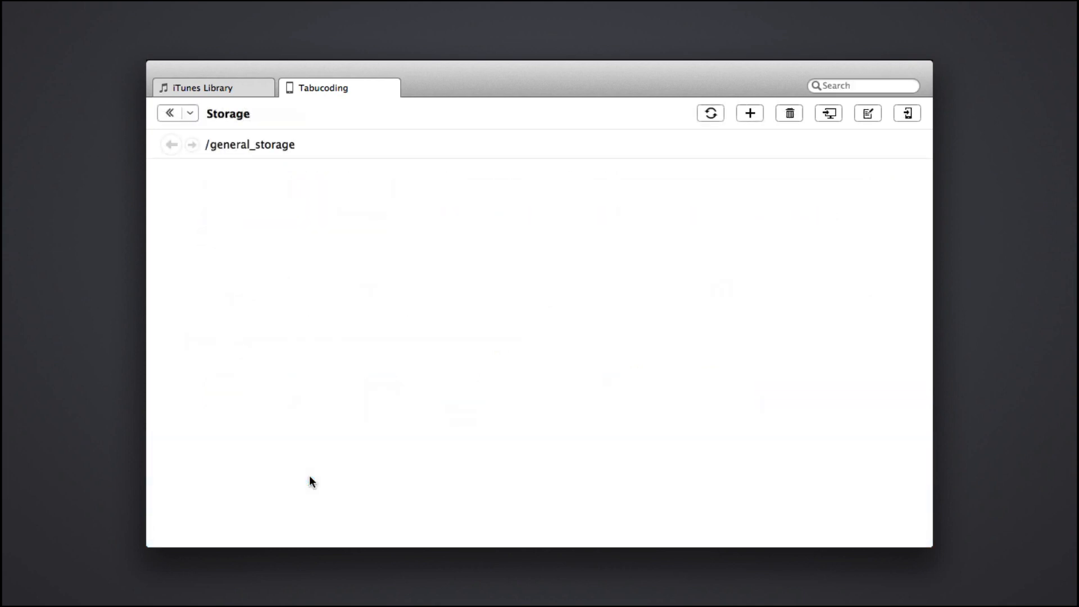
{"action": "mouse_move", "coordinate": [645, 110]}
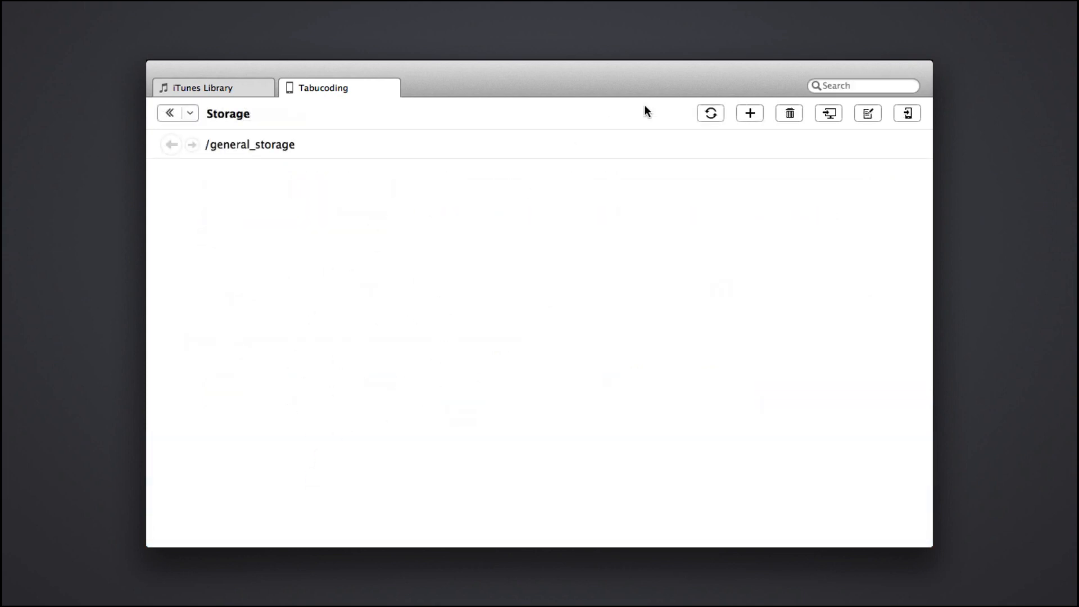
{"action": "mouse_move", "coordinate": [611, 344]}
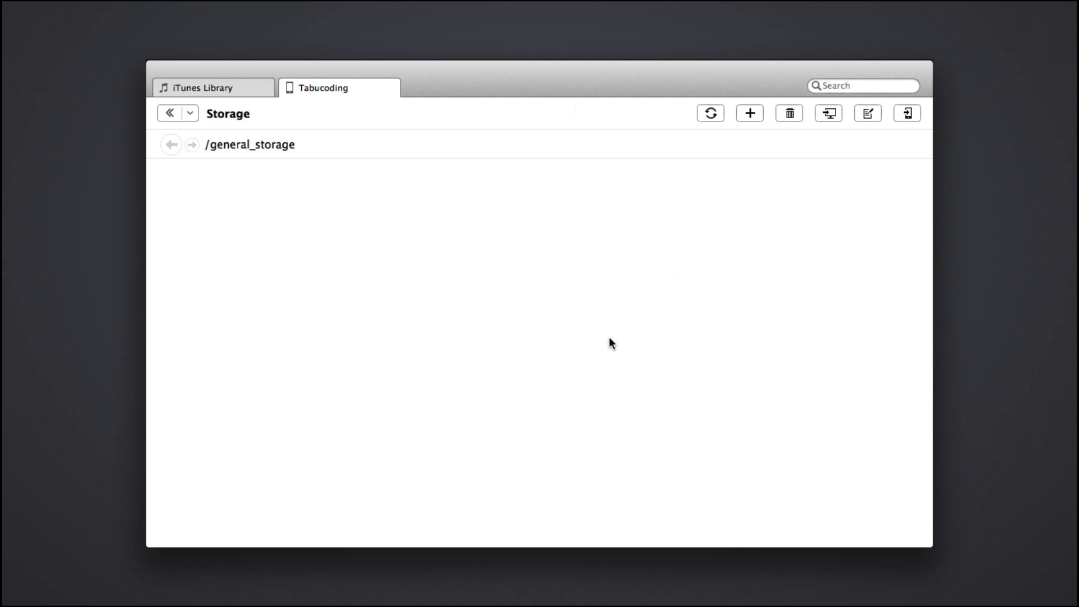
{"action": "left_click", "coordinate": [200, 114]}
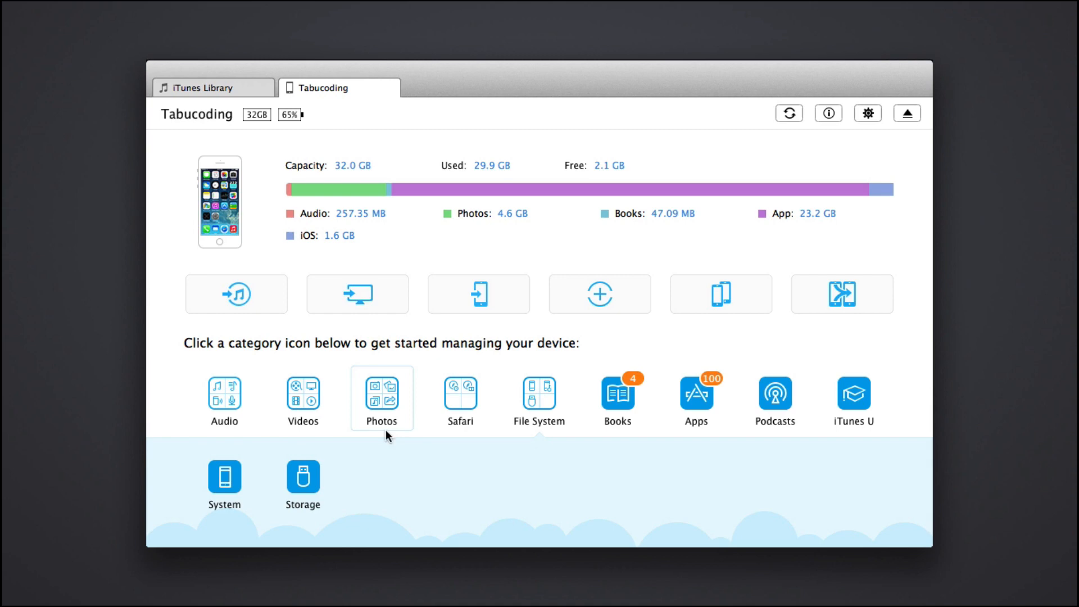
{"action": "mouse_move", "coordinate": [585, 412]}
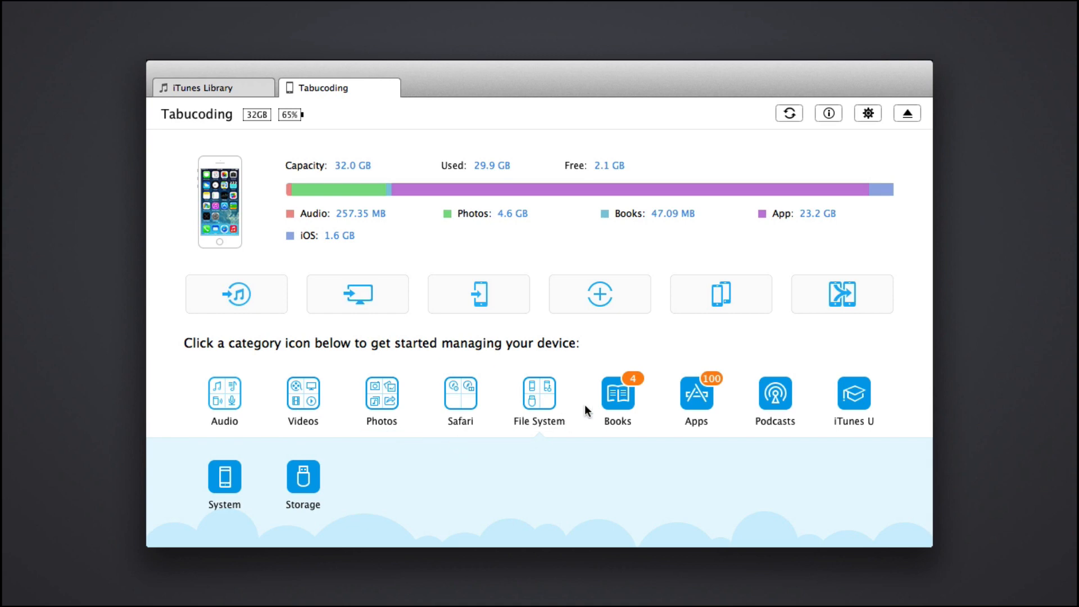
{"action": "left_click", "coordinate": [617, 396]}
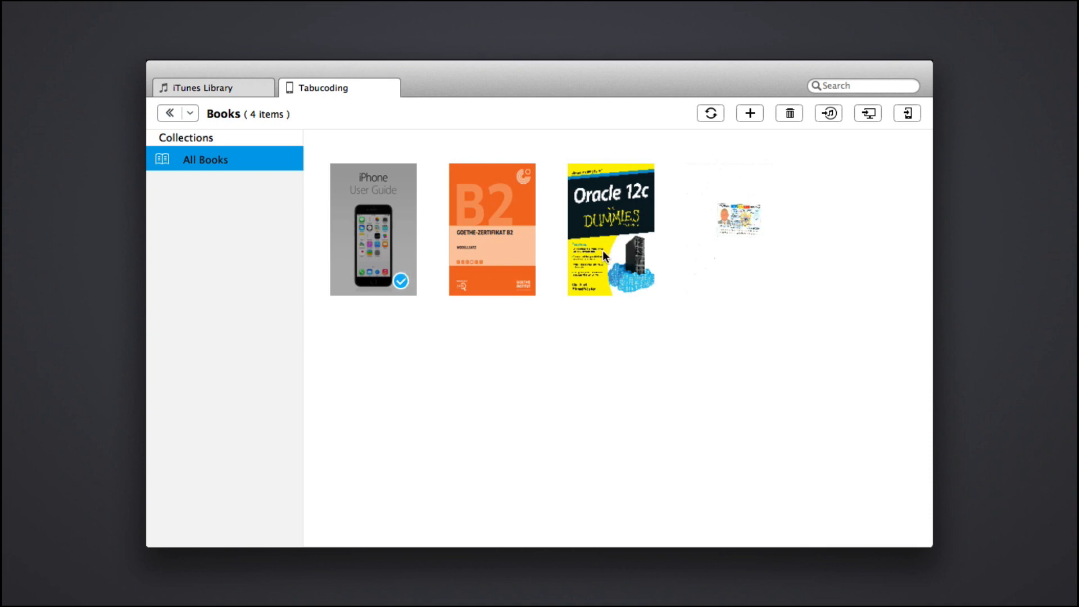
{"action": "mouse_move", "coordinate": [361, 234]}
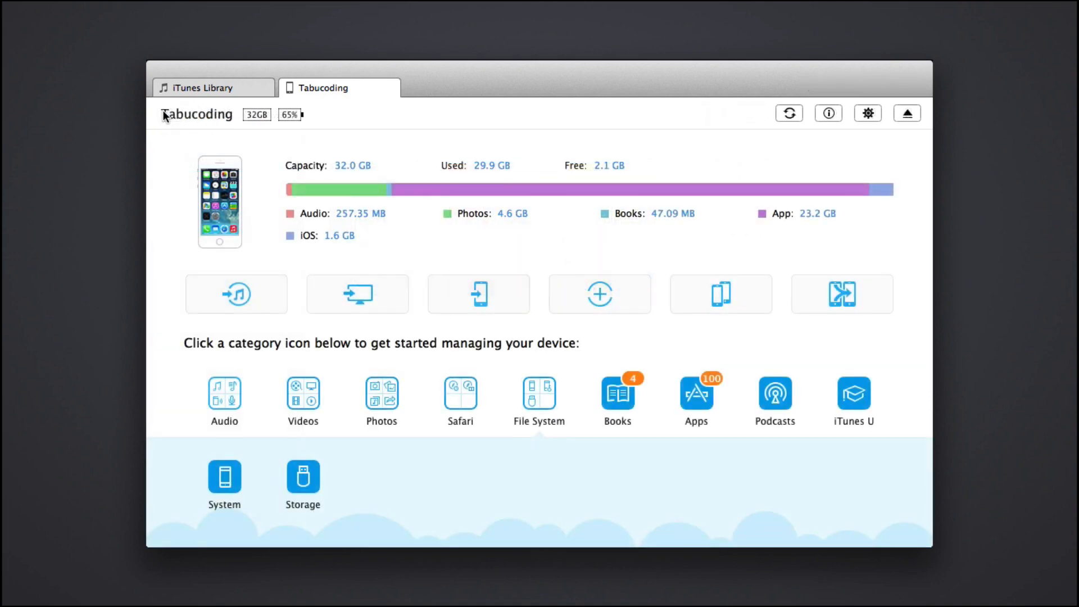
{"action": "mouse_move", "coordinate": [695, 388]}
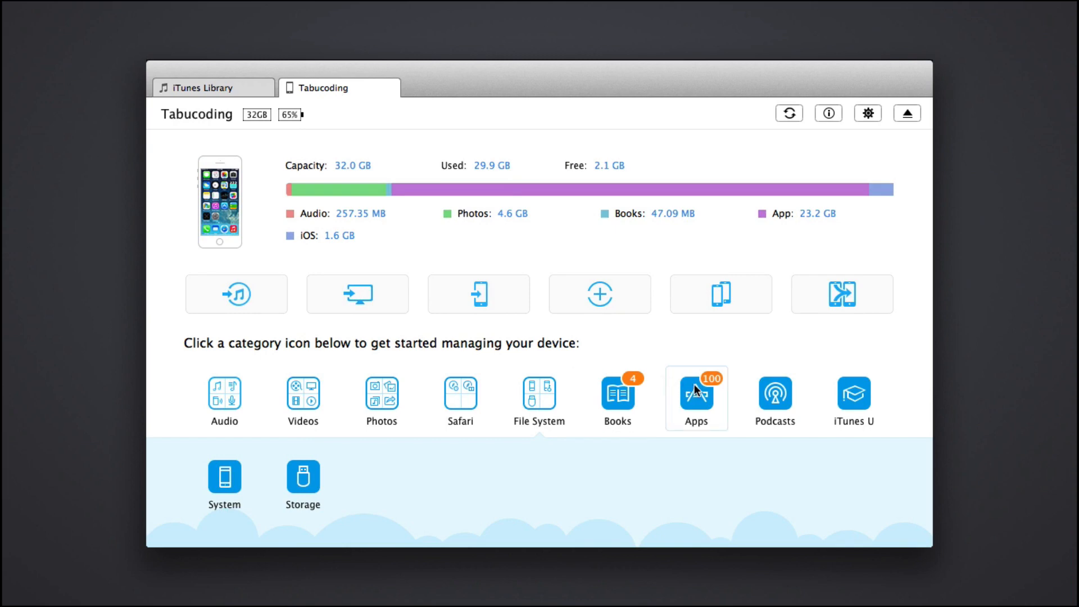
{"action": "left_click", "coordinate": [696, 398]}
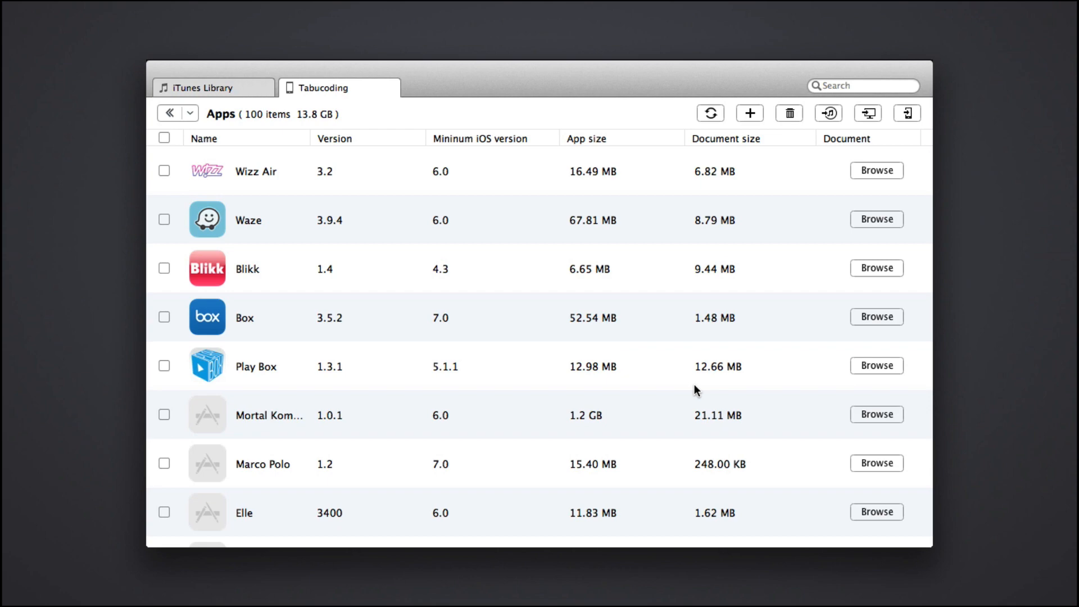
{"action": "mouse_move", "coordinate": [240, 106]}
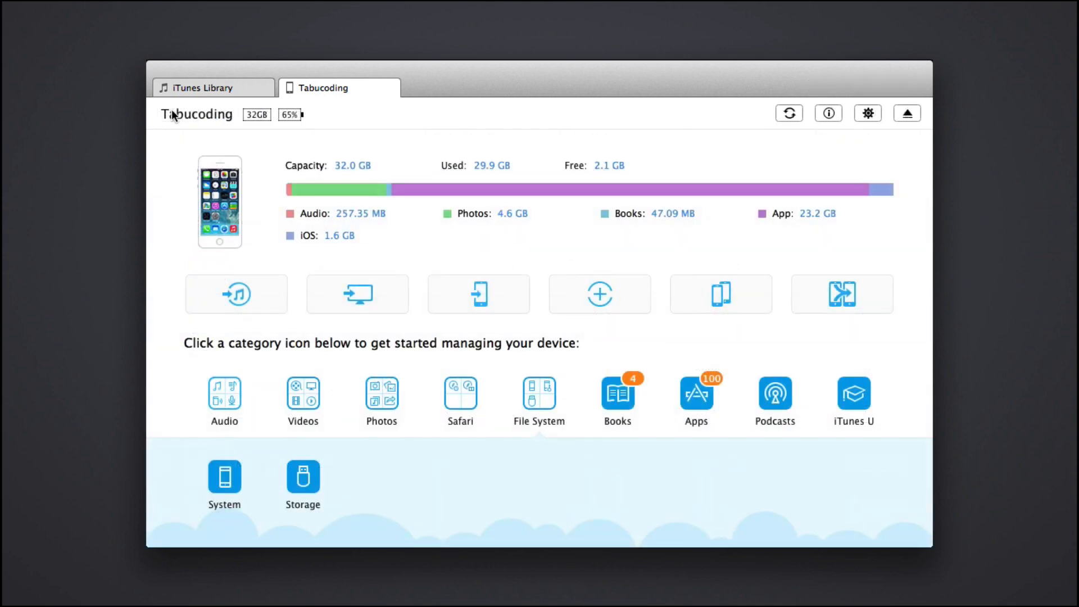
{"action": "mouse_move", "coordinate": [525, 357]}
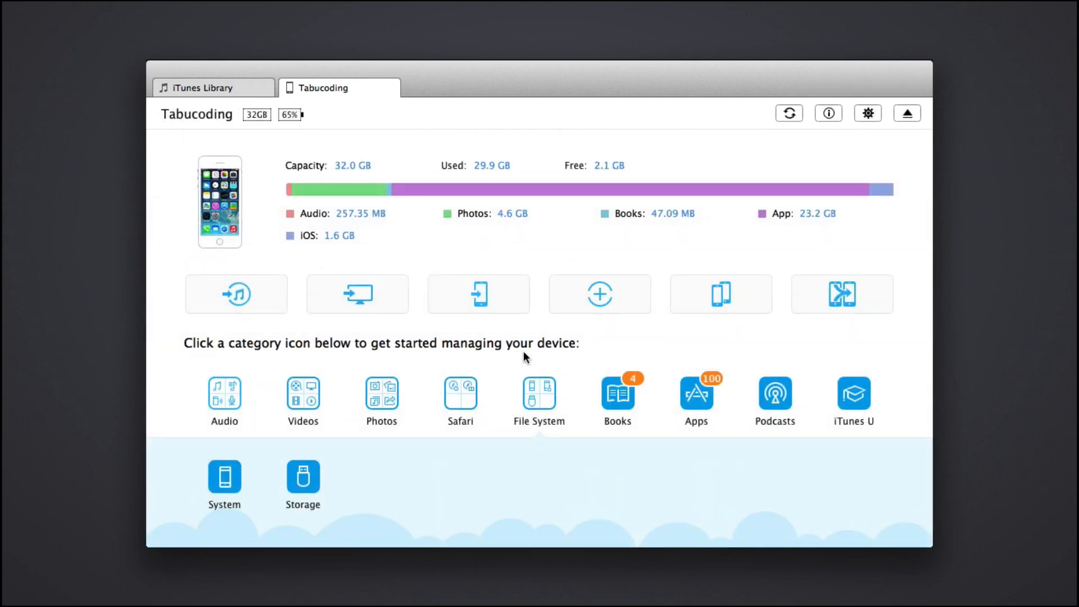
Expand Safari and list the iPhone's BookmarksBar bookmarks such as ESPN and YouTube
{"action": "left_click", "coordinate": [460, 396]}
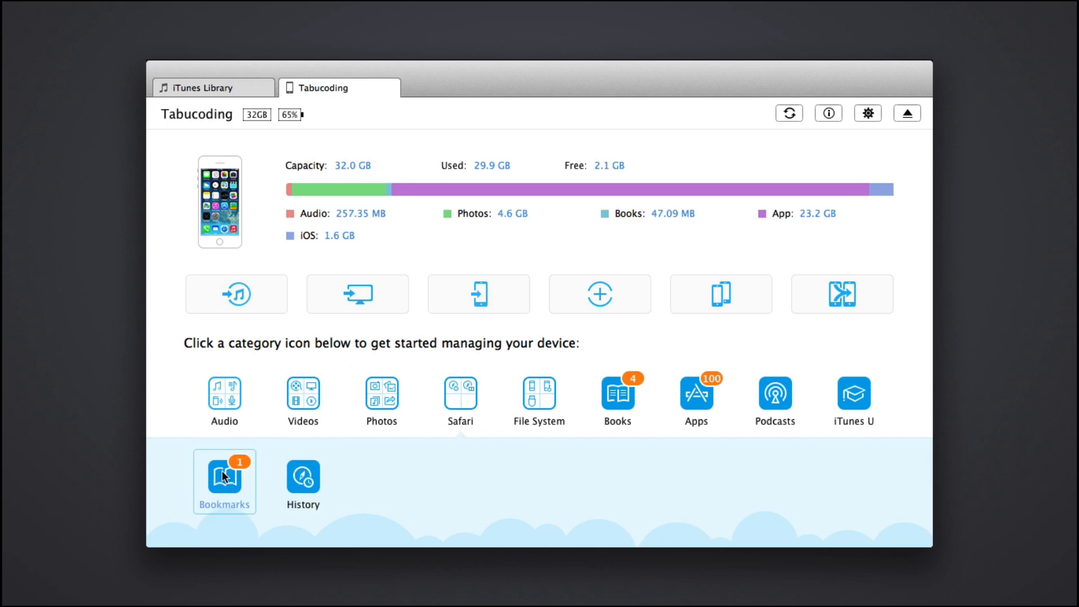
{"action": "left_click", "coordinate": [225, 481]}
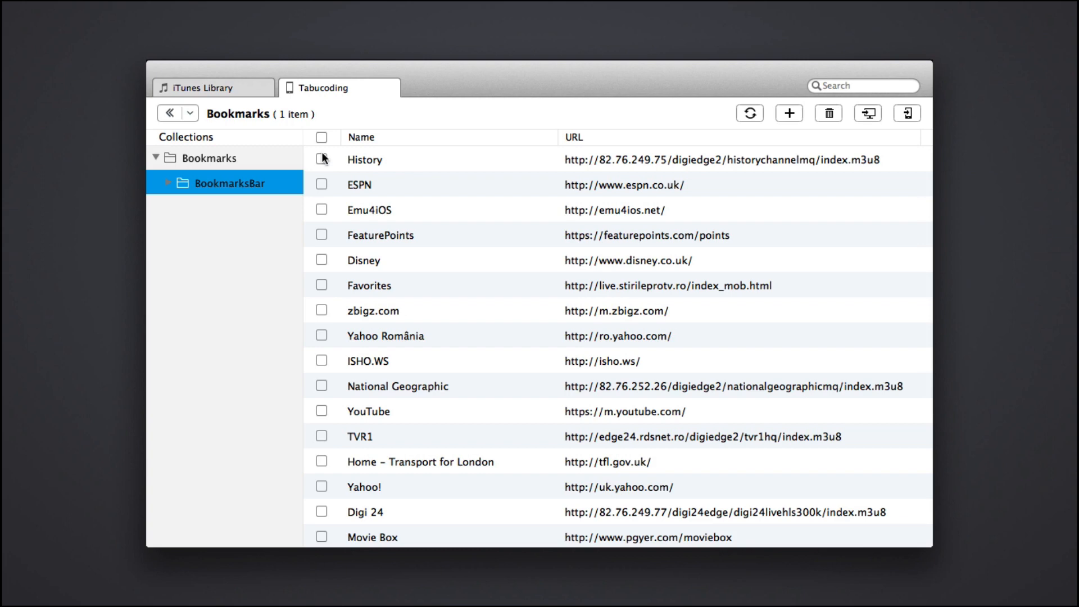
{"action": "mouse_move", "coordinate": [334, 211]}
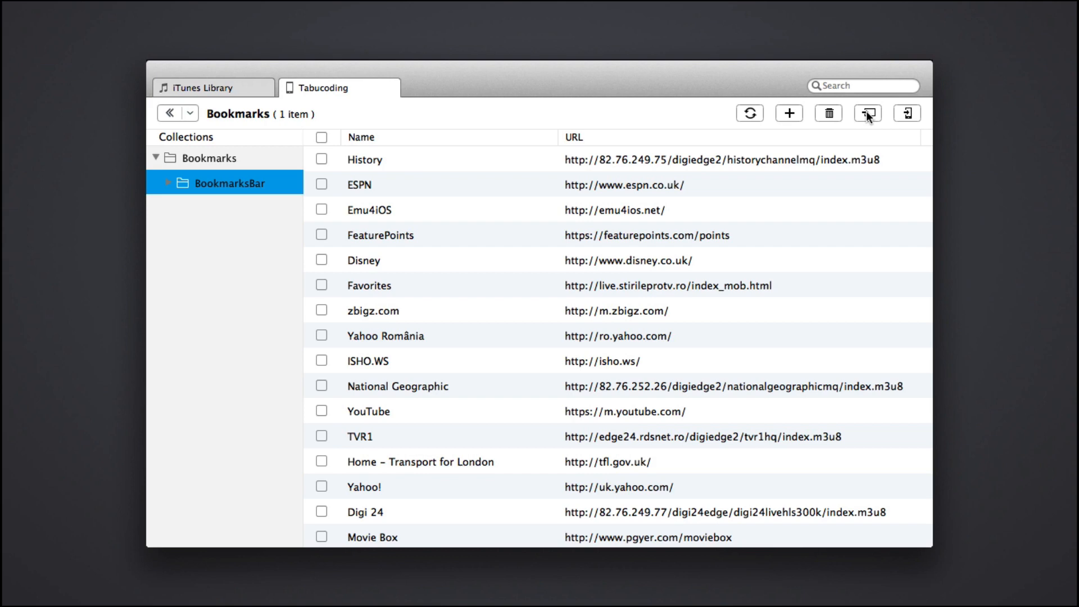
{"action": "mouse_move", "coordinate": [906, 113]}
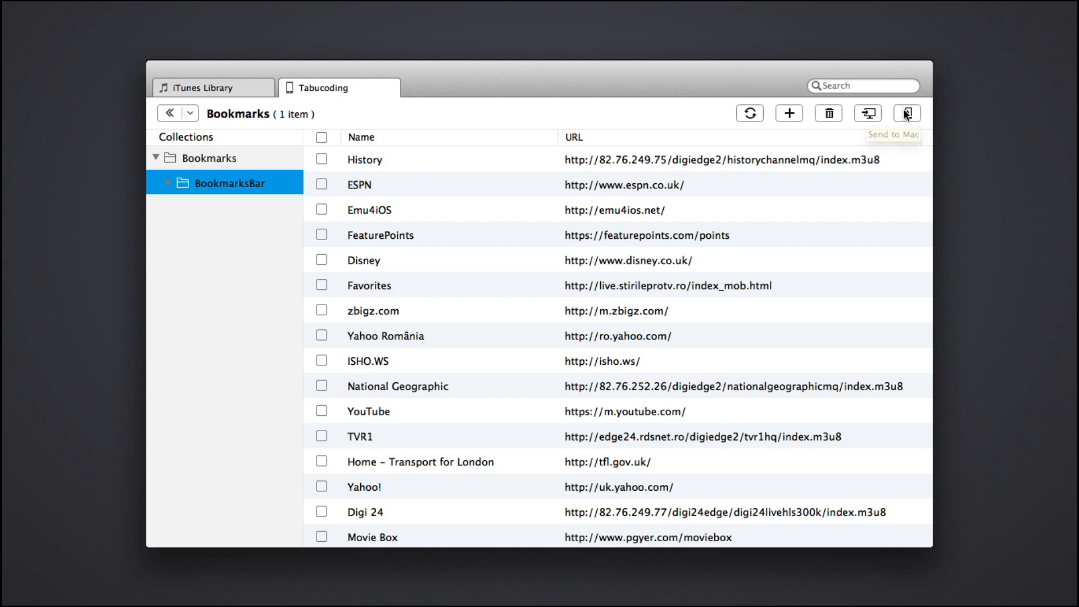
{"action": "mouse_move", "coordinate": [868, 114]}
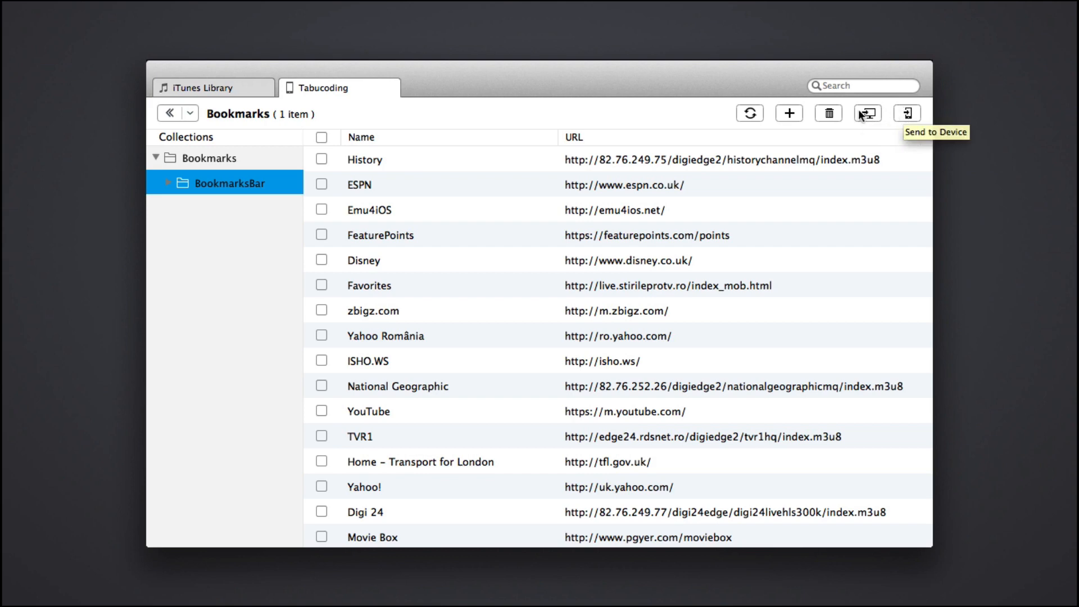
{"action": "mouse_move", "coordinate": [211, 81]}
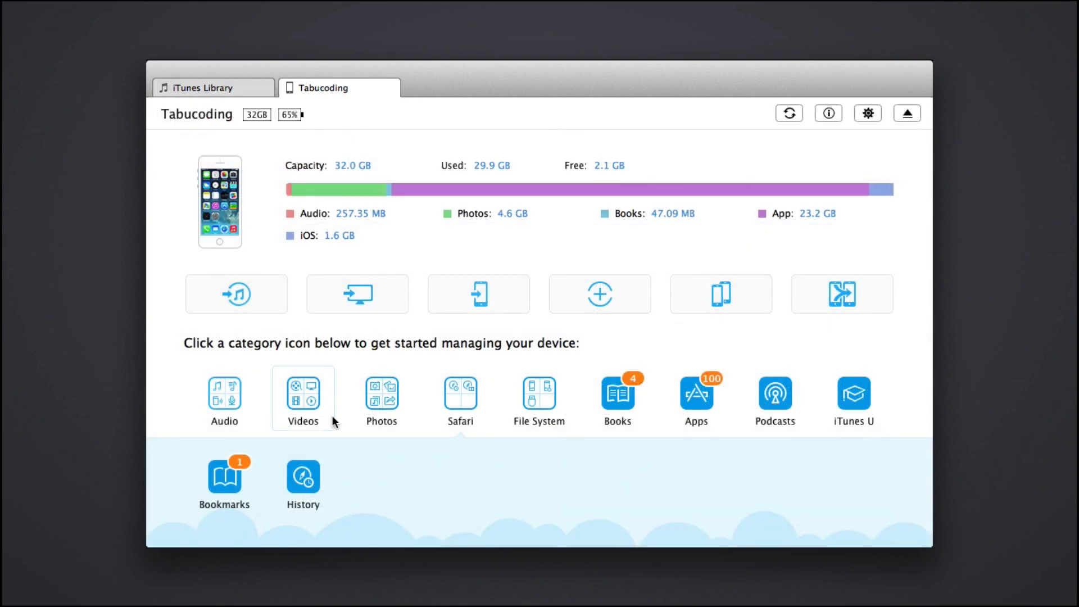
Load the iPhone's Safari browsing history with its 124 entries
{"action": "left_click", "coordinate": [303, 479]}
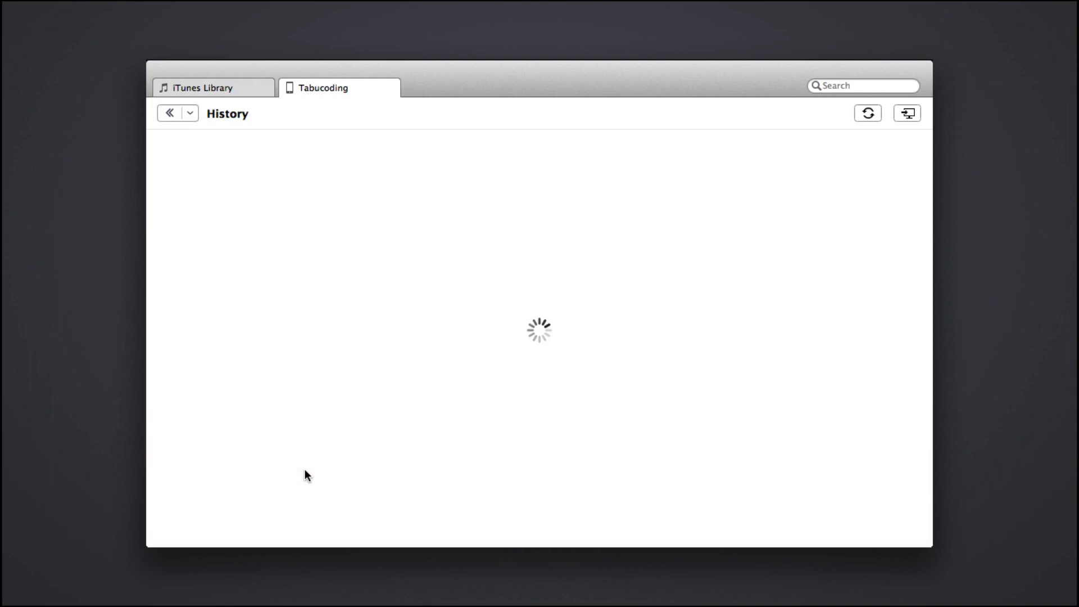
{"action": "mouse_move", "coordinate": [169, 112]}
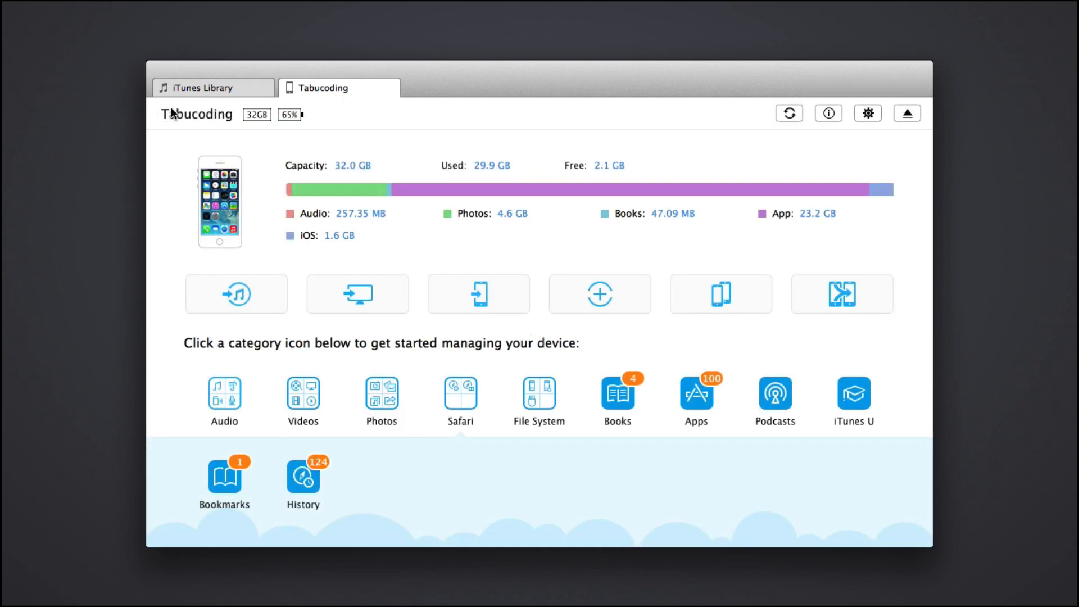
{"action": "mouse_move", "coordinate": [501, 450]}
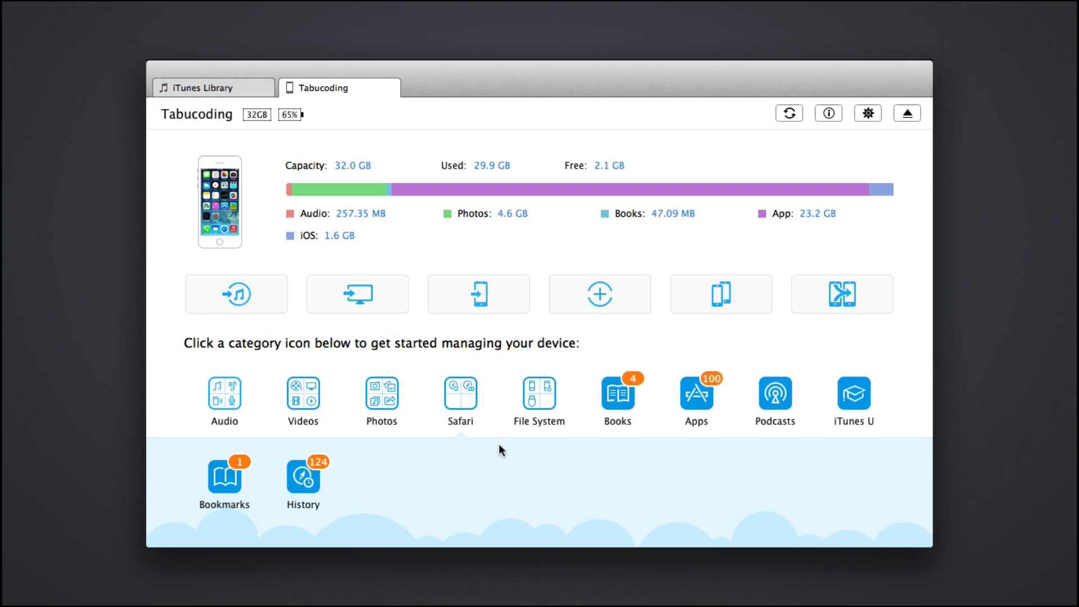
{"action": "mouse_move", "coordinate": [389, 402]}
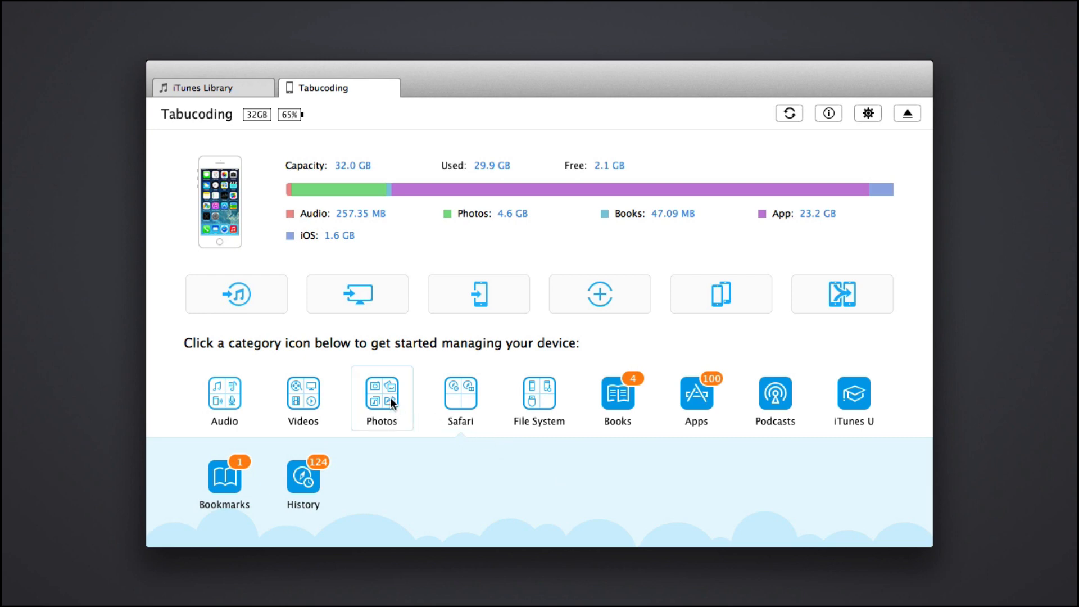
Expand Photos and view the four JPG images in the Panoramas album
{"action": "left_click", "coordinate": [381, 398]}
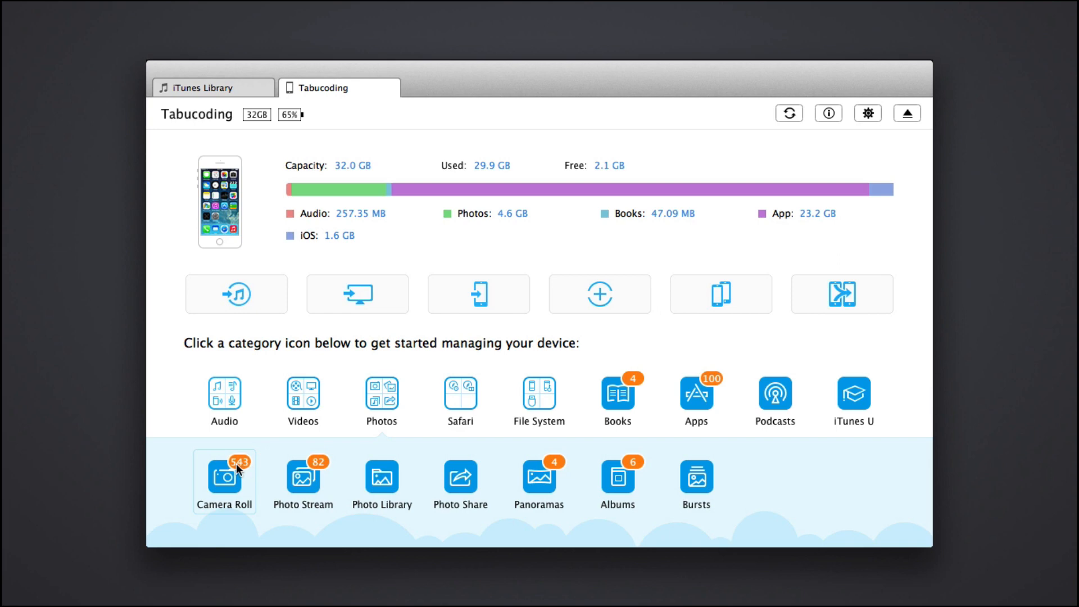
{"action": "mouse_move", "coordinate": [465, 443]}
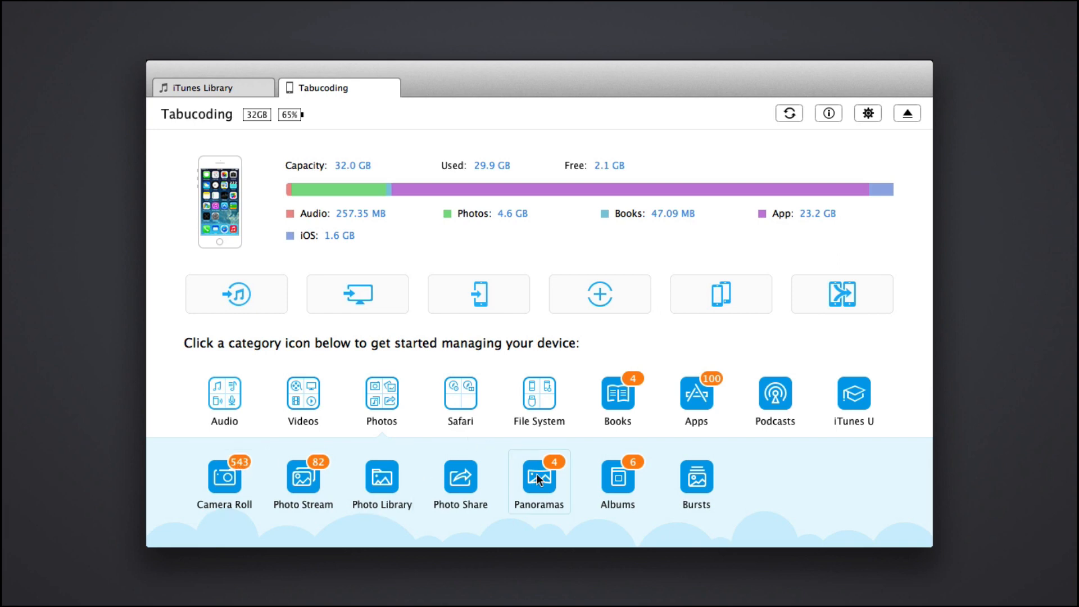
{"action": "left_click", "coordinate": [538, 474]}
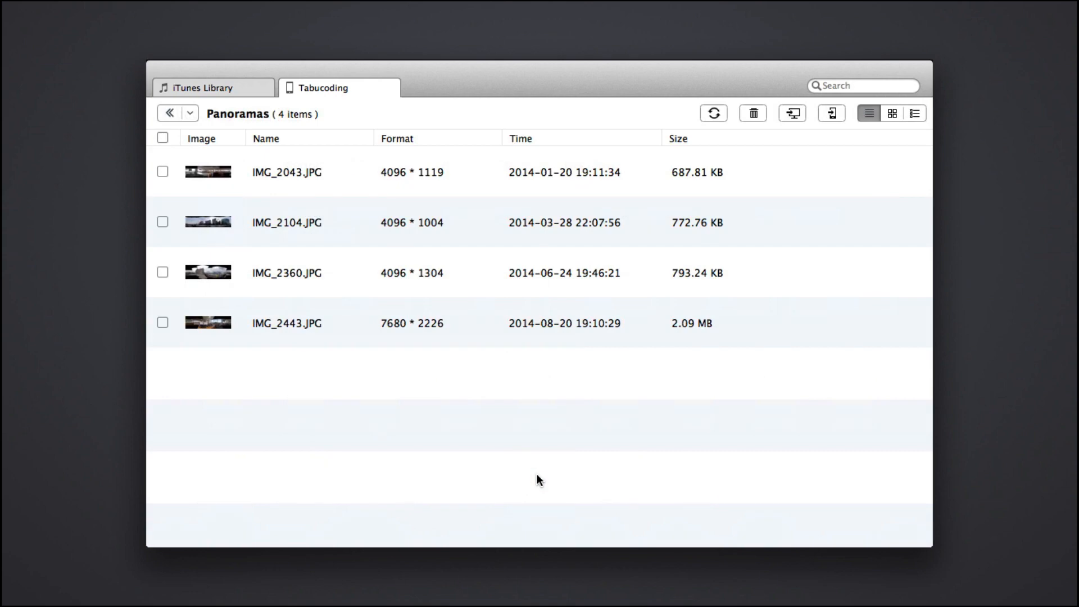
{"action": "mouse_move", "coordinate": [446, 323]}
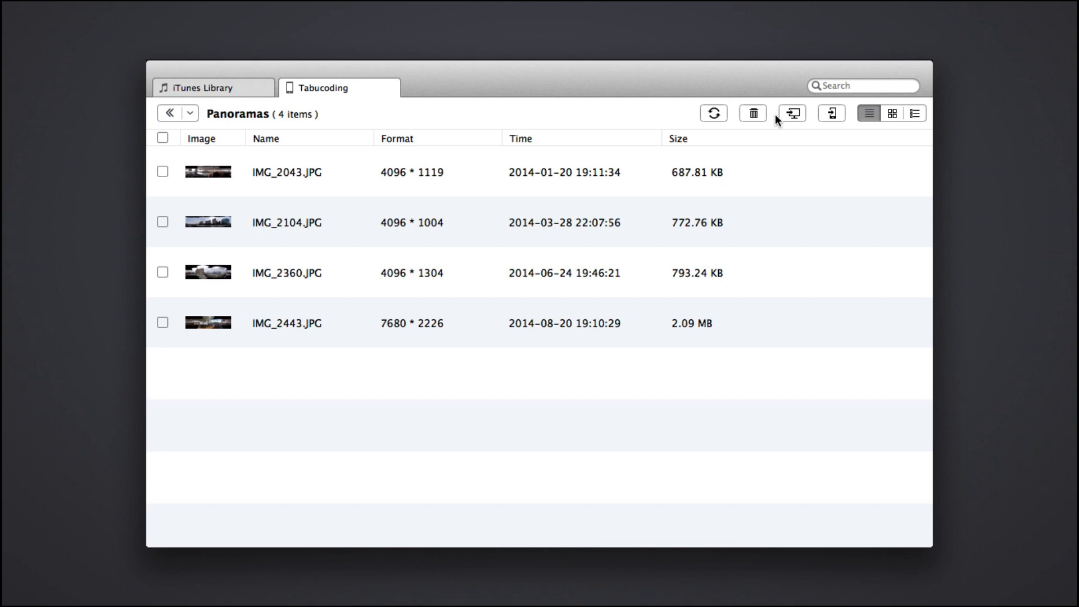
{"action": "mouse_move", "coordinate": [171, 140]}
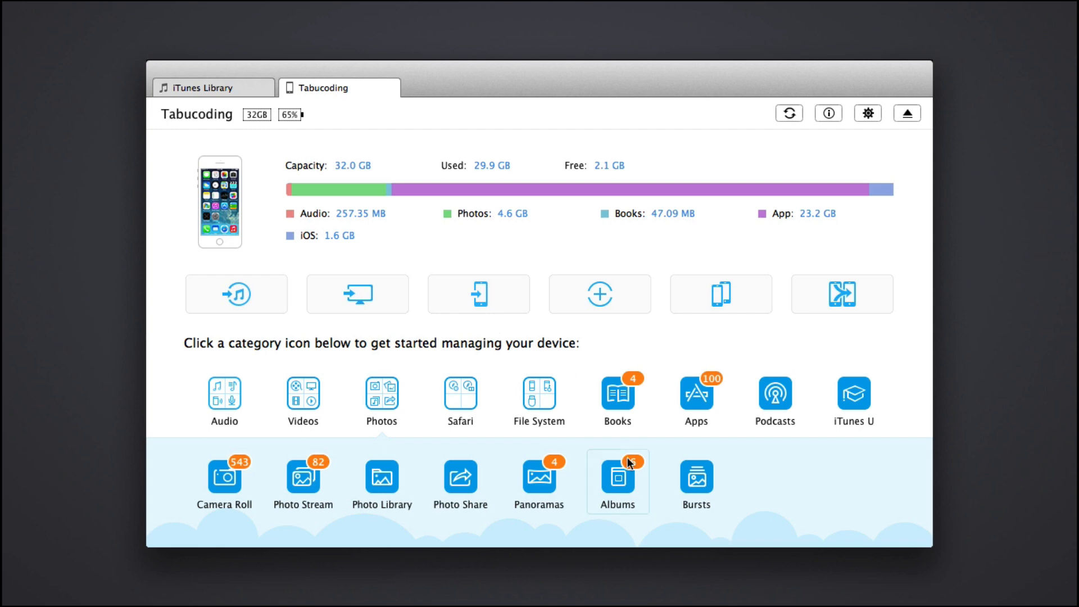
{"action": "mouse_move", "coordinate": [401, 356]}
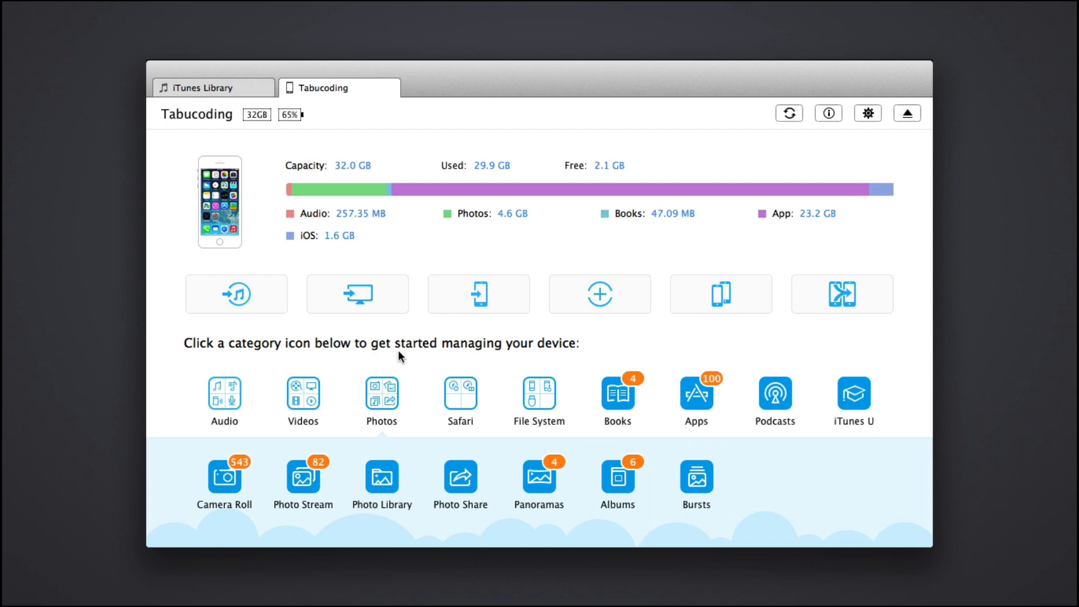
Expand Audio, check Music and the 11.23 MB New Recording voice memo, then return to the overview
{"action": "left_click", "coordinate": [224, 395]}
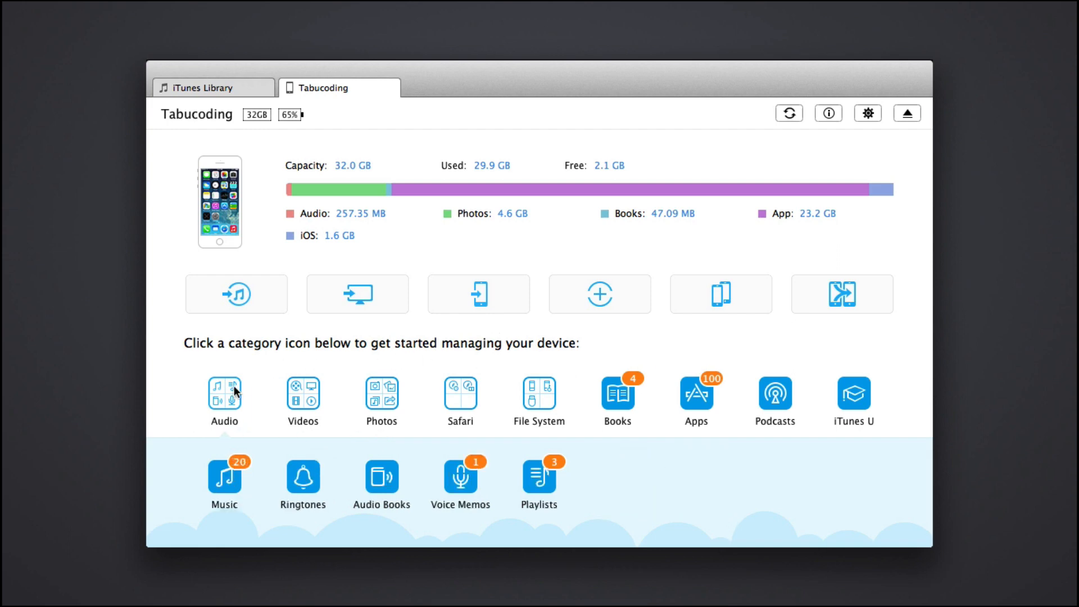
{"action": "left_click", "coordinate": [224, 477]}
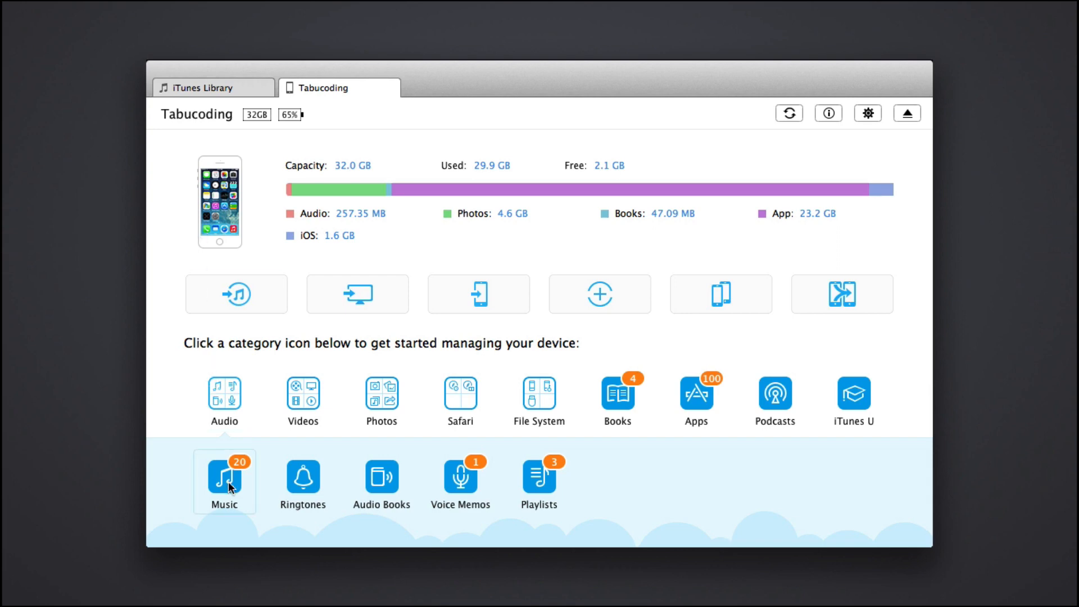
{"action": "mouse_move", "coordinate": [459, 474]}
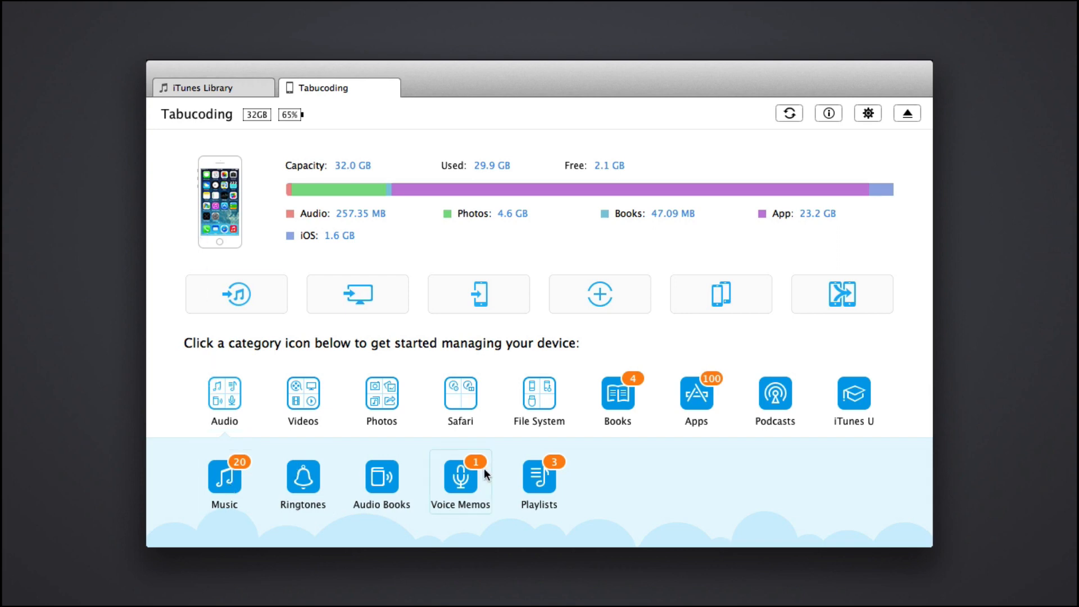
{"action": "left_click", "coordinate": [459, 474]}
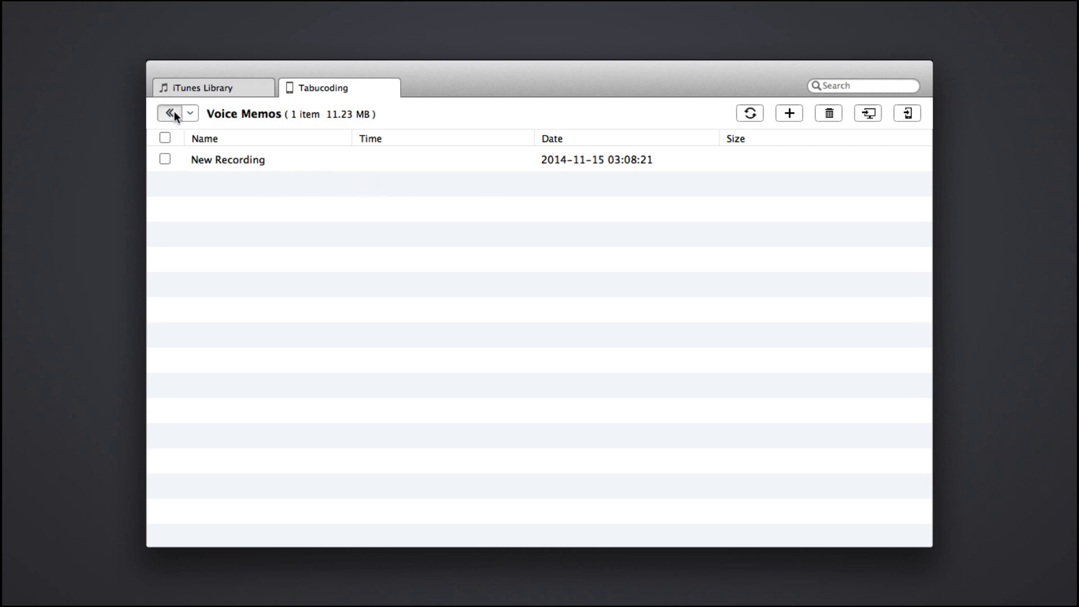
{"action": "left_click", "coordinate": [170, 113]}
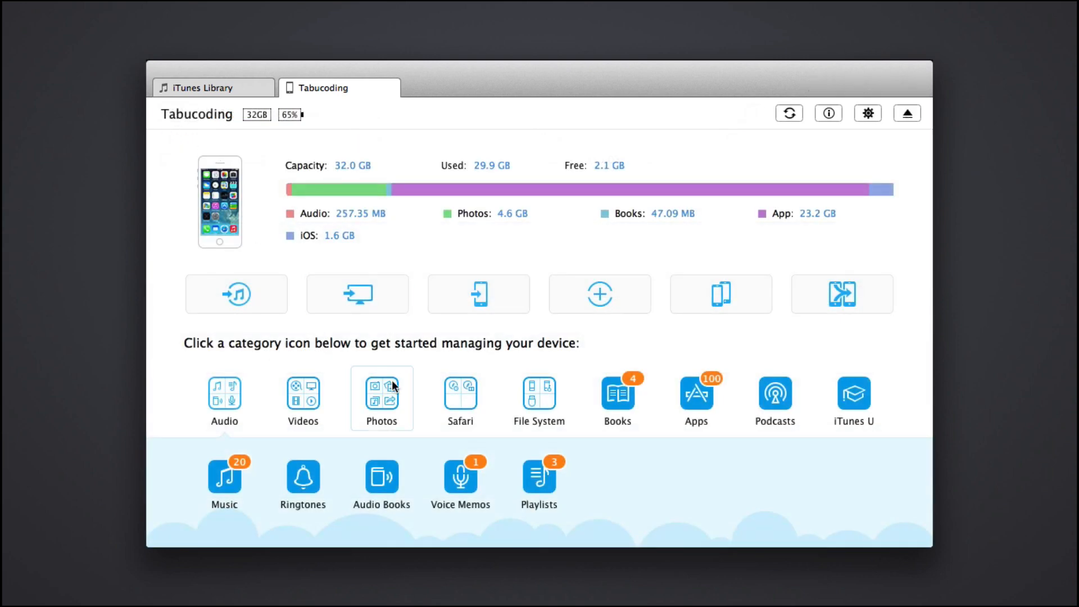
{"action": "mouse_move", "coordinate": [236, 293]}
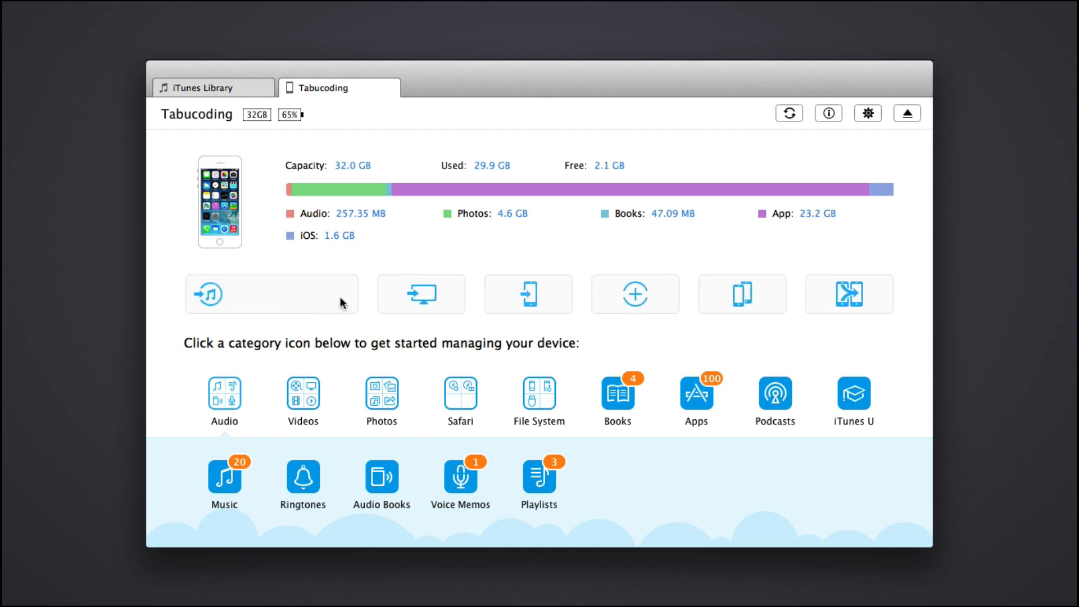
Switch to the iTunes Library listing tracks with artist, album, size and genre
{"action": "left_click", "coordinate": [478, 294]}
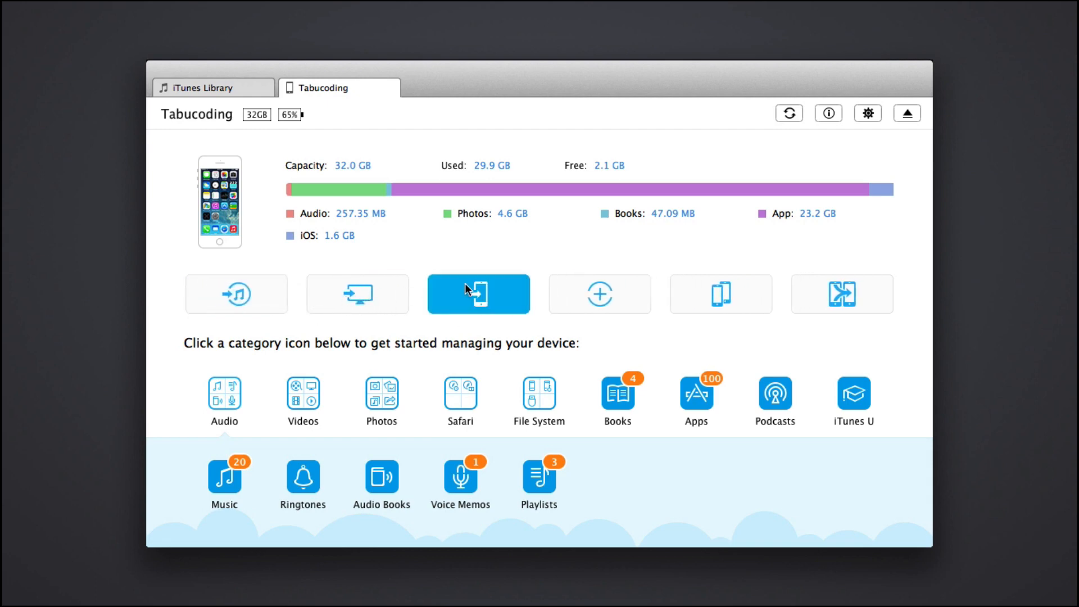
{"action": "mouse_move", "coordinate": [356, 293]}
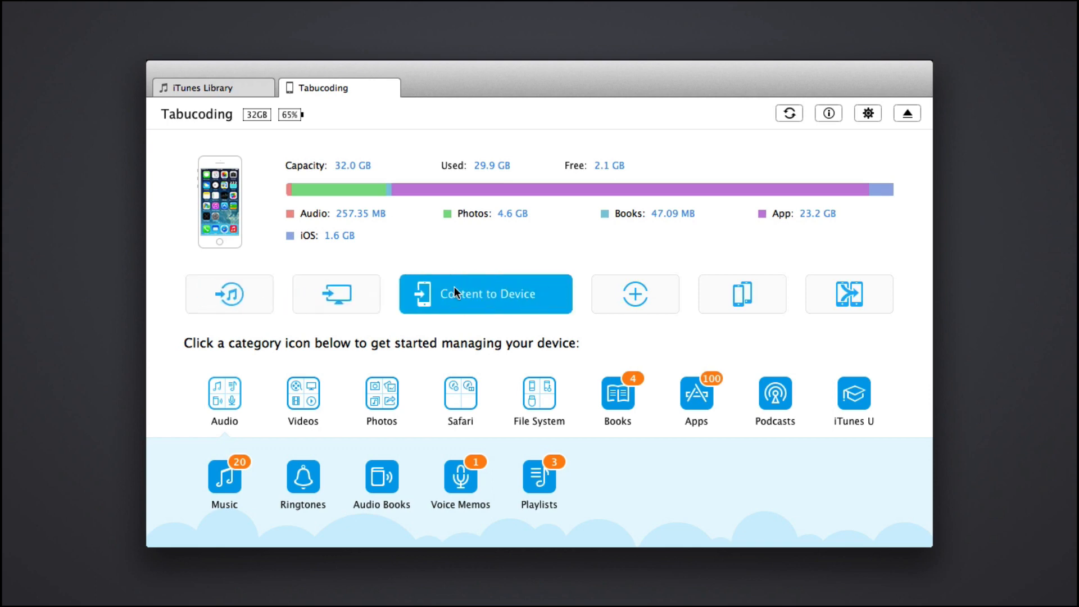
{"action": "mouse_move", "coordinate": [694, 297]}
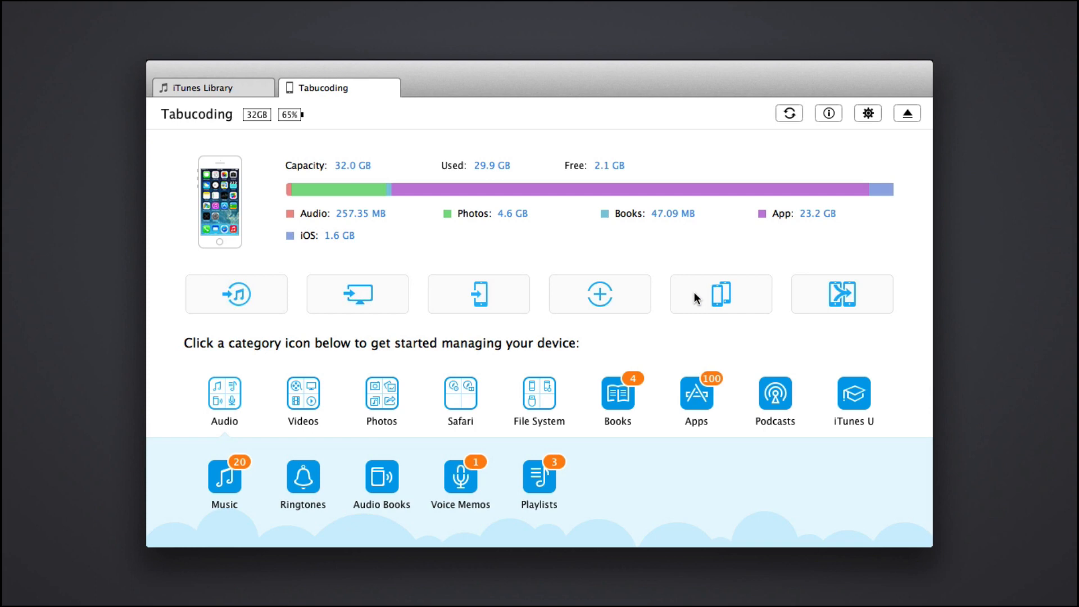
{"action": "mouse_move", "coordinate": [224, 100]}
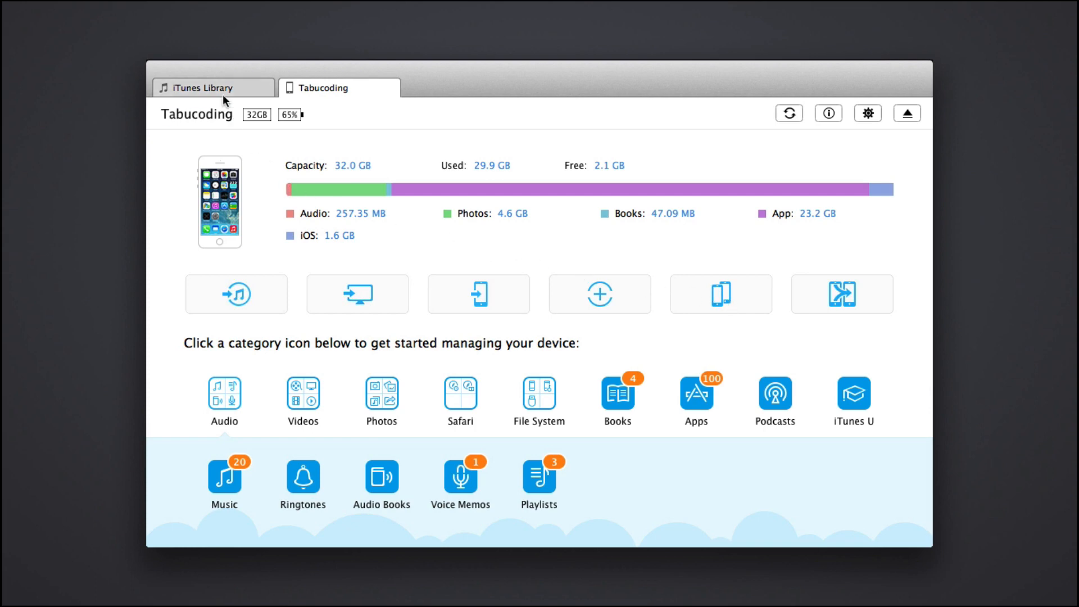
{"action": "left_click", "coordinate": [210, 88]}
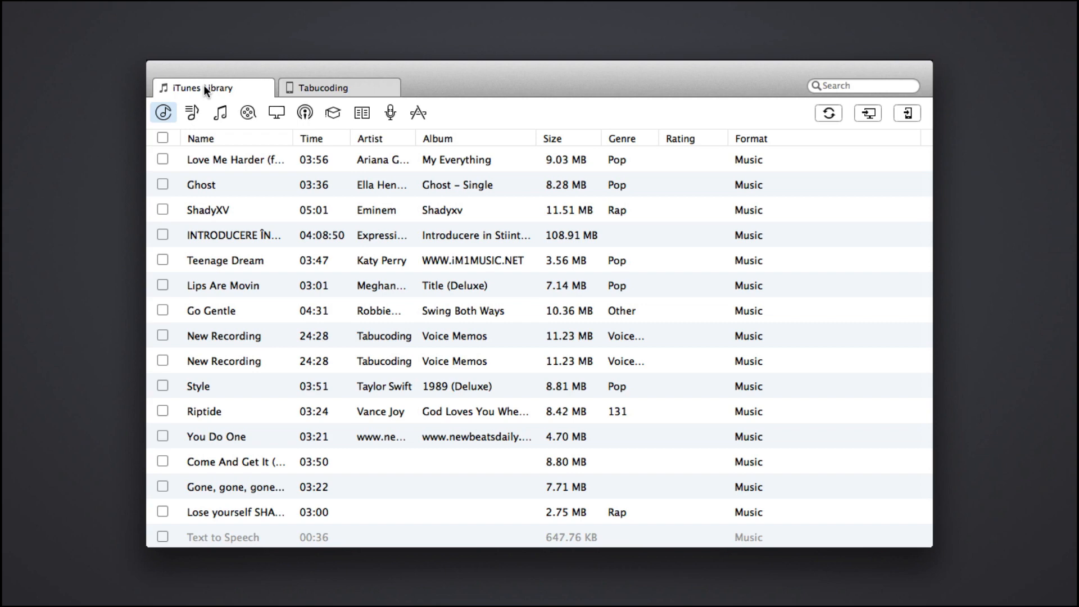
Browse the library's Playlists, Music, TV Shows and Apps, then return to the iPhone overview
{"action": "left_click", "coordinate": [221, 112]}
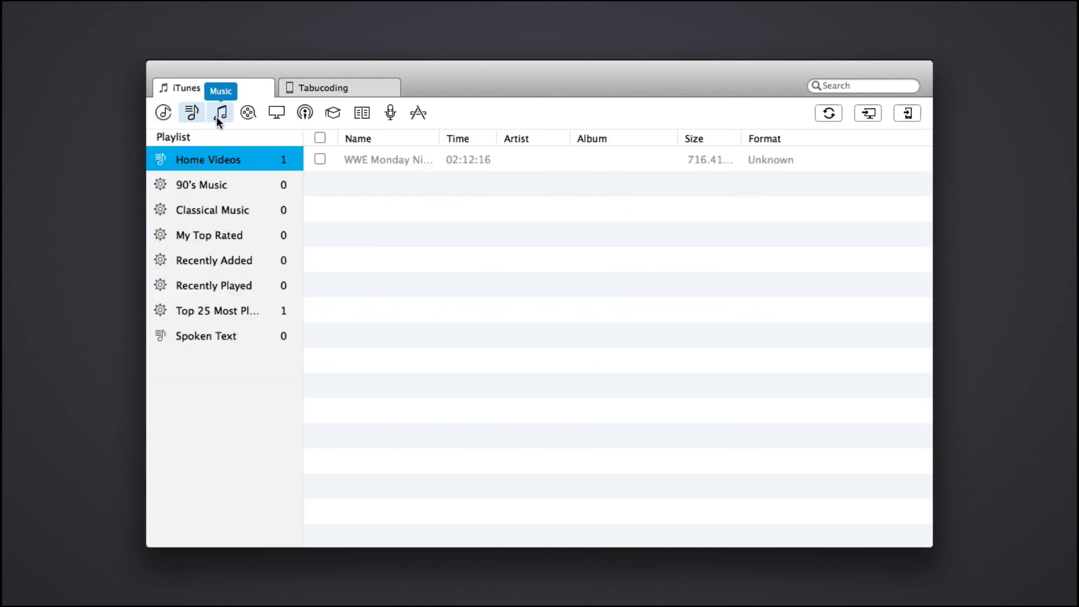
{"action": "left_click", "coordinate": [247, 112]}
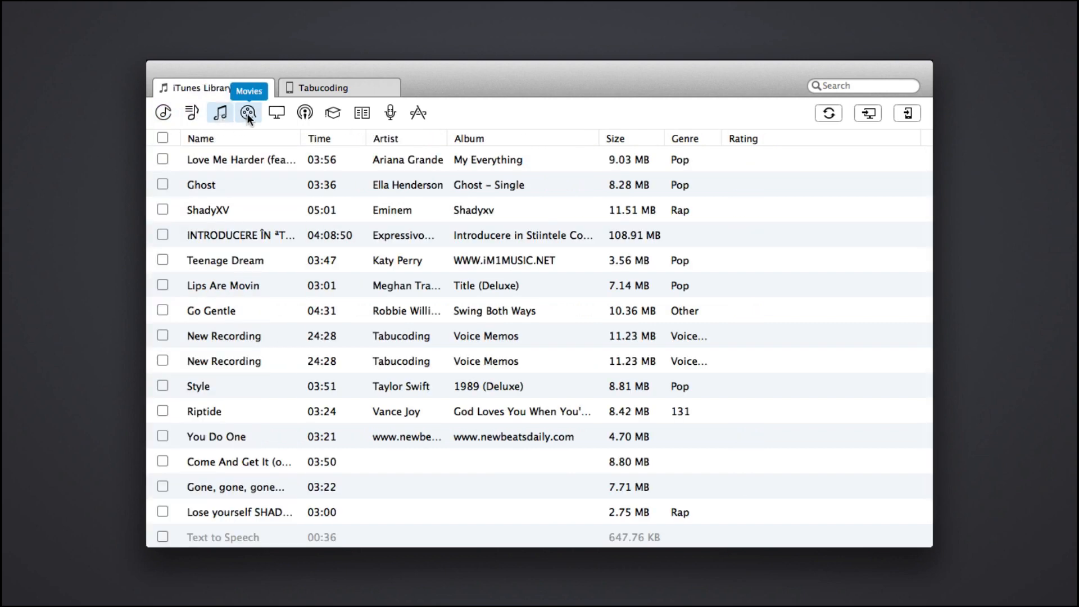
{"action": "left_click", "coordinate": [276, 112]}
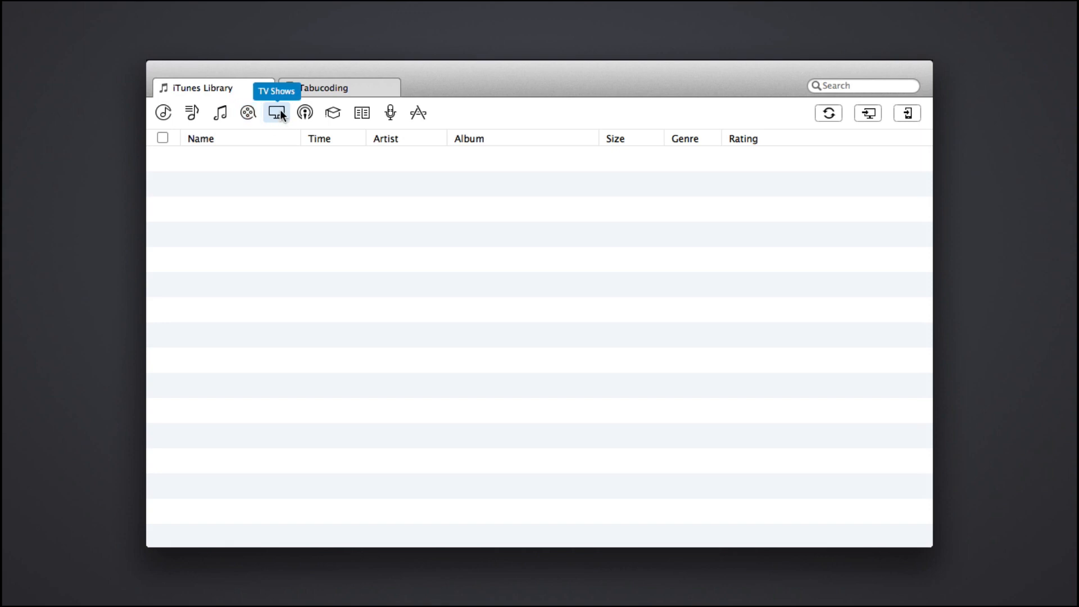
{"action": "mouse_move", "coordinate": [333, 113]}
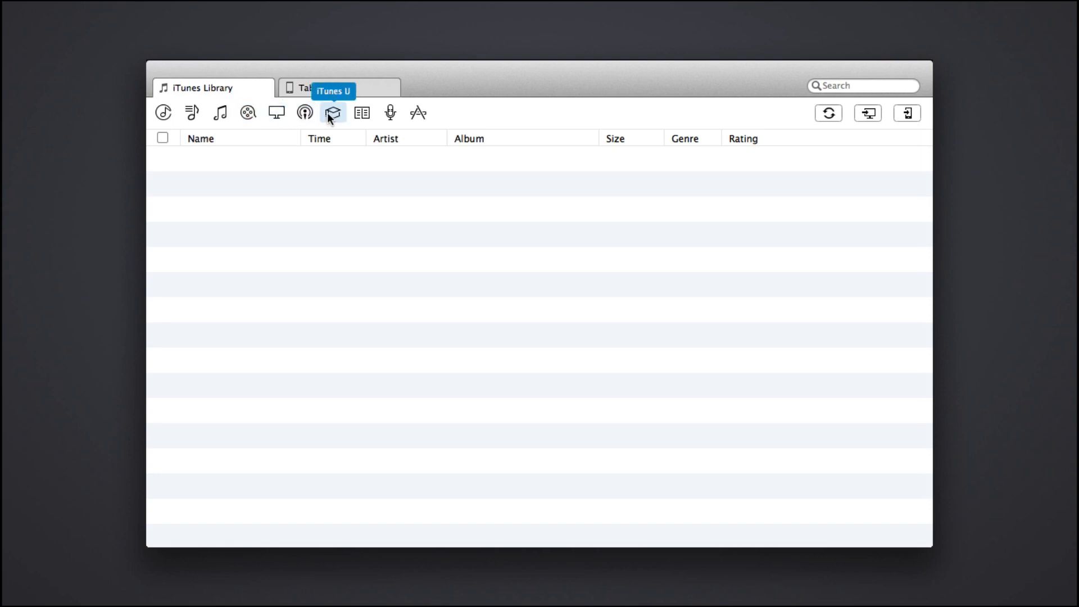
{"action": "mouse_move", "coordinate": [390, 112]}
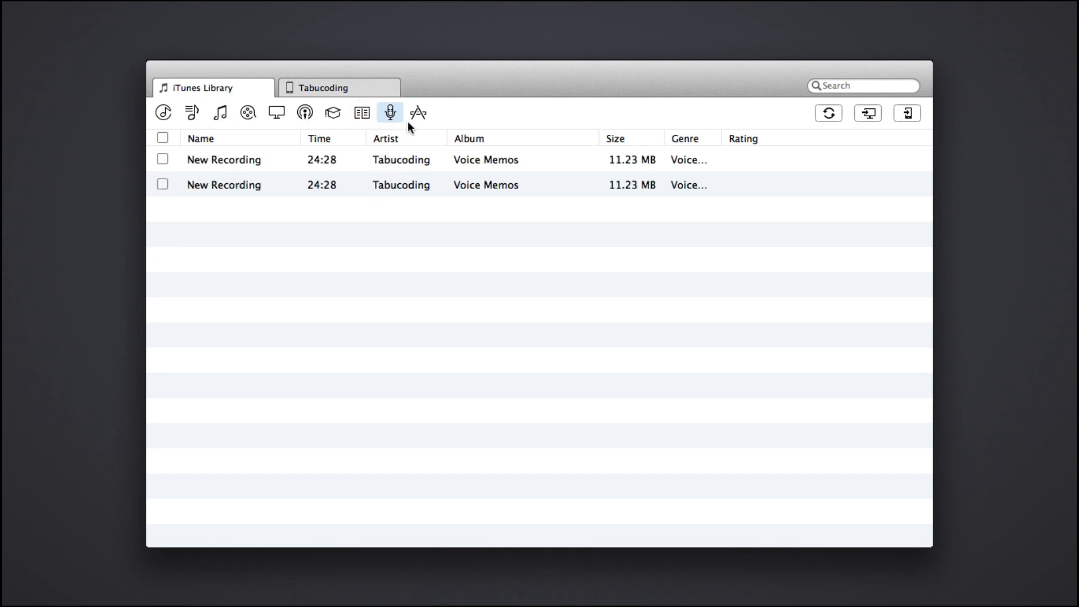
{"action": "left_click", "coordinate": [418, 113]}
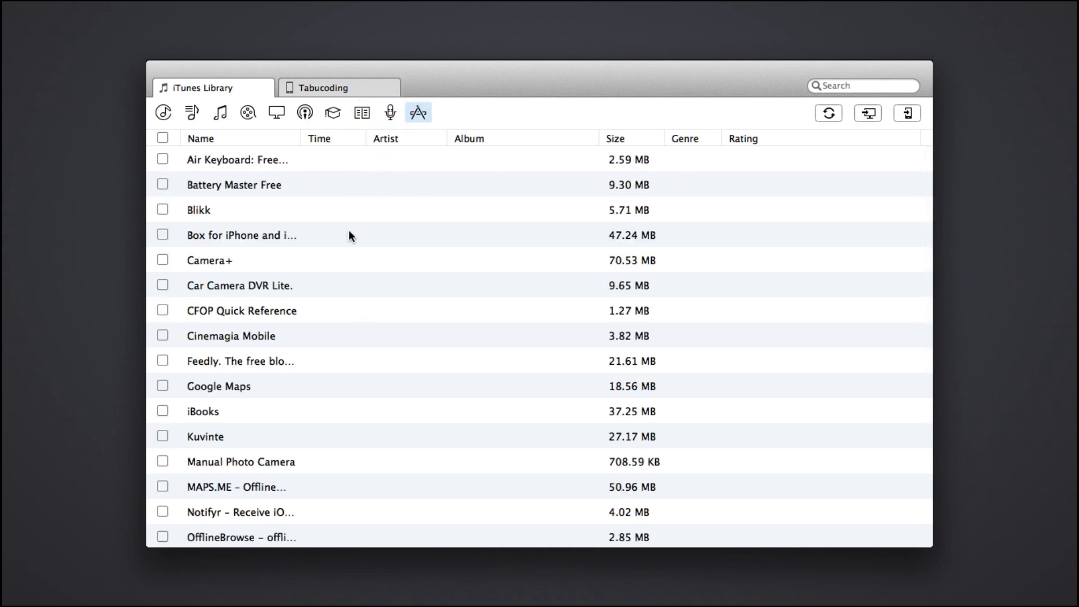
{"action": "scroll", "scroll_direction": "down", "scroll_amount": 3}
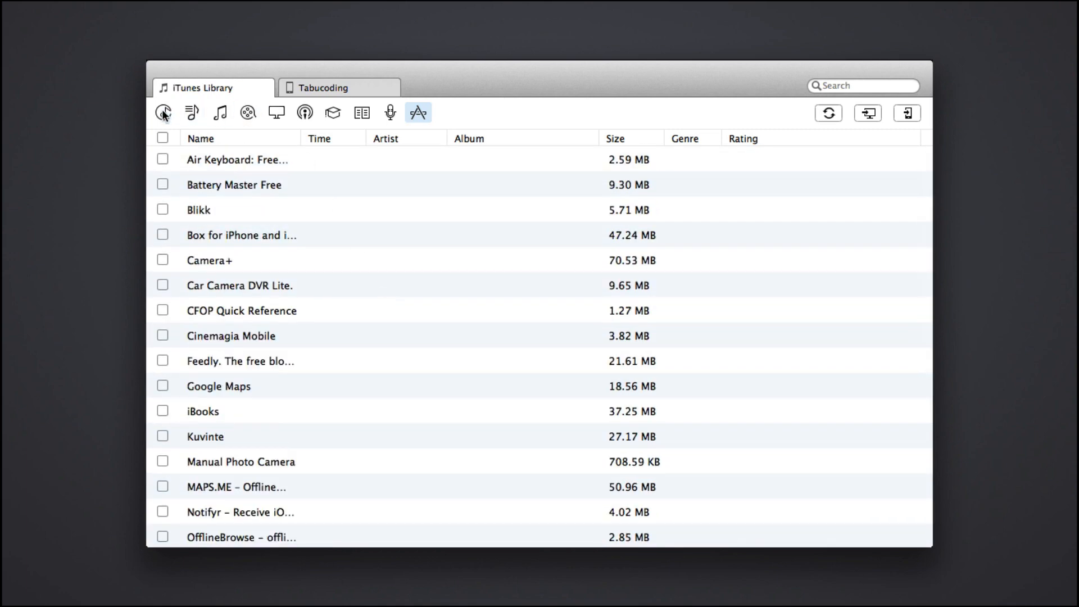
{"action": "left_click", "coordinate": [324, 88]}
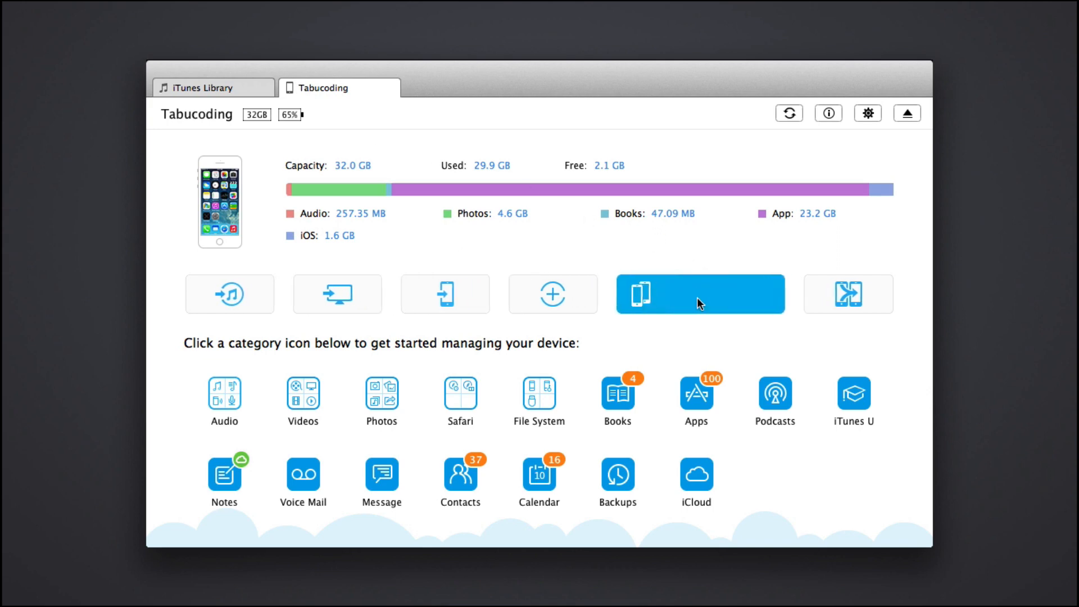
{"action": "left_click", "coordinate": [699, 294]}
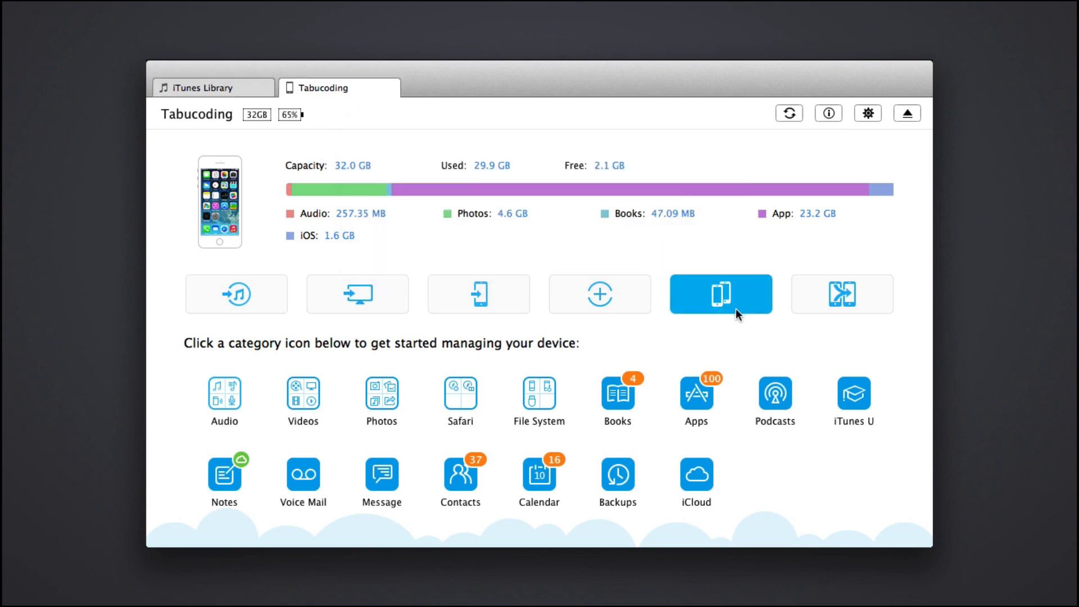
{"action": "mouse_move", "coordinate": [720, 294]}
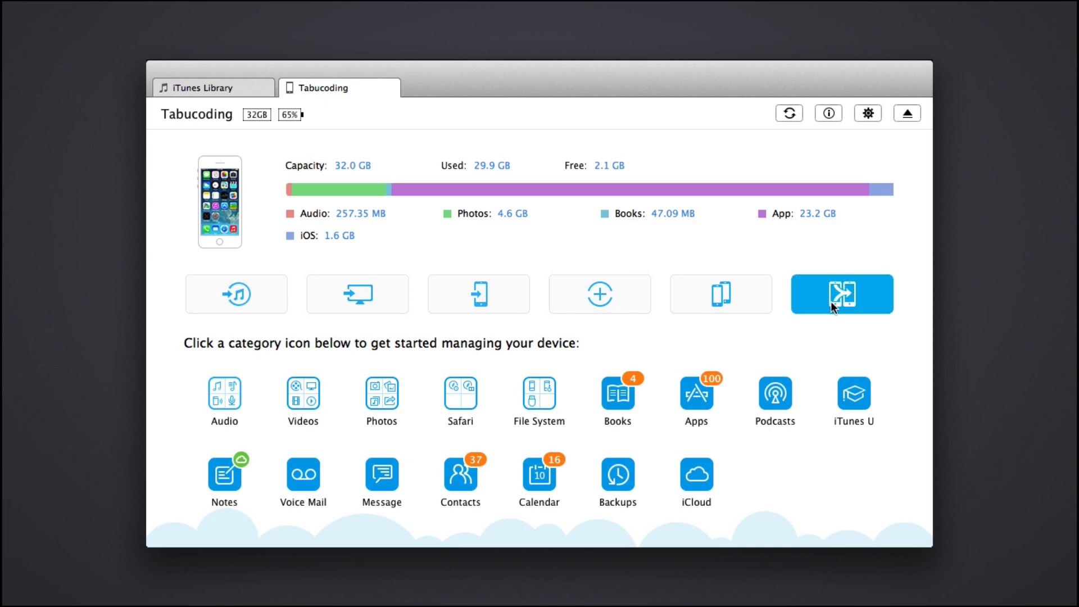
{"action": "mouse_move", "coordinate": [724, 249]}
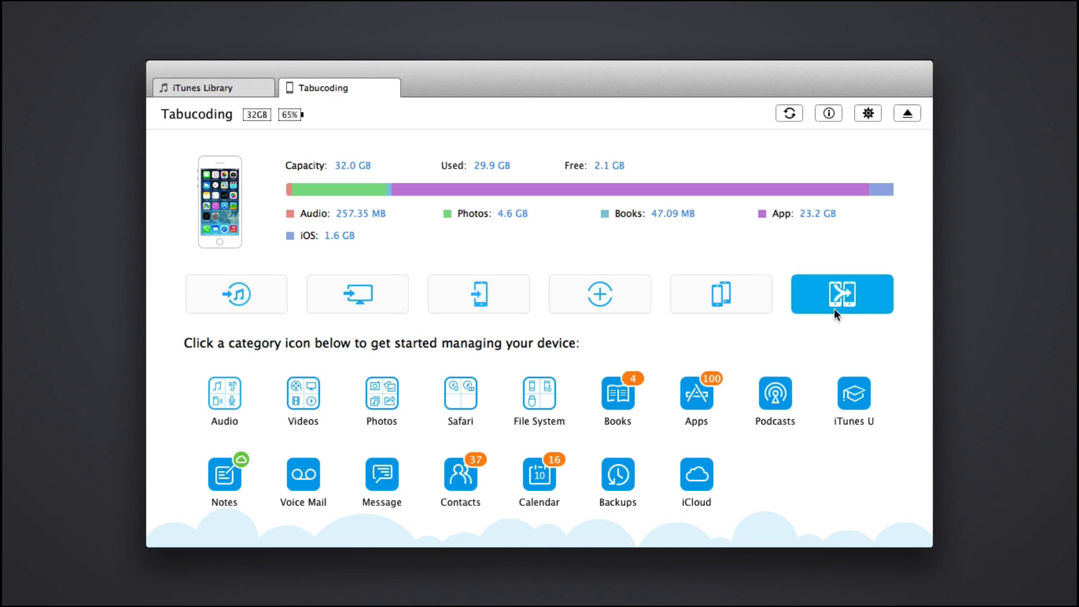
{"action": "mouse_move", "coordinate": [840, 293]}
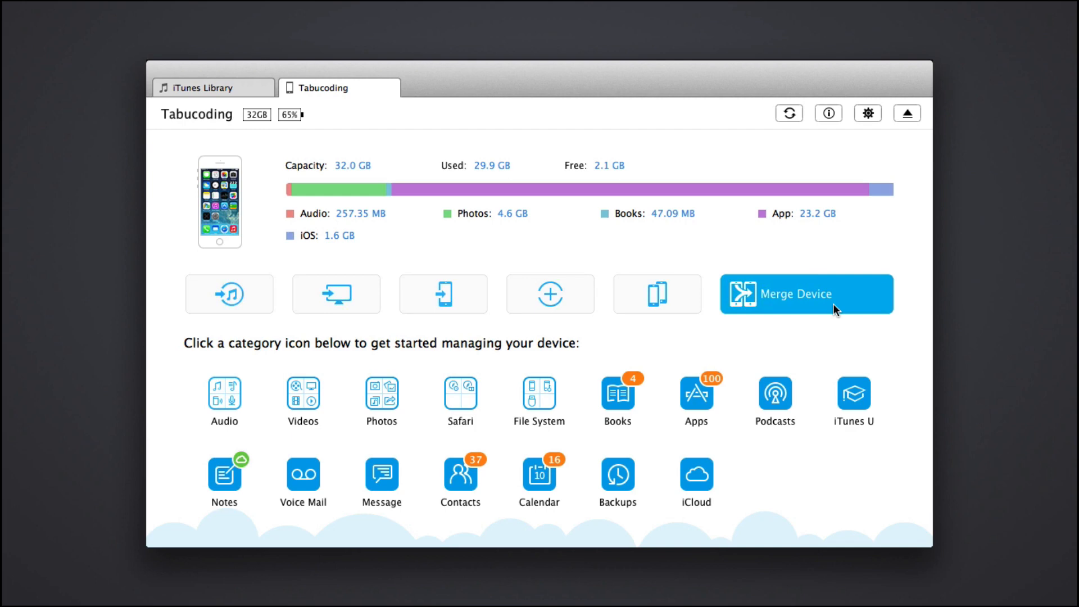
{"action": "mouse_move", "coordinate": [698, 284]}
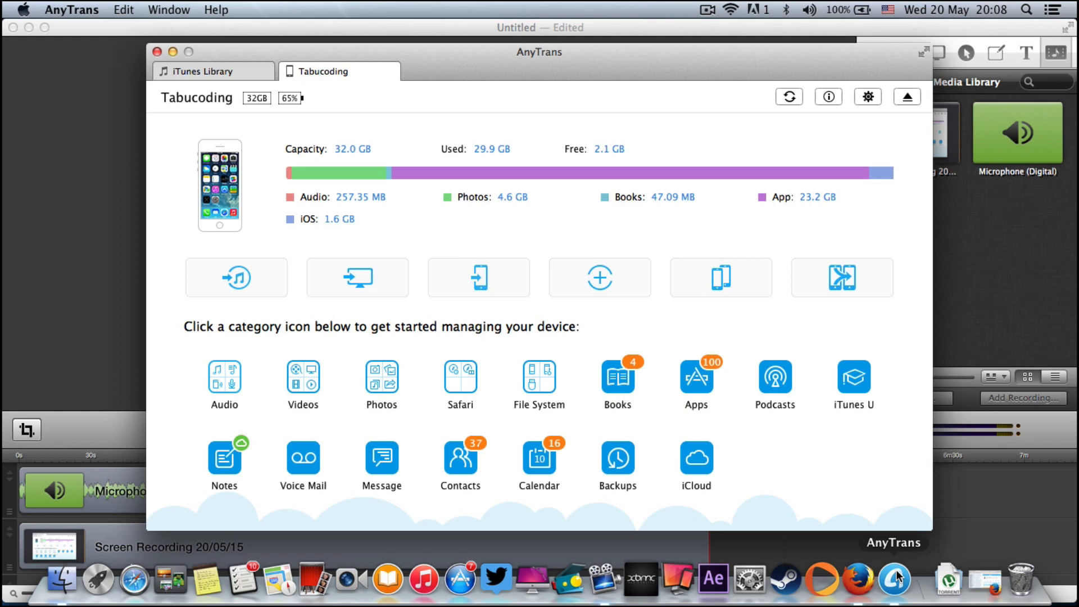
List the iPhone's two backups and briefly expand the 2014-12-30 backup
{"action": "left_click", "coordinate": [616, 461]}
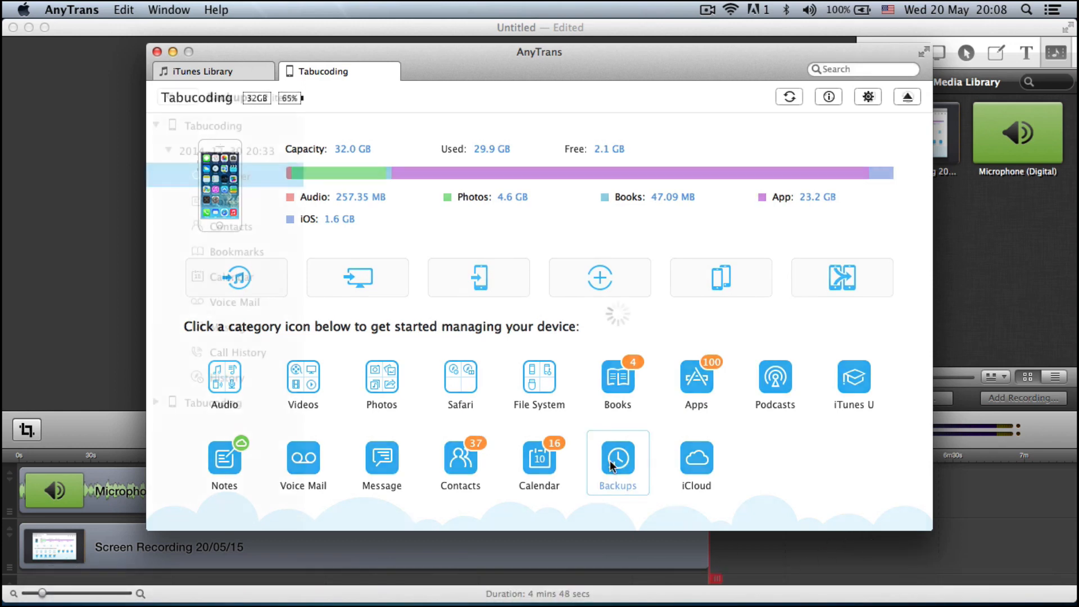
{"action": "left_click", "coordinate": [617, 458]}
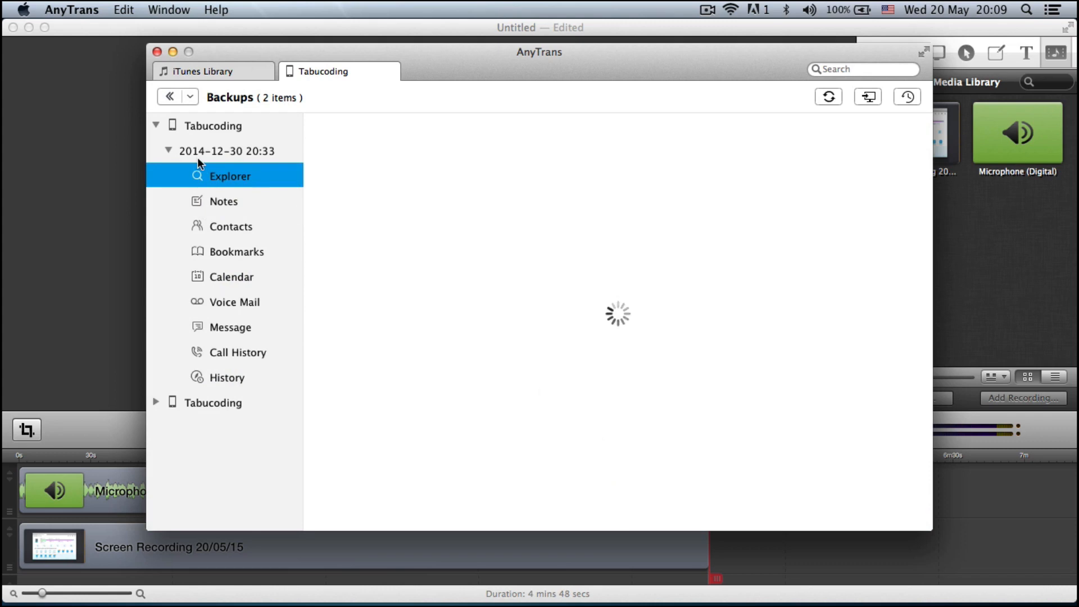
{"action": "left_click", "coordinate": [168, 152]}
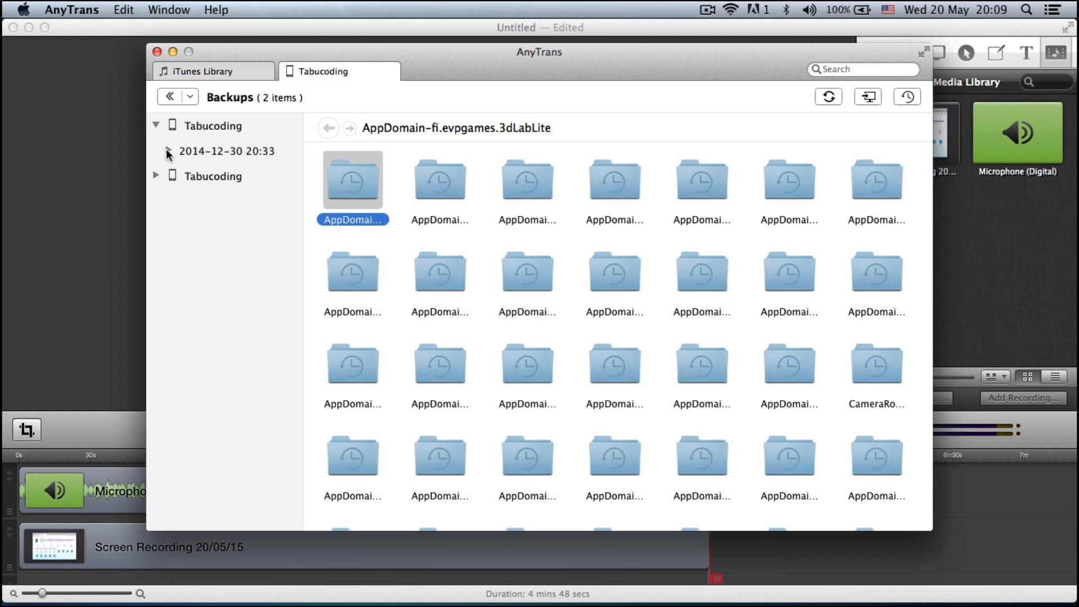
Expand the 2014-12-18 backup and browse its Explorer files and Call History
{"action": "left_click", "coordinate": [155, 177]}
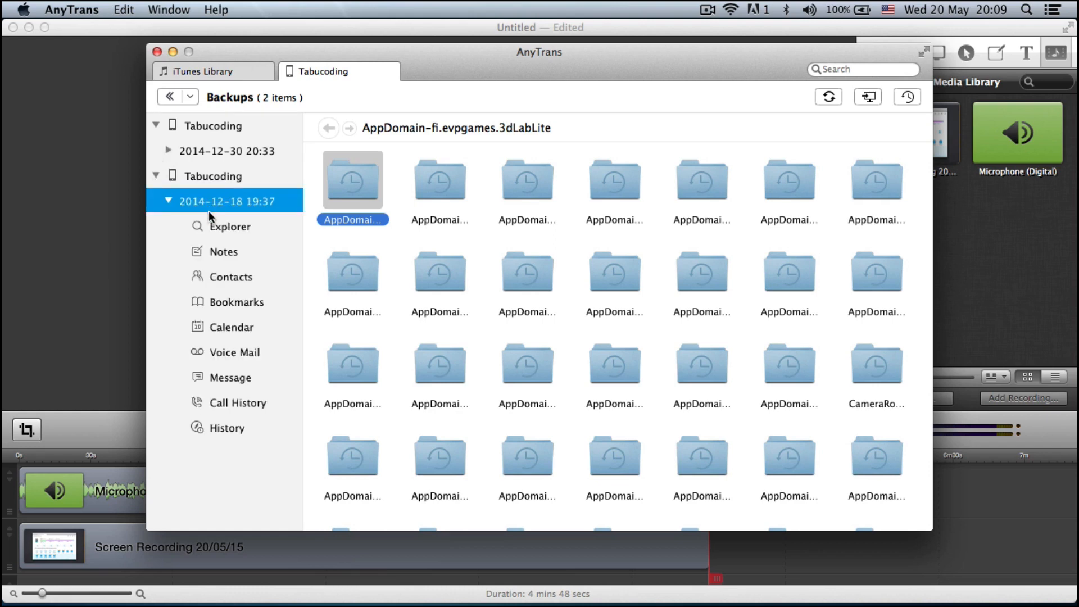
{"action": "left_click", "coordinate": [230, 226]}
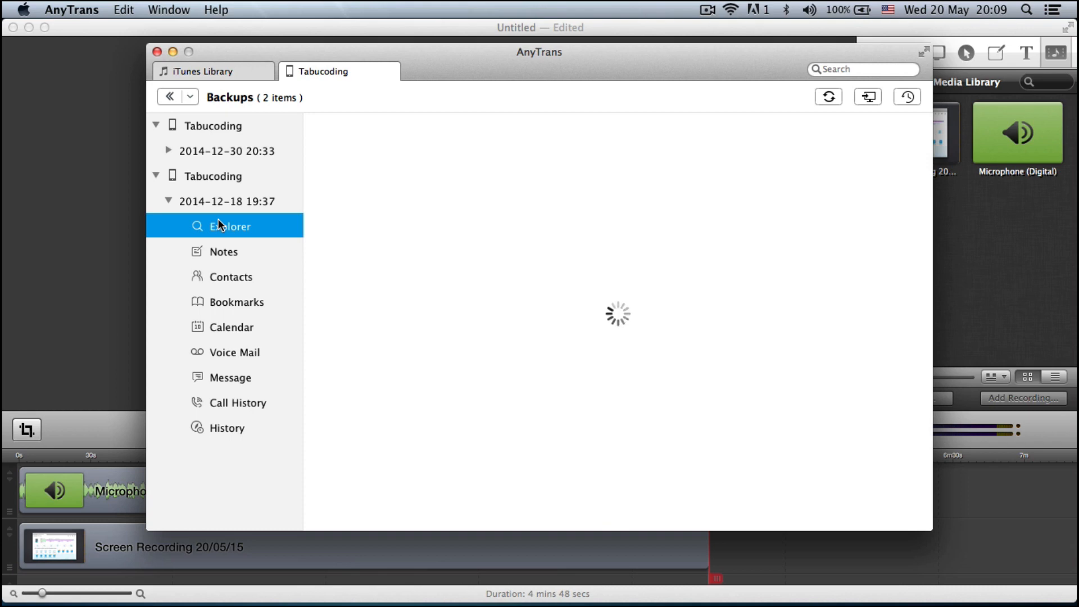
{"action": "mouse_move", "coordinate": [237, 375]}
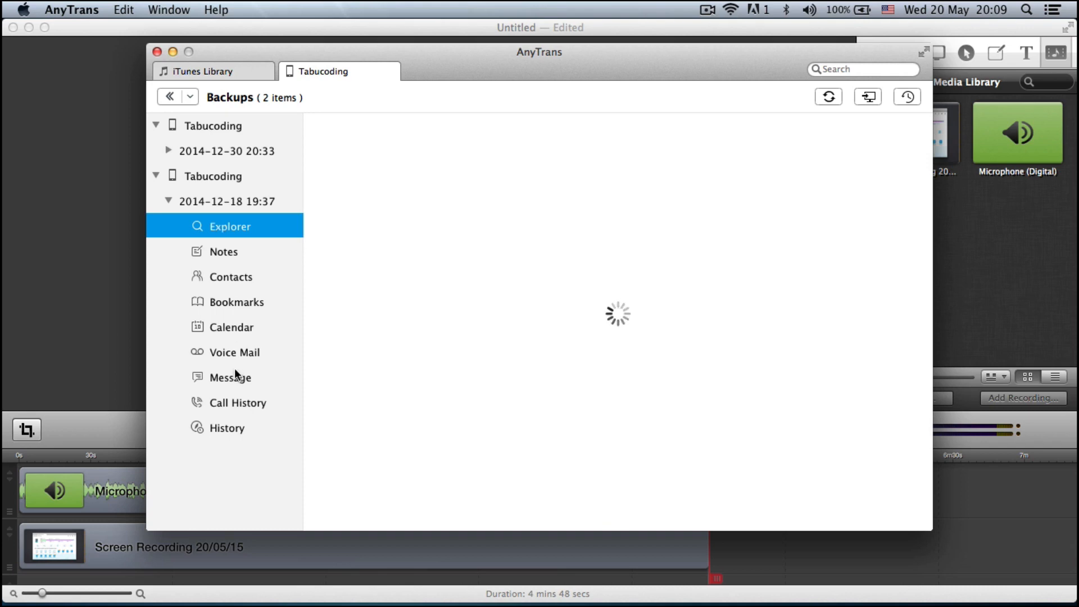
{"action": "left_click", "coordinate": [237, 403]}
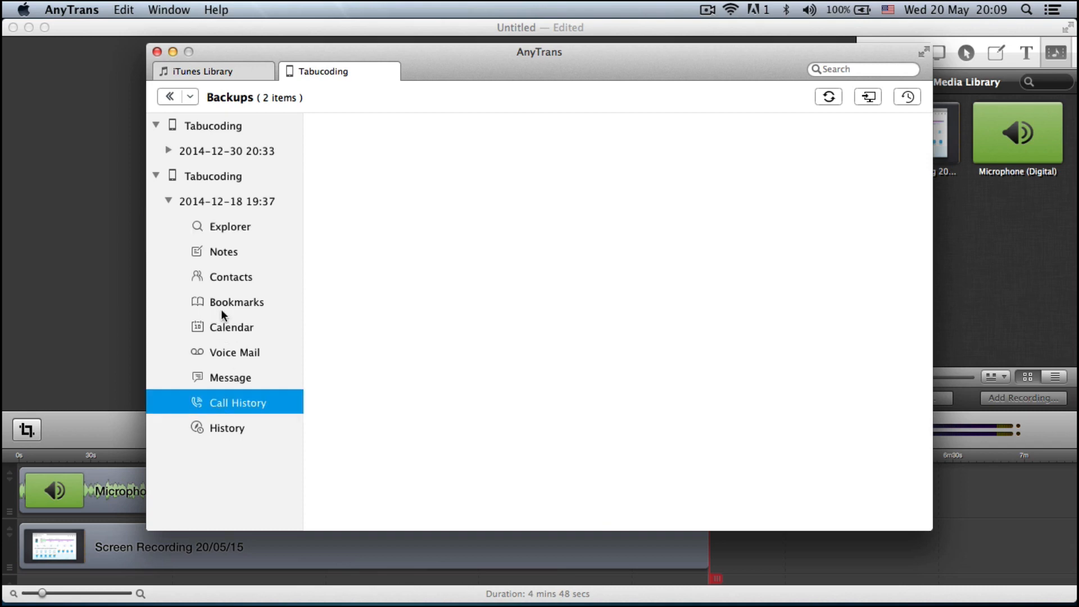
Preview the 2014-12-18 backup's notes, including the Fruity Loops instruments note, then return to Explorer
{"action": "left_click", "coordinate": [223, 250]}
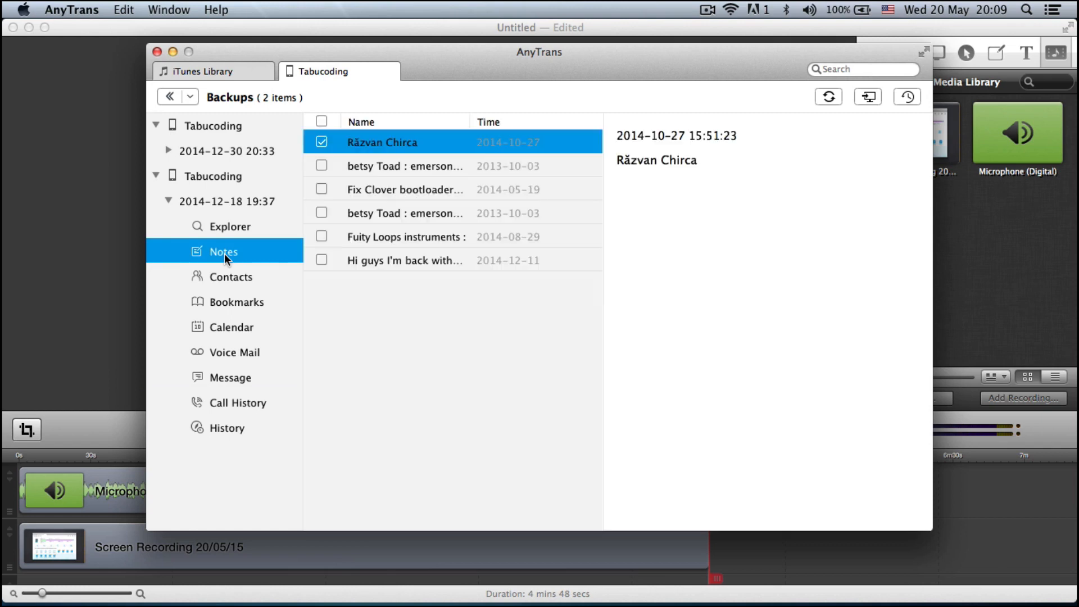
{"action": "left_click", "coordinate": [405, 213]}
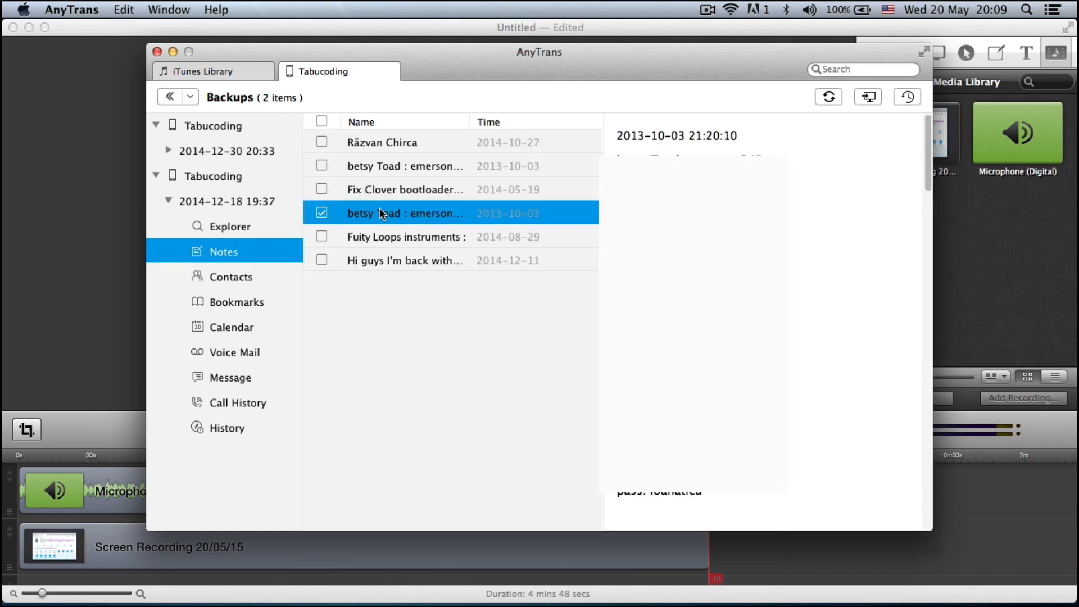
{"action": "left_click", "coordinate": [406, 236]}
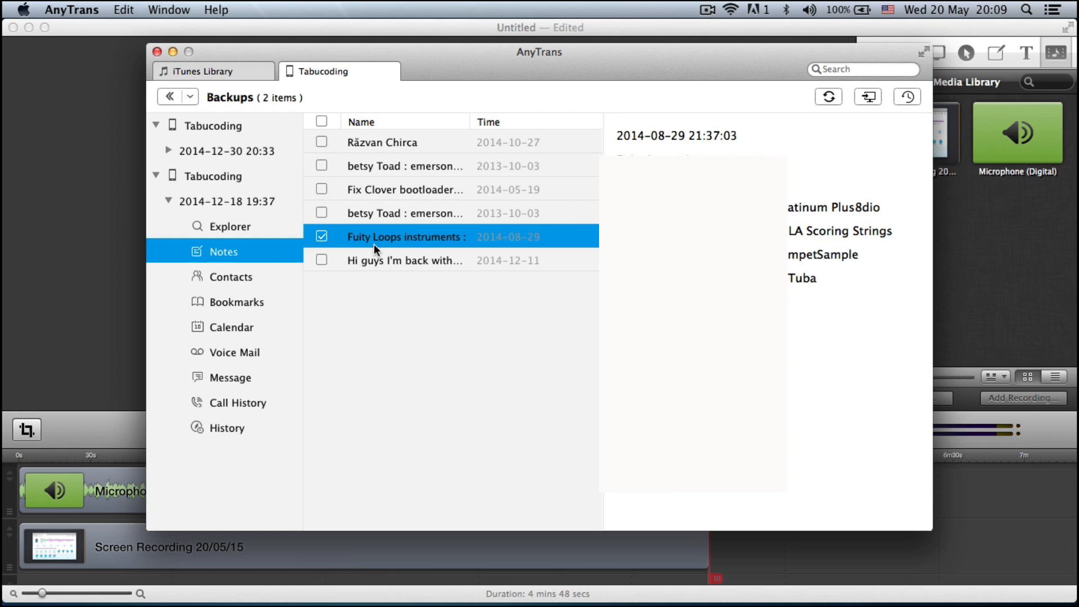
{"action": "mouse_move", "coordinate": [375, 263]}
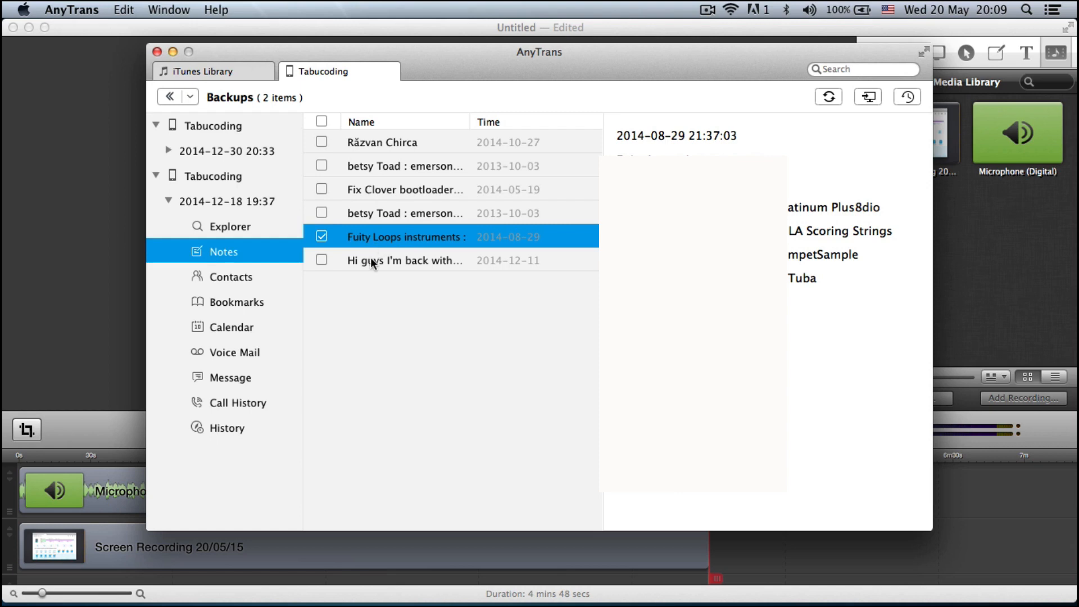
{"action": "mouse_move", "coordinate": [369, 198]}
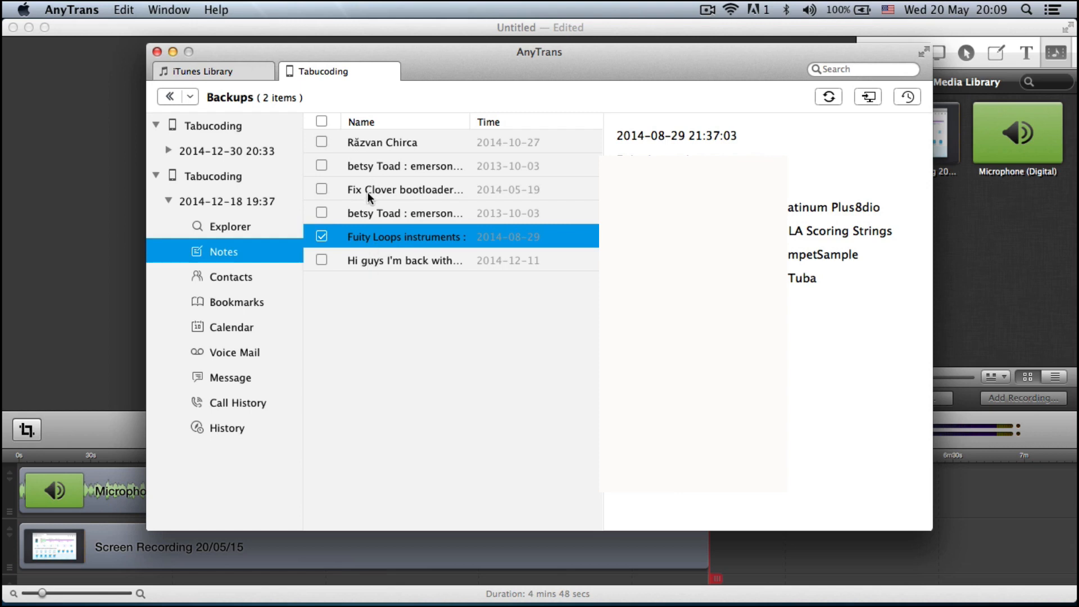
{"action": "mouse_move", "coordinate": [231, 232]}
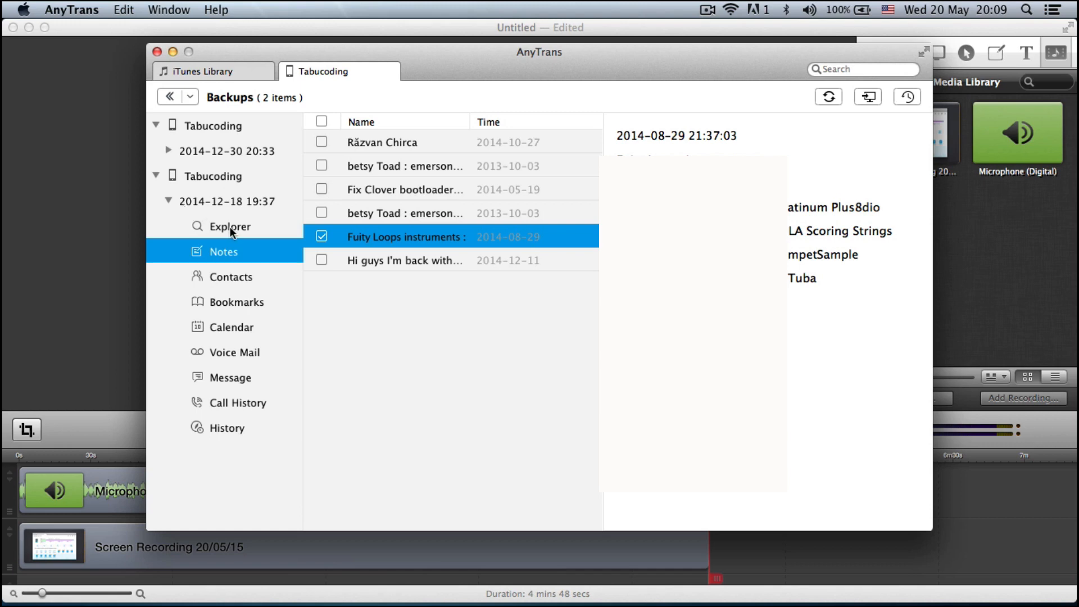
{"action": "left_click", "coordinate": [229, 226]}
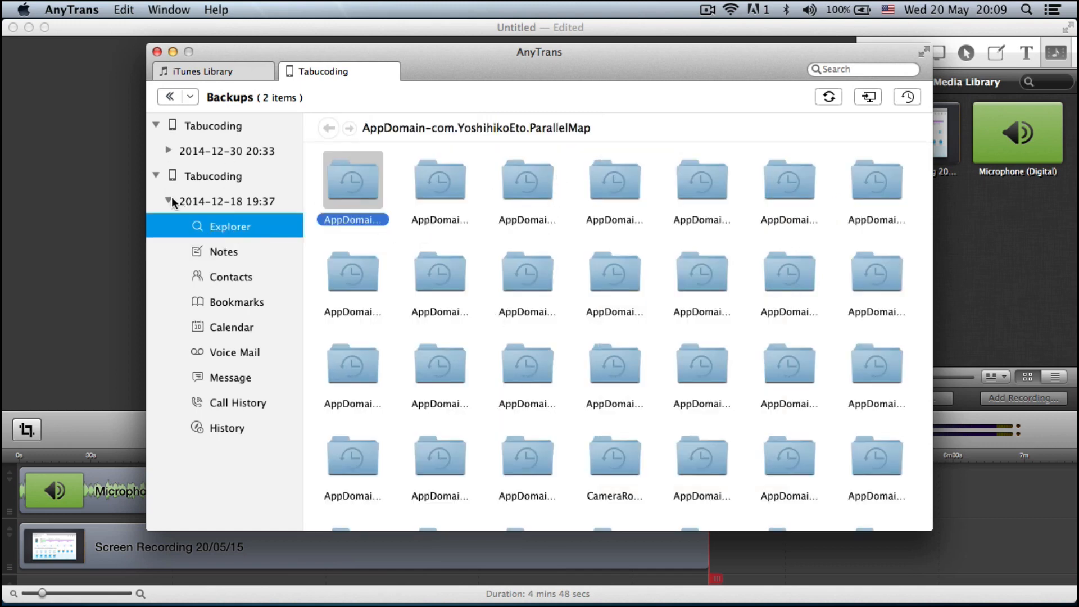
Scroll through the 2014-12-18 backup's Explorer domain folders and back up
{"action": "scroll", "scroll_direction": "down", "scroll_amount": 3}
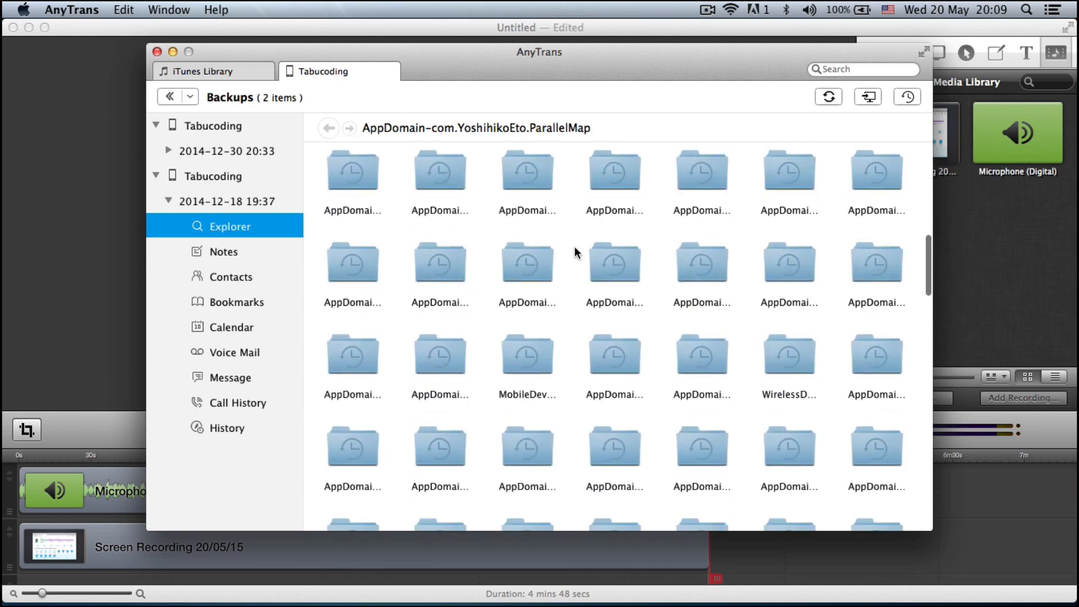
{"action": "scroll", "scroll_direction": "down", "scroll_amount": 3}
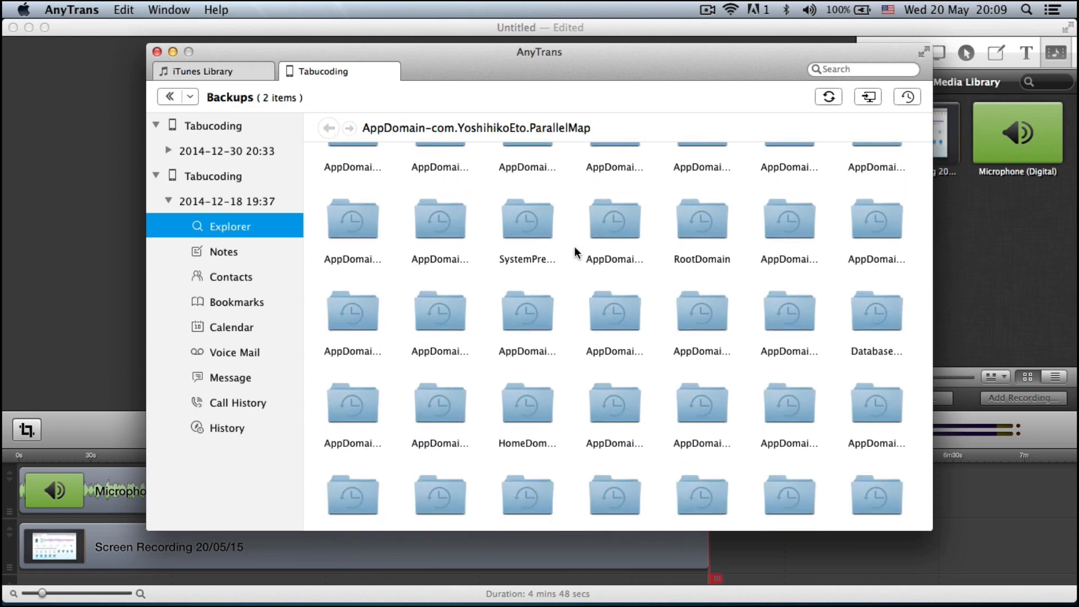
{"action": "scroll", "scroll_direction": "down", "scroll_amount": 3}
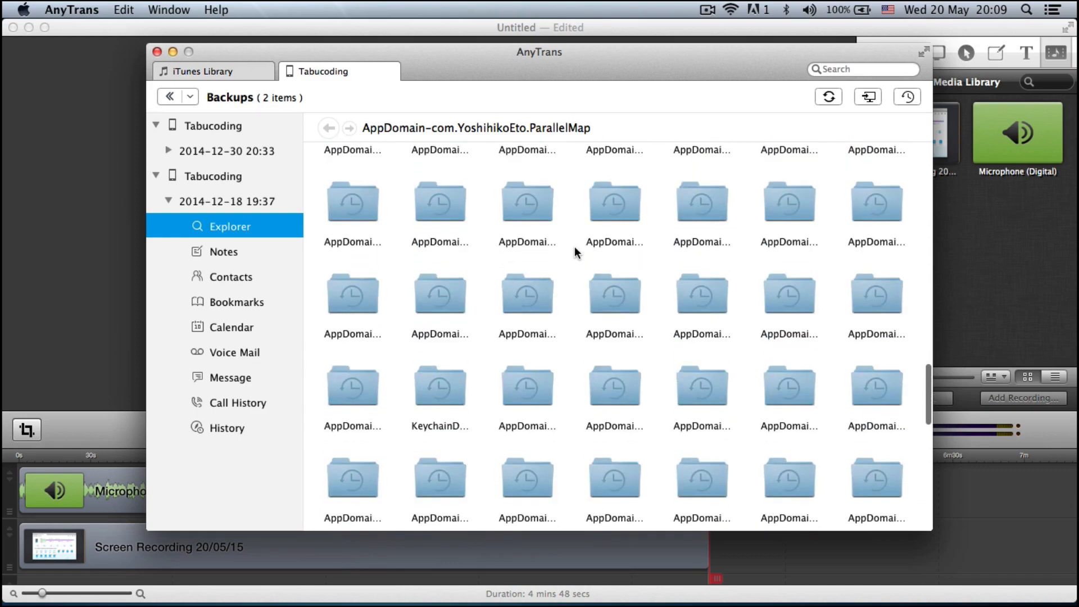
{"action": "scroll", "scroll_direction": "down", "scroll_amount": 3}
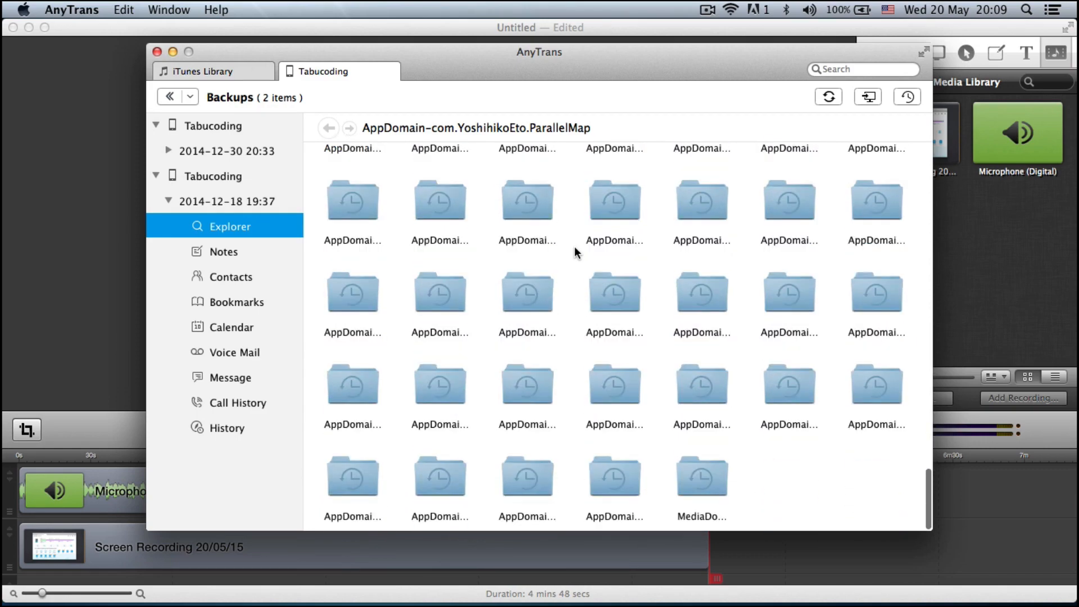
{"action": "mouse_move", "coordinate": [698, 443]}
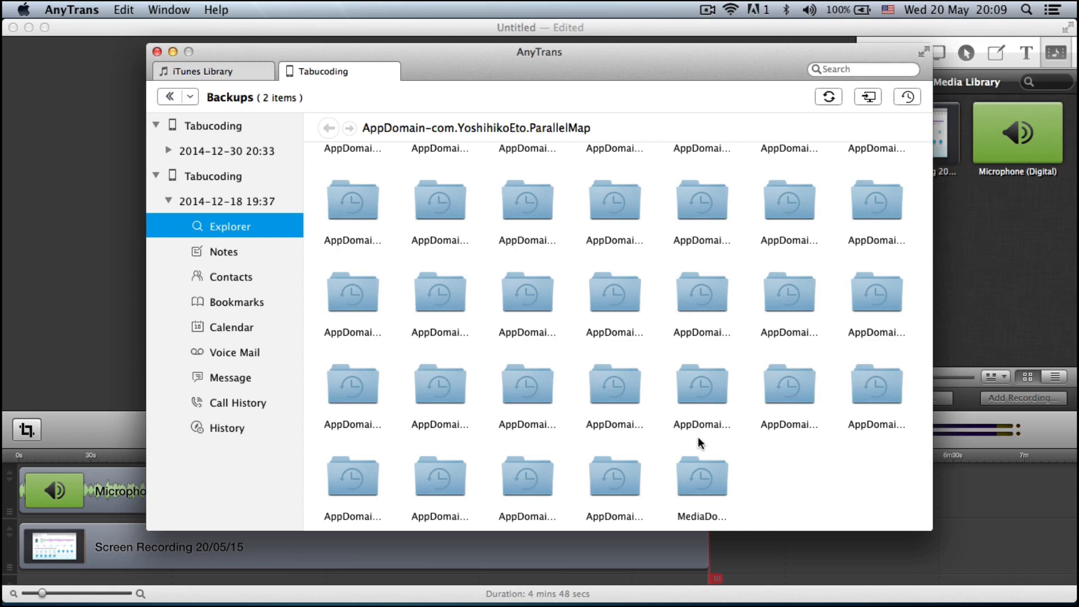
{"action": "scroll", "scroll_direction": "up", "scroll_amount": 3}
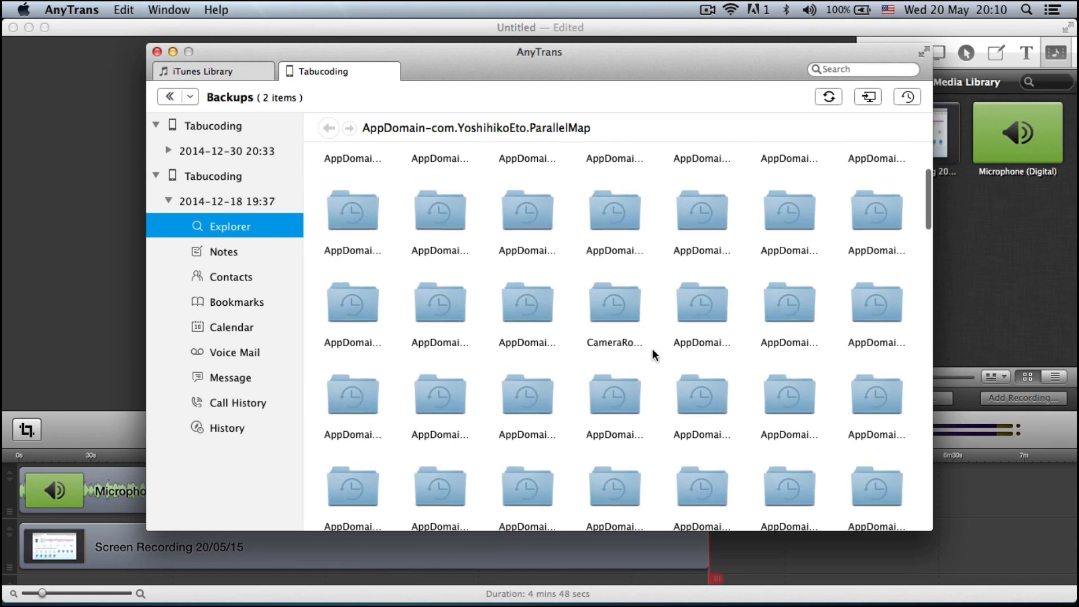
Switch to the 2014-12-30 backup's Explorer folders, then return to the Tabucoding device overview
{"action": "left_click", "coordinate": [167, 201]}
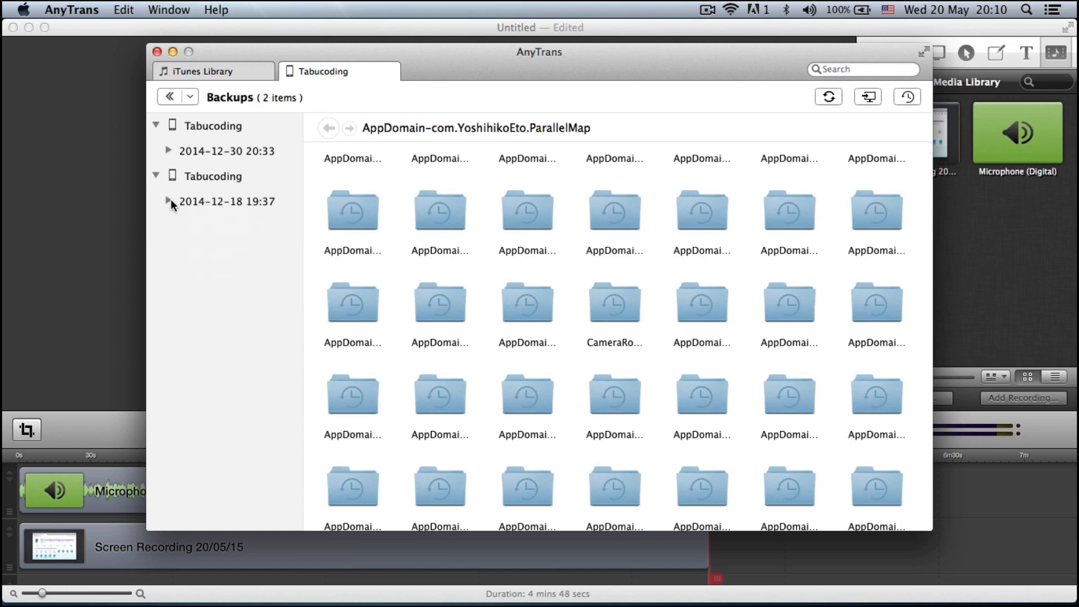
{"action": "left_click", "coordinate": [167, 150]}
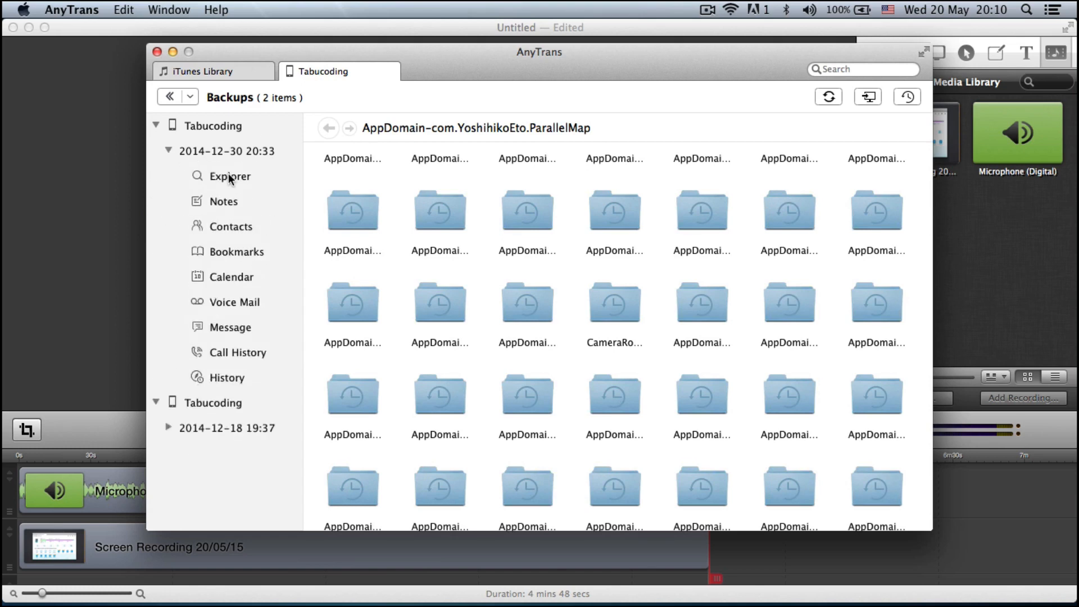
{"action": "left_click", "coordinate": [229, 175]}
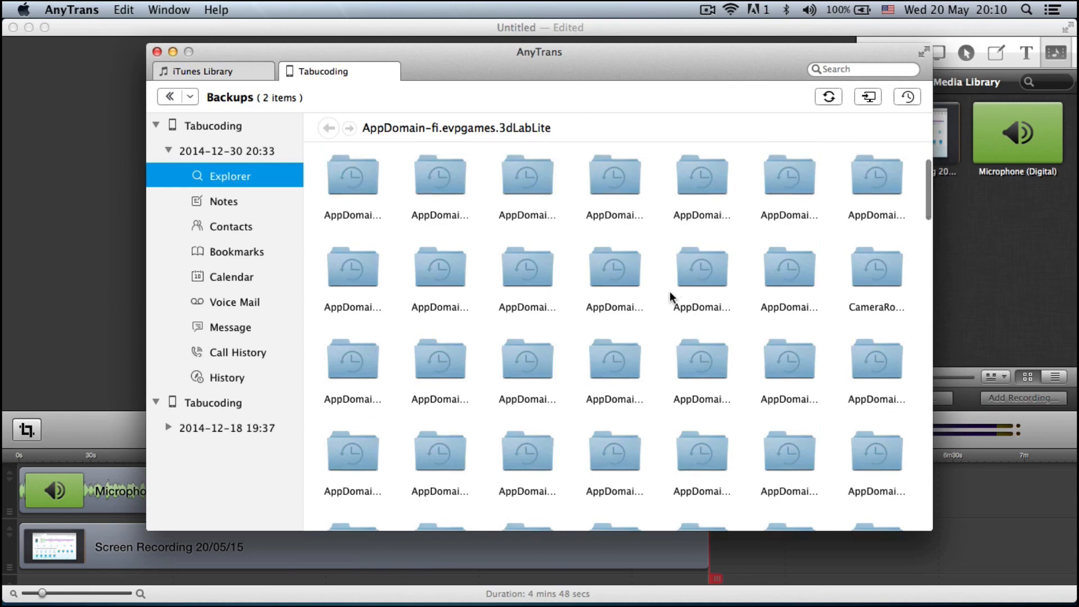
{"action": "scroll", "scroll_direction": "down", "scroll_amount": 3}
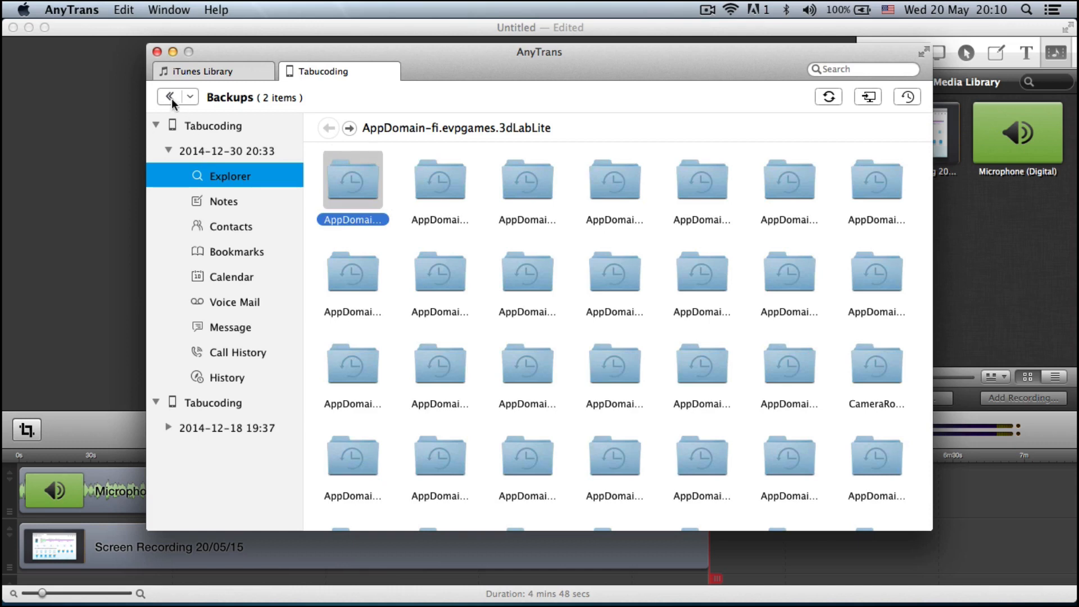
{"action": "left_click", "coordinate": [168, 96]}
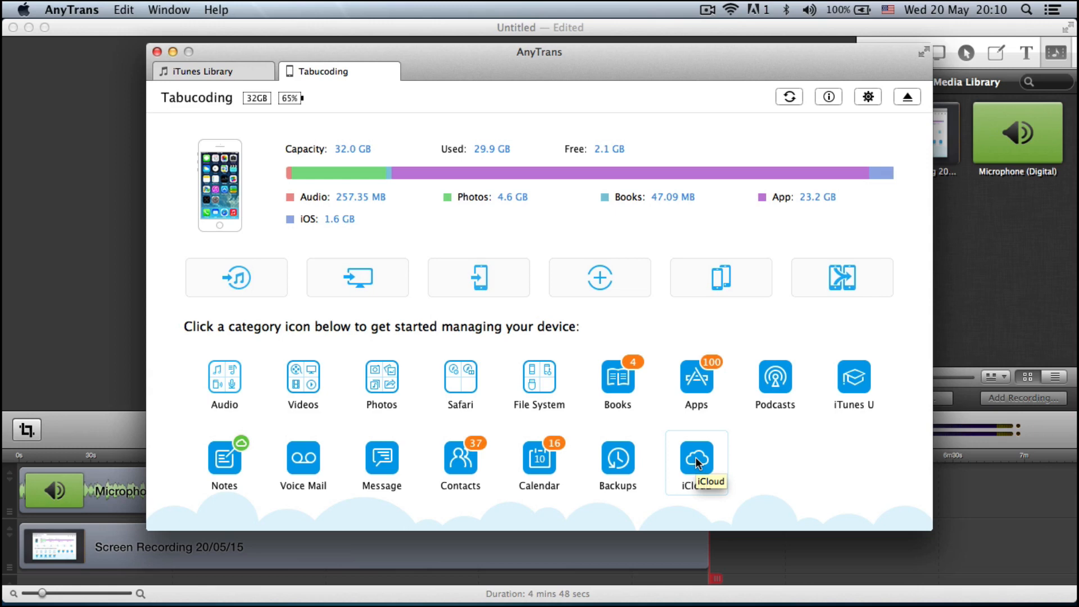
Go to iCloud backups and browse the 2014-12-21 backup's files in Explorer
{"action": "left_click", "coordinate": [706, 10]}
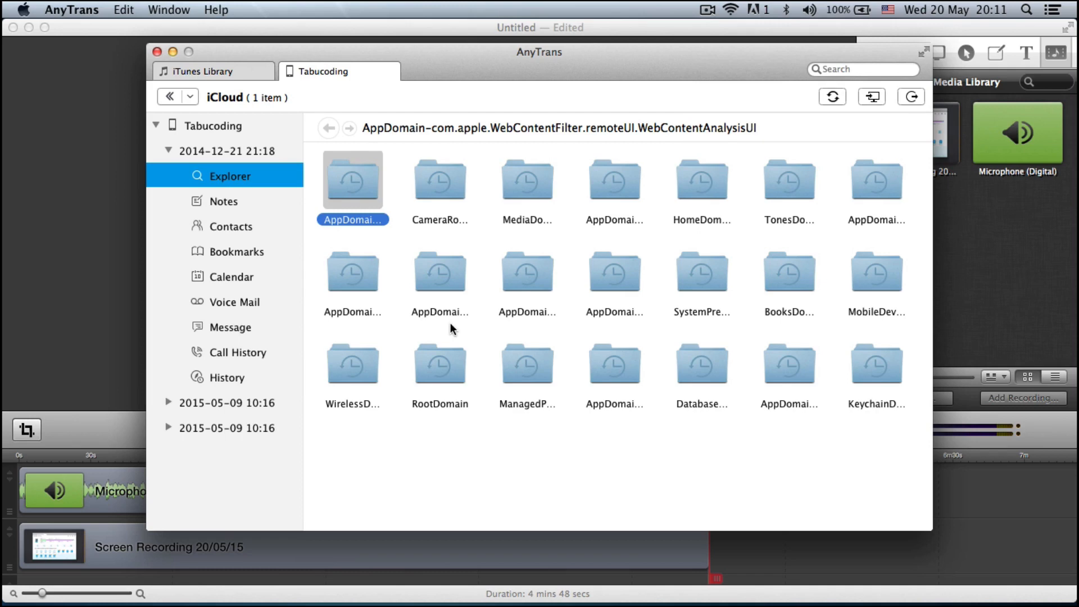
{"action": "mouse_move", "coordinate": [271, 212]}
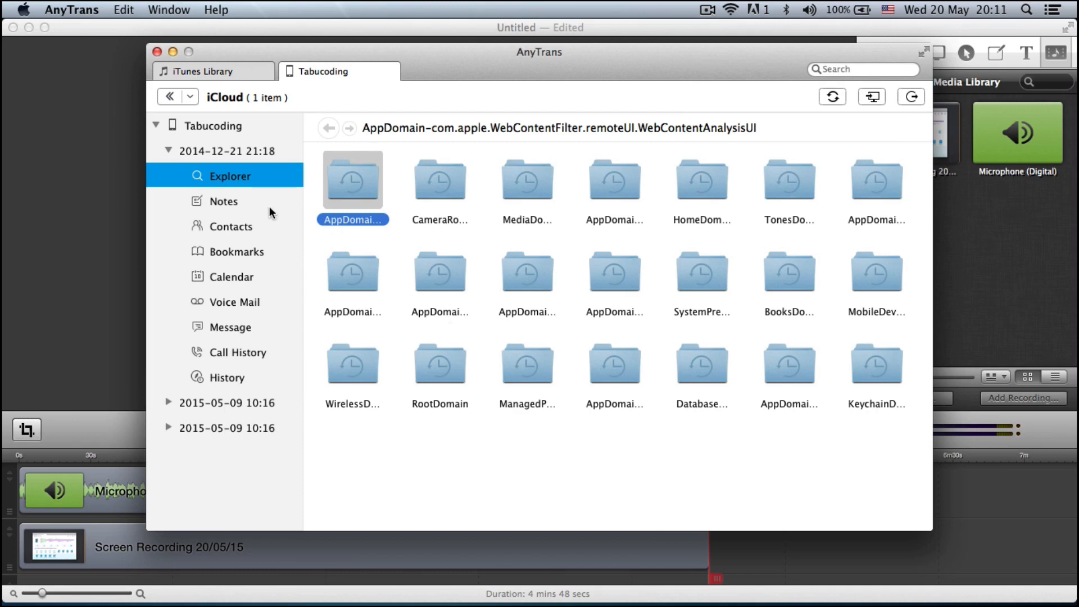
{"action": "left_click", "coordinate": [168, 151]}
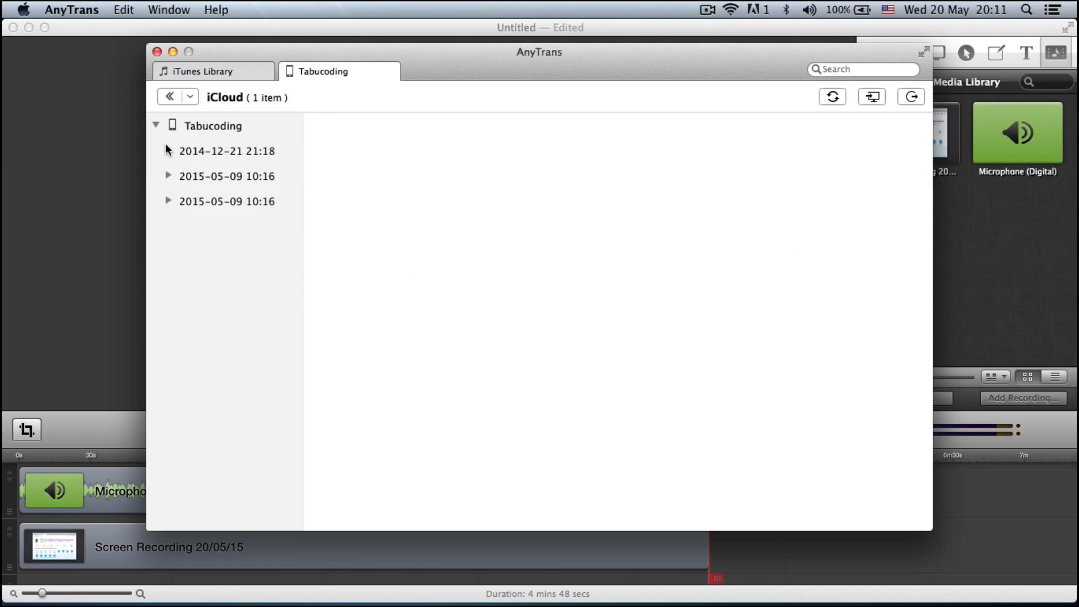
{"action": "left_click", "coordinate": [167, 151]}
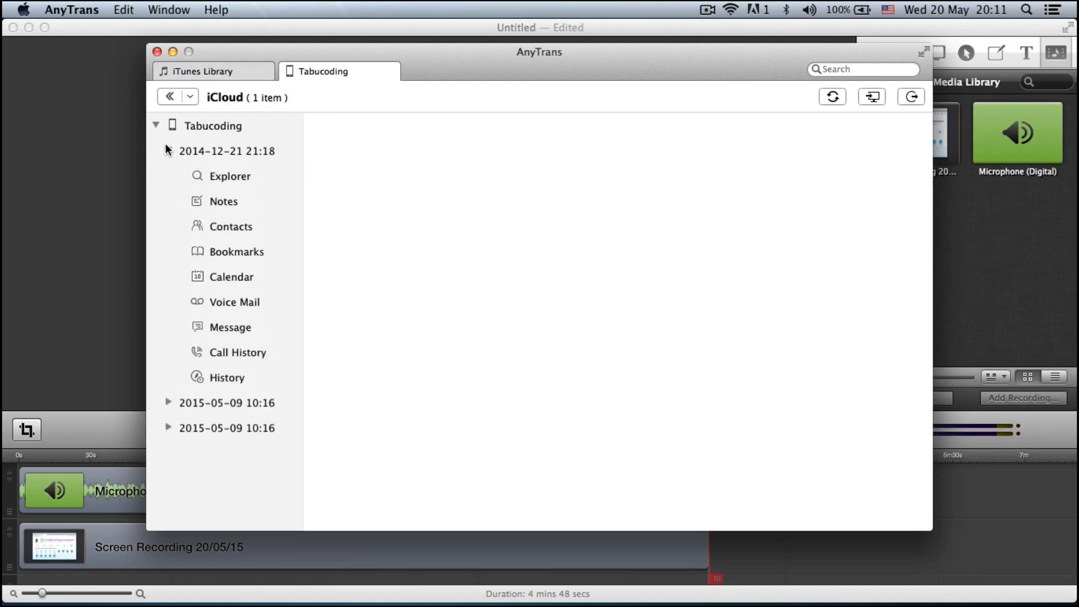
{"action": "left_click", "coordinate": [229, 175]}
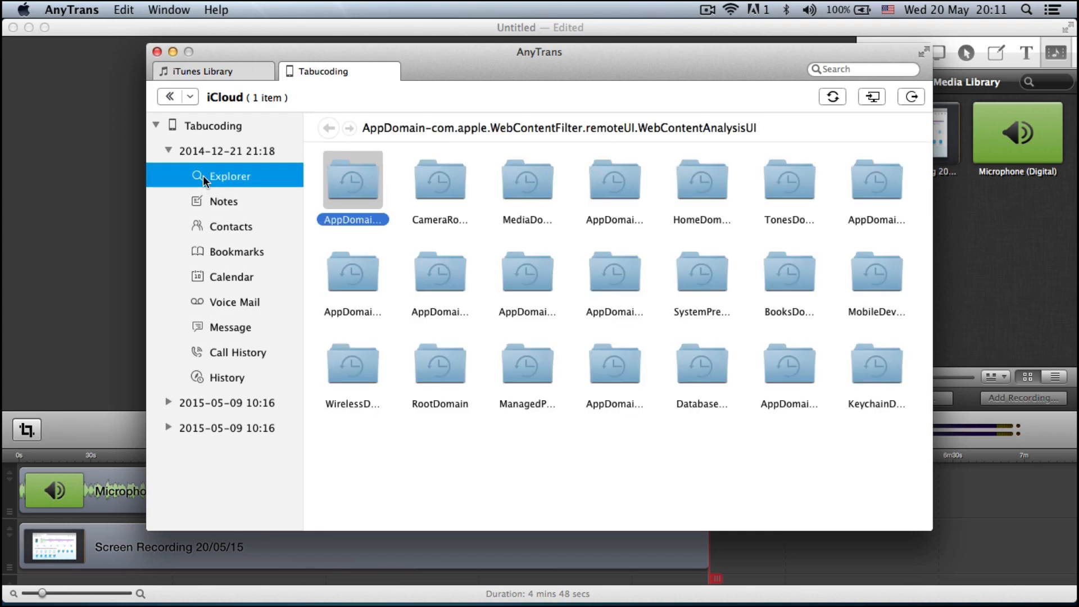
{"action": "mouse_move", "coordinate": [421, 179]}
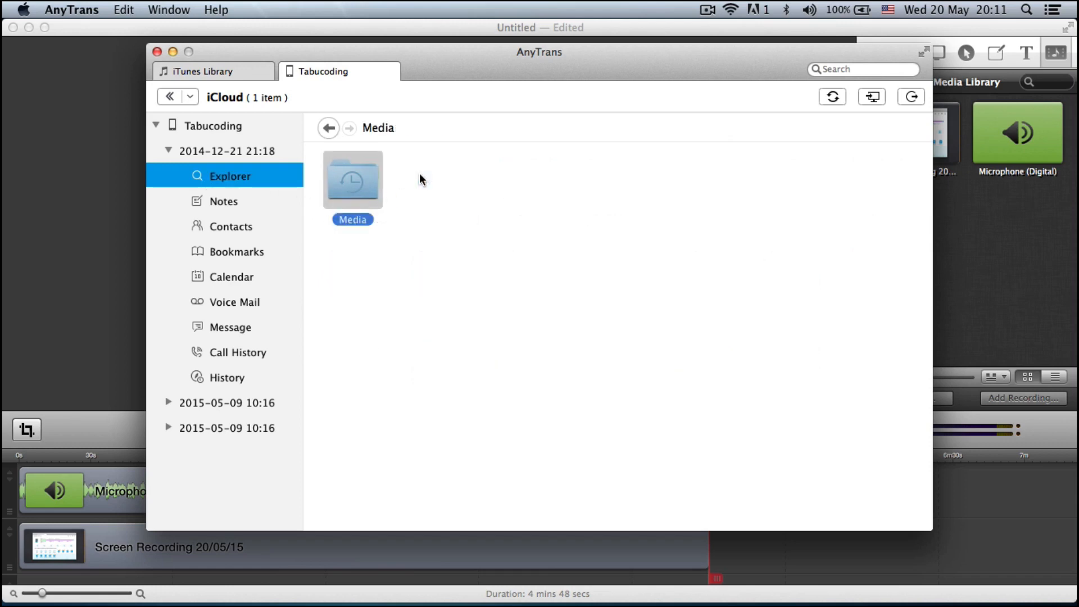
Drill into CameraRollDomain's Media and DCIM photo folders, then step back up one level
{"action": "double_click", "coordinate": [352, 179]}
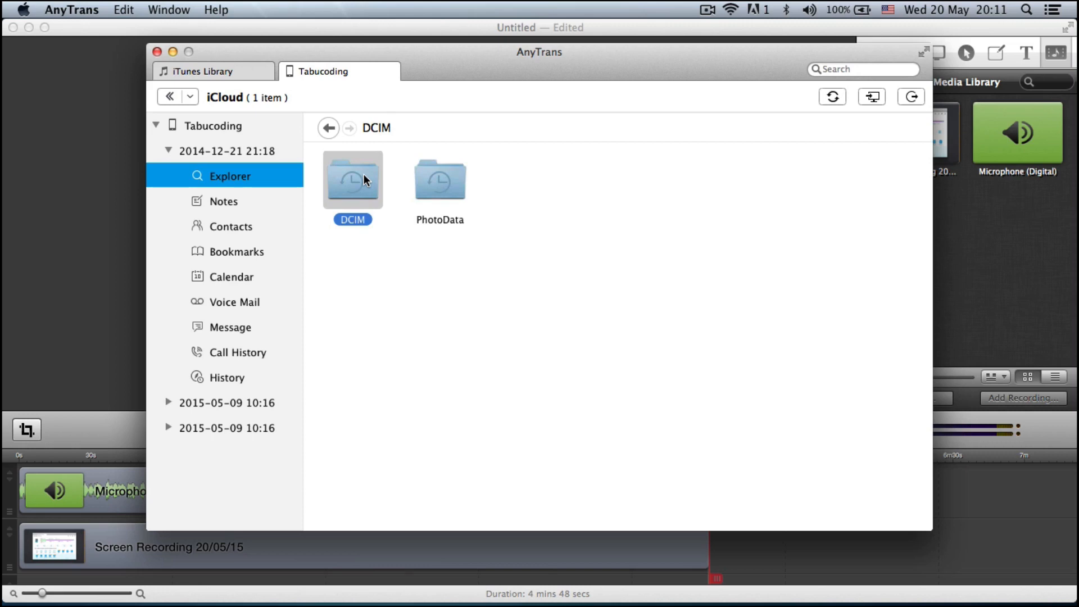
{"action": "mouse_move", "coordinate": [342, 194]}
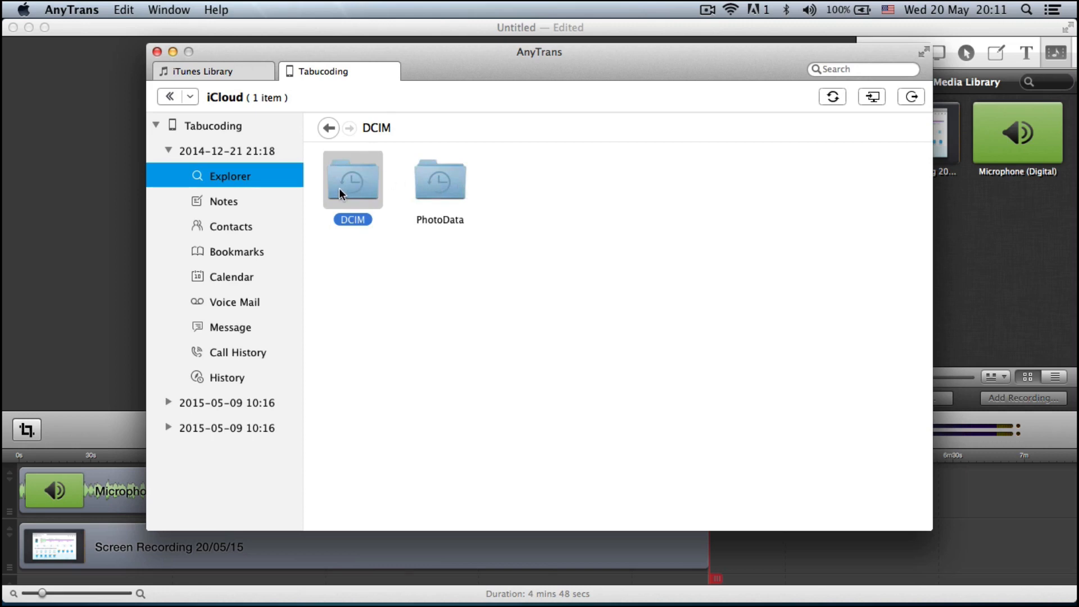
{"action": "double_click", "coordinate": [352, 180]}
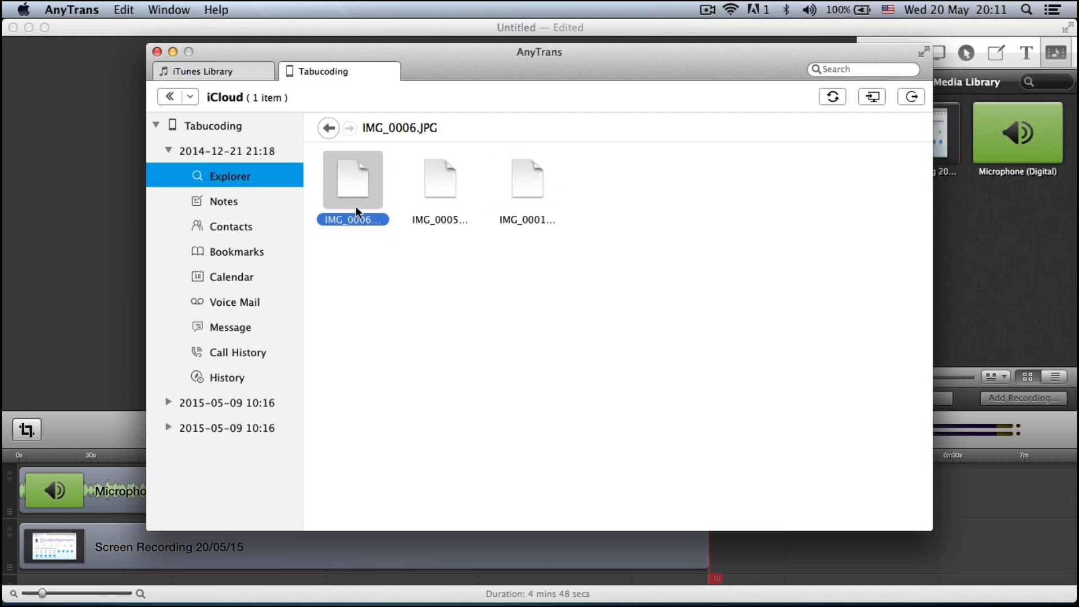
{"action": "mouse_move", "coordinate": [543, 161]}
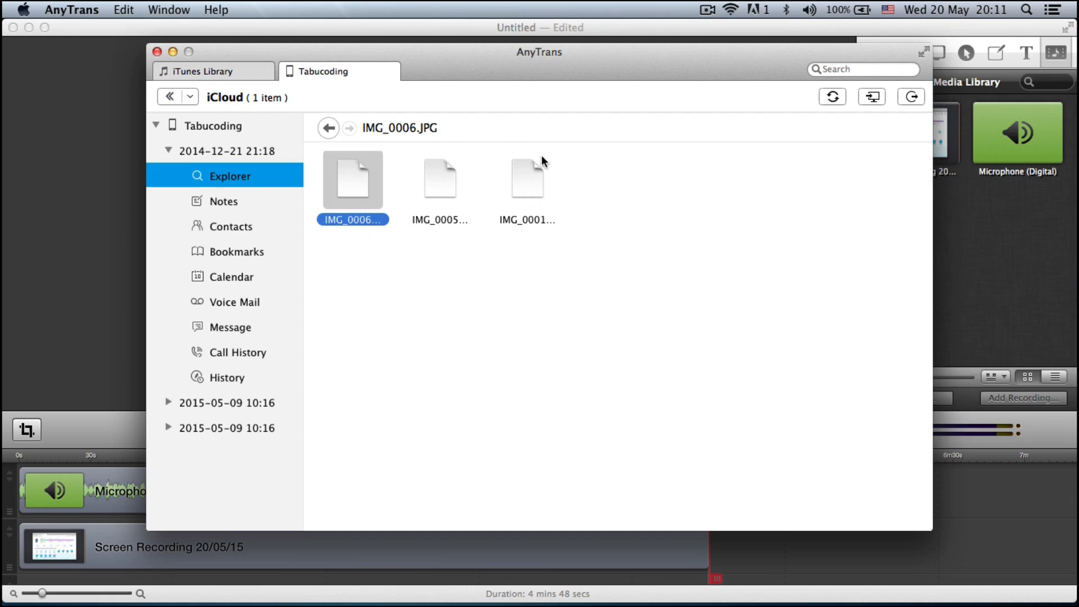
{"action": "mouse_move", "coordinate": [376, 216]}
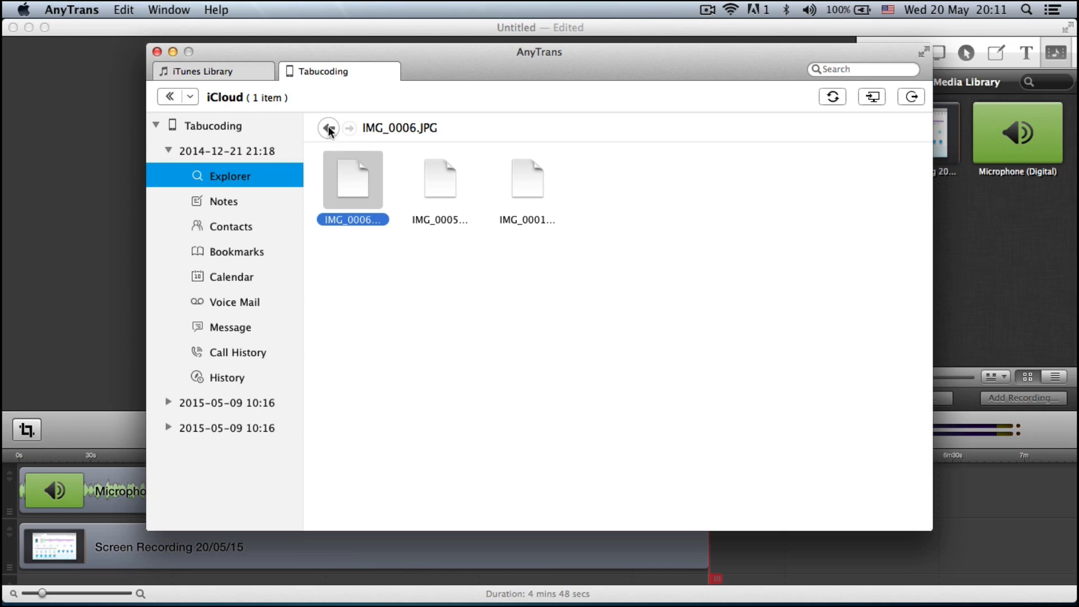
{"action": "left_click", "coordinate": [328, 128]}
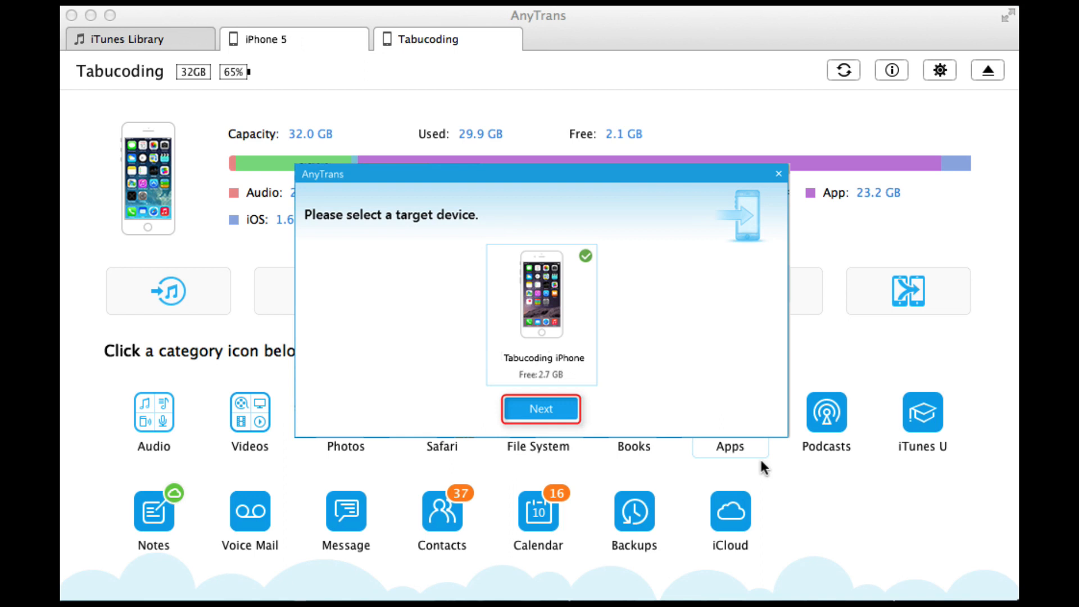
Confirm Tabucoding iPhone as the merge target to list the categories to merge
{"action": "left_click", "coordinate": [541, 409]}
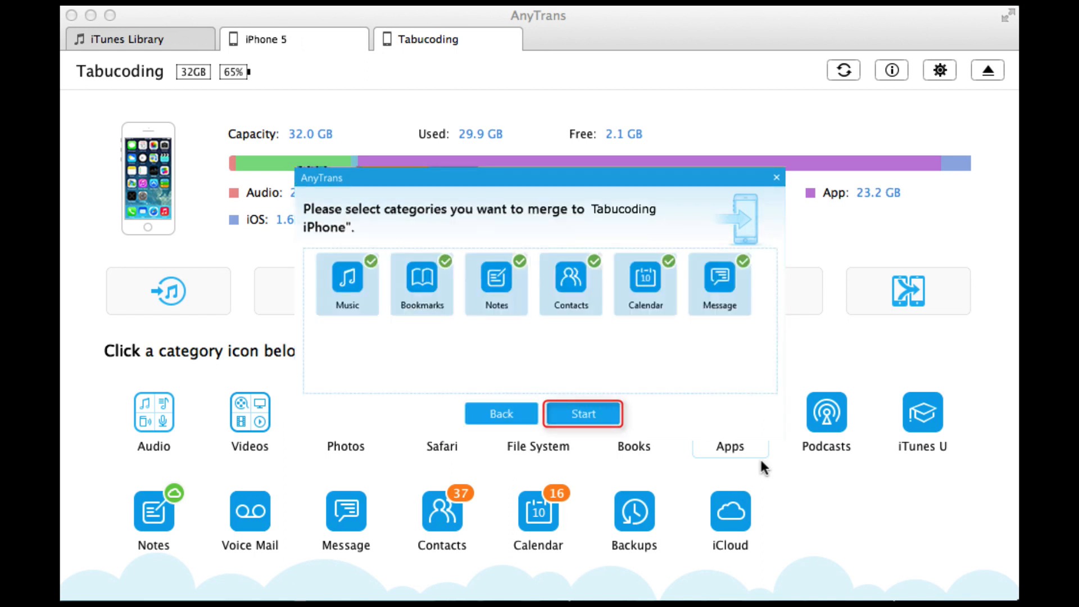